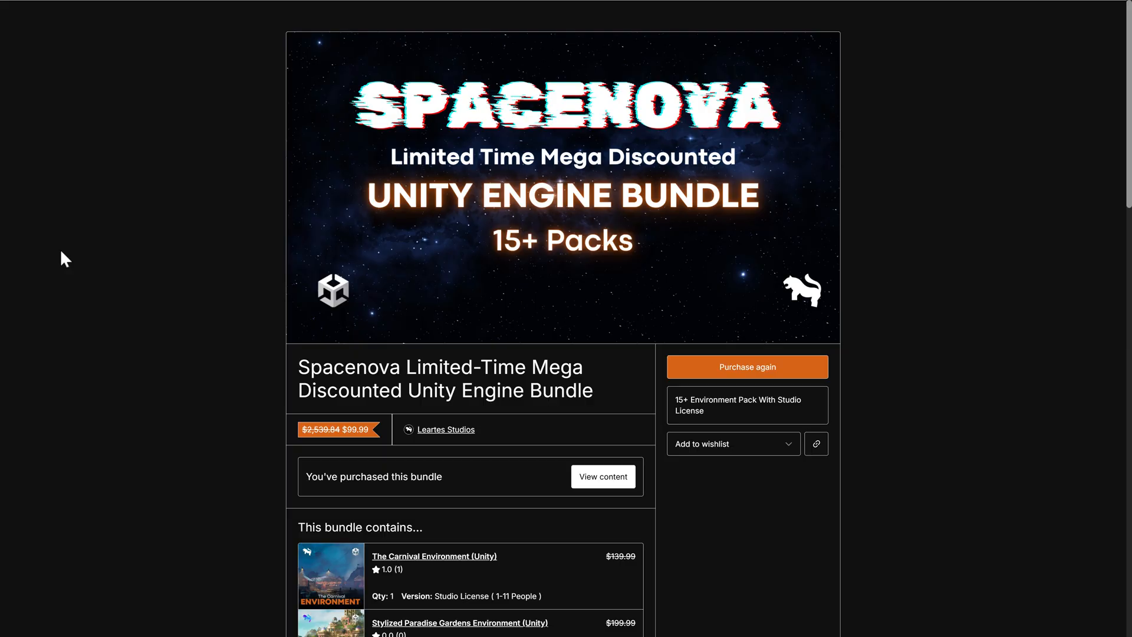
mouse_move(497, 161)
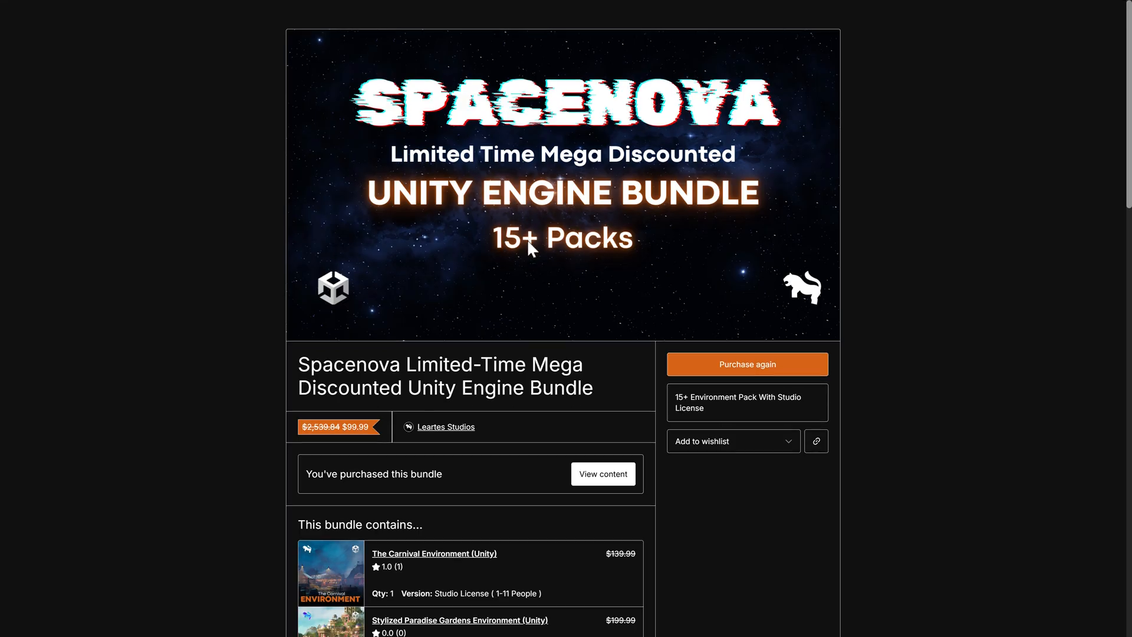
Scroll through the Starnova bundle's five Unity environment packs, Cosmos subscription and coupon items
scroll("down", 3)
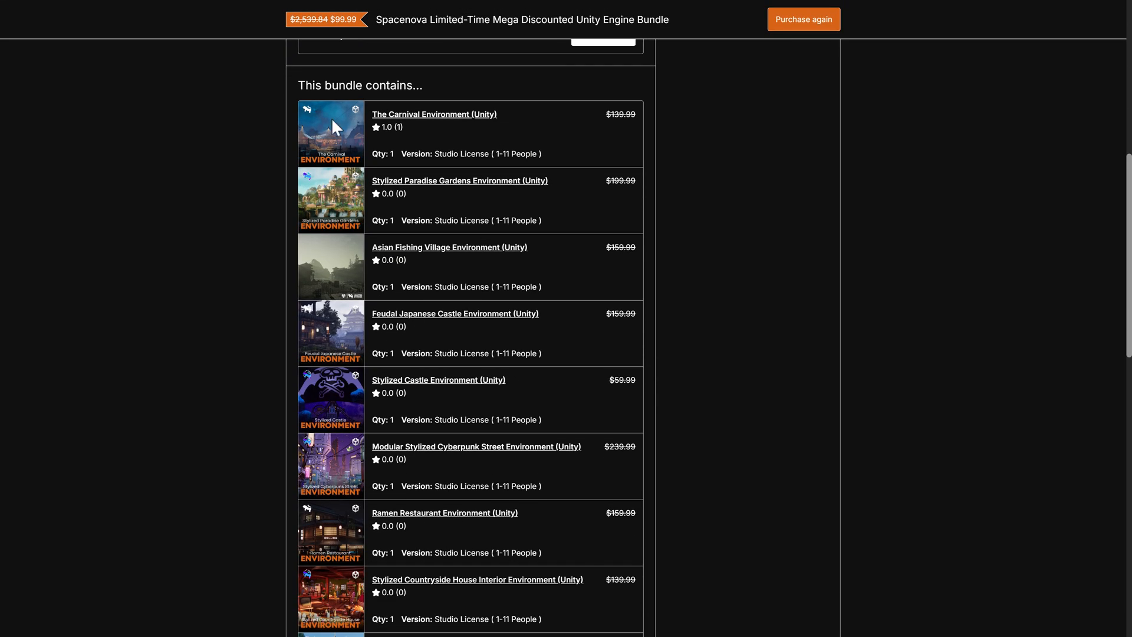
scroll("down", 3)
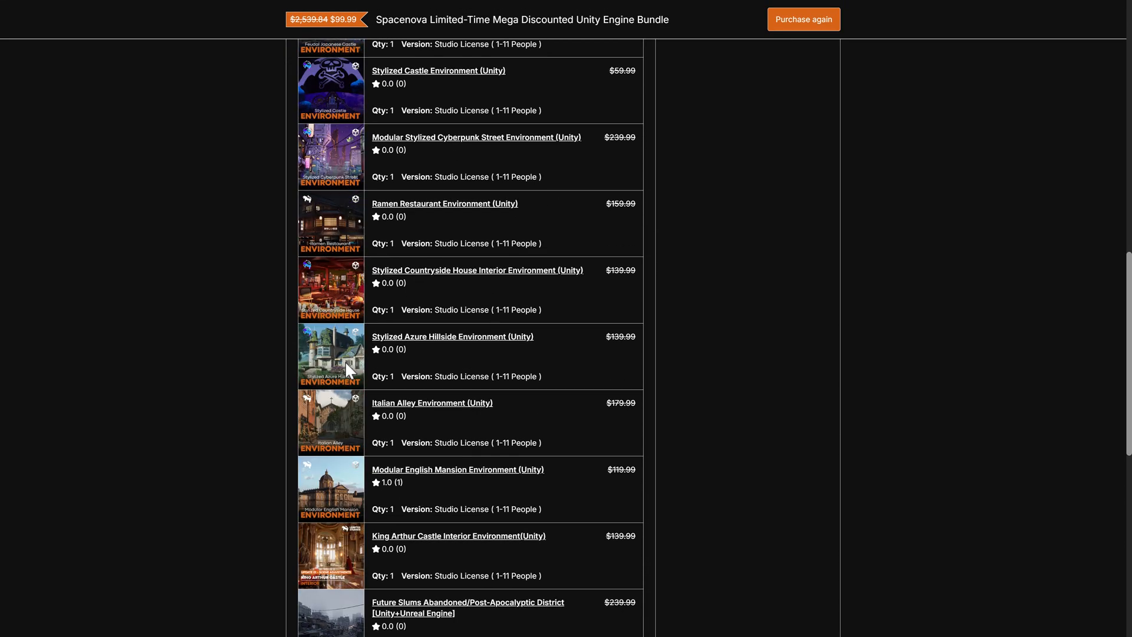
scroll("down", 3)
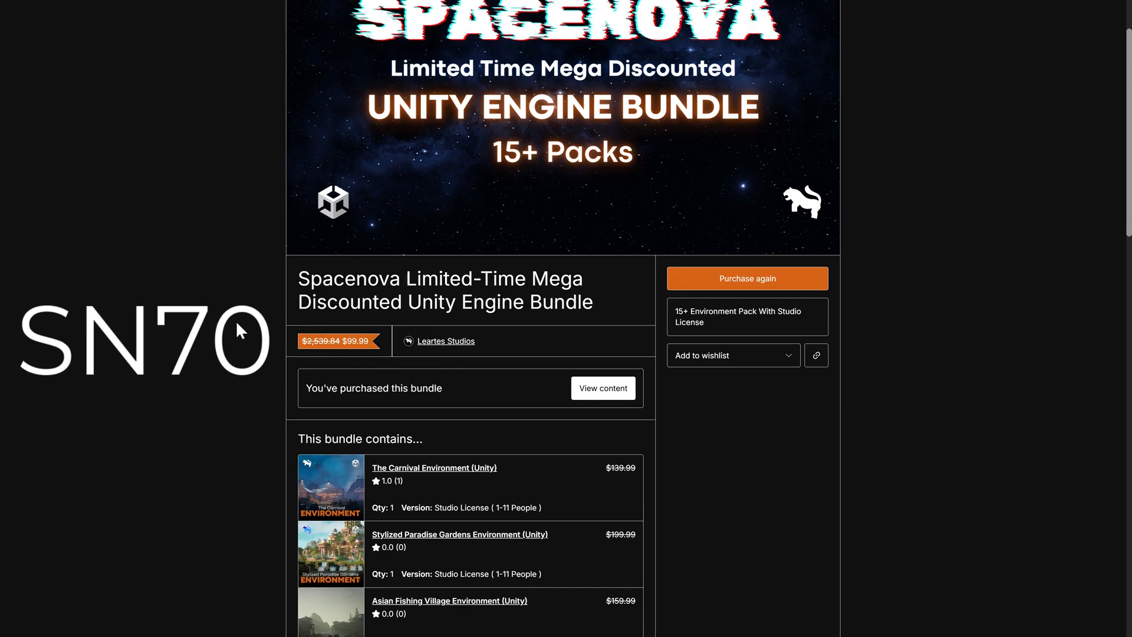
scroll("down", 3)
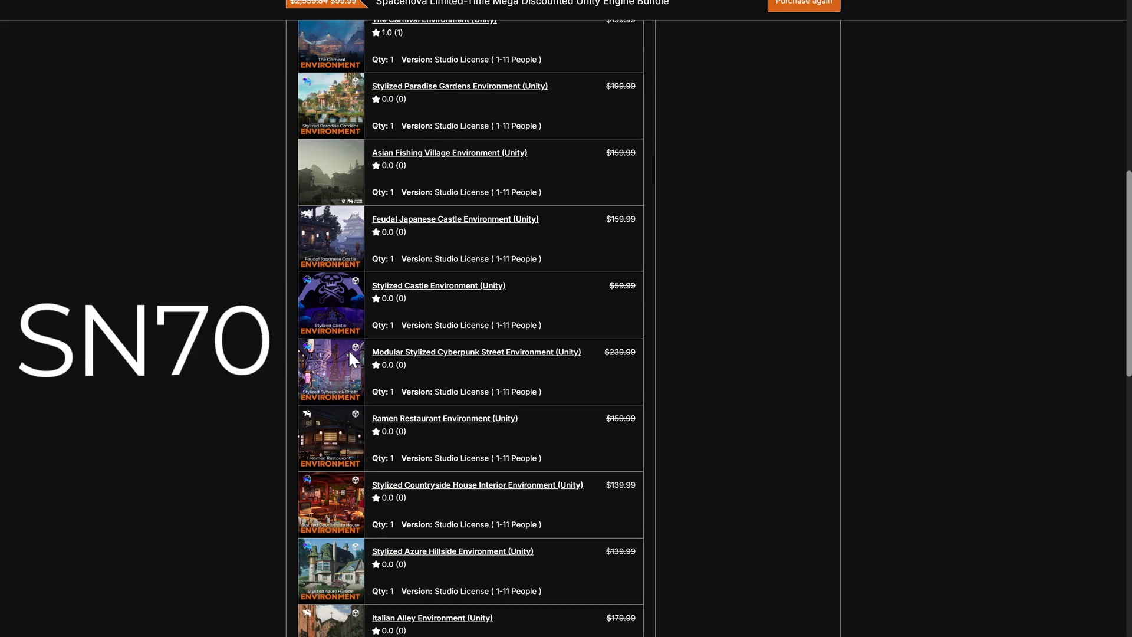
scroll("down", 3)
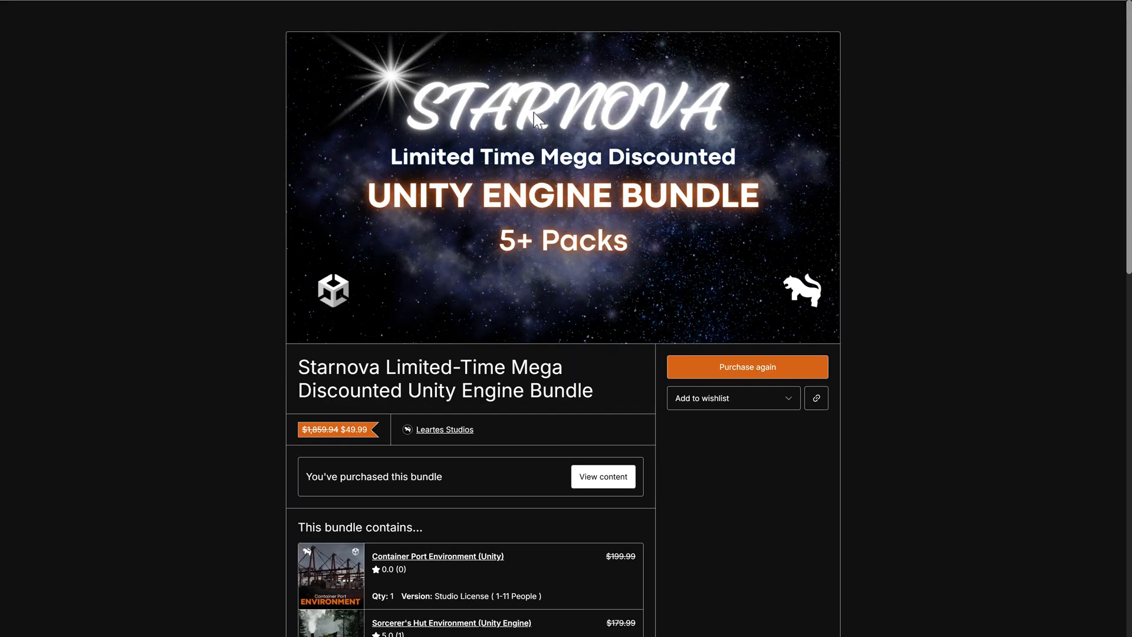
scroll("down", 3)
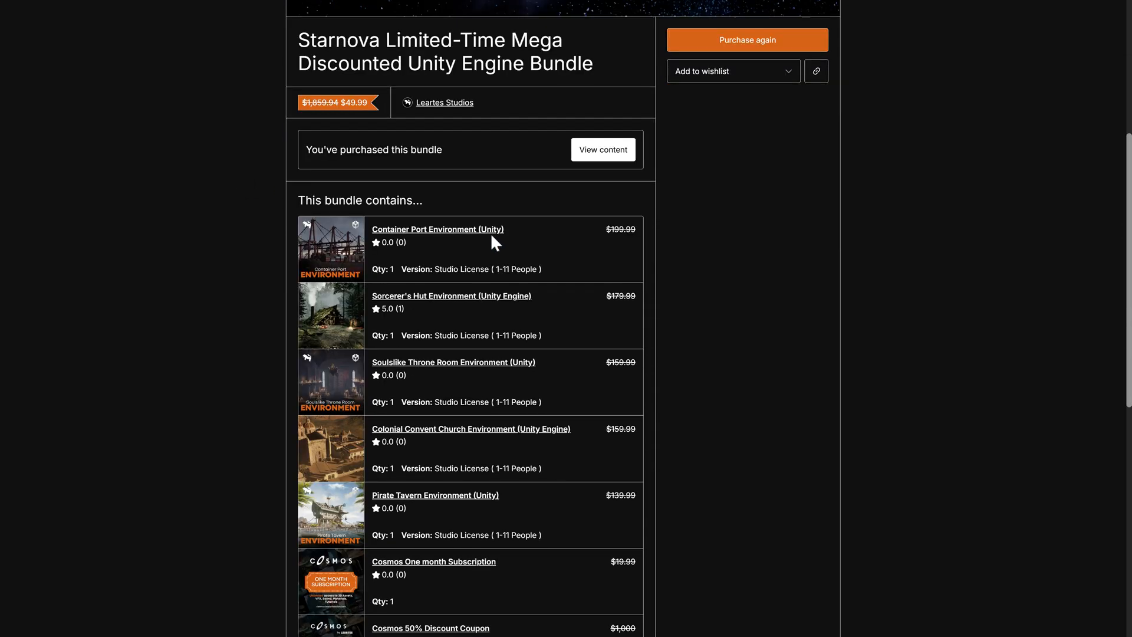
scroll("down", 3)
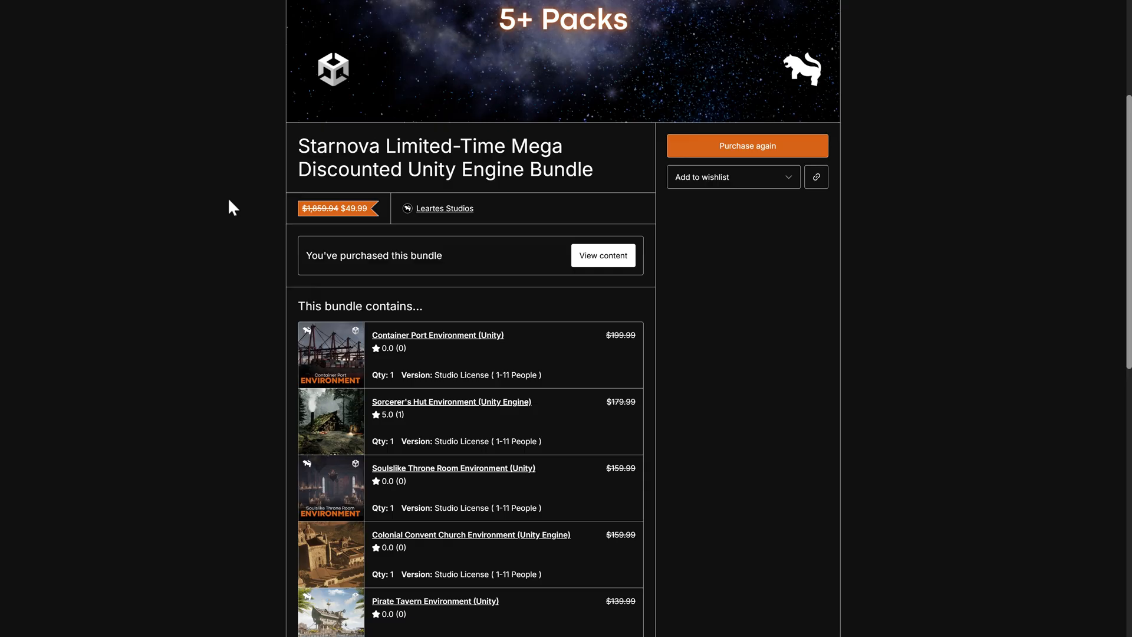
mouse_move(237, 208)
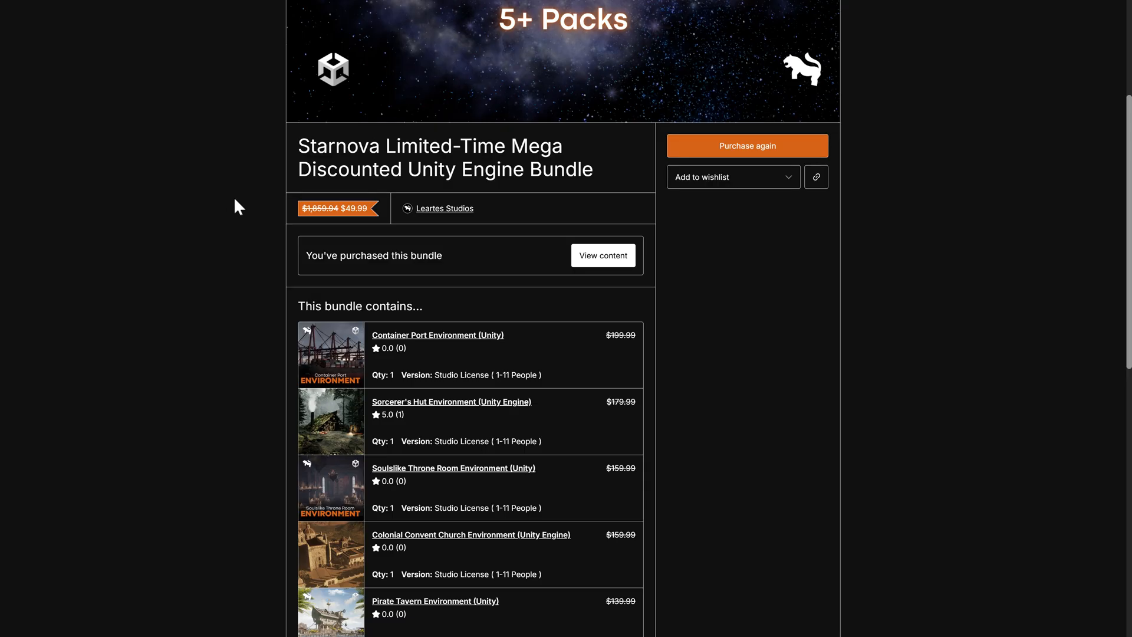
Highlight the 1-11 People license range in the bundle's license options
double_click(511, 375)
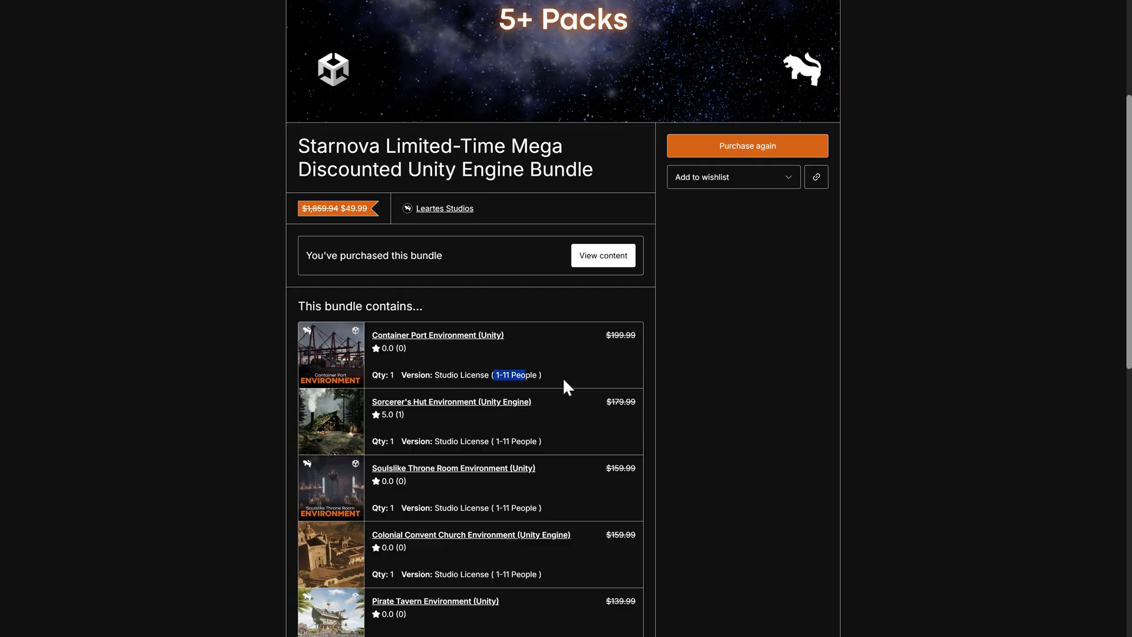
mouse_move(772, 403)
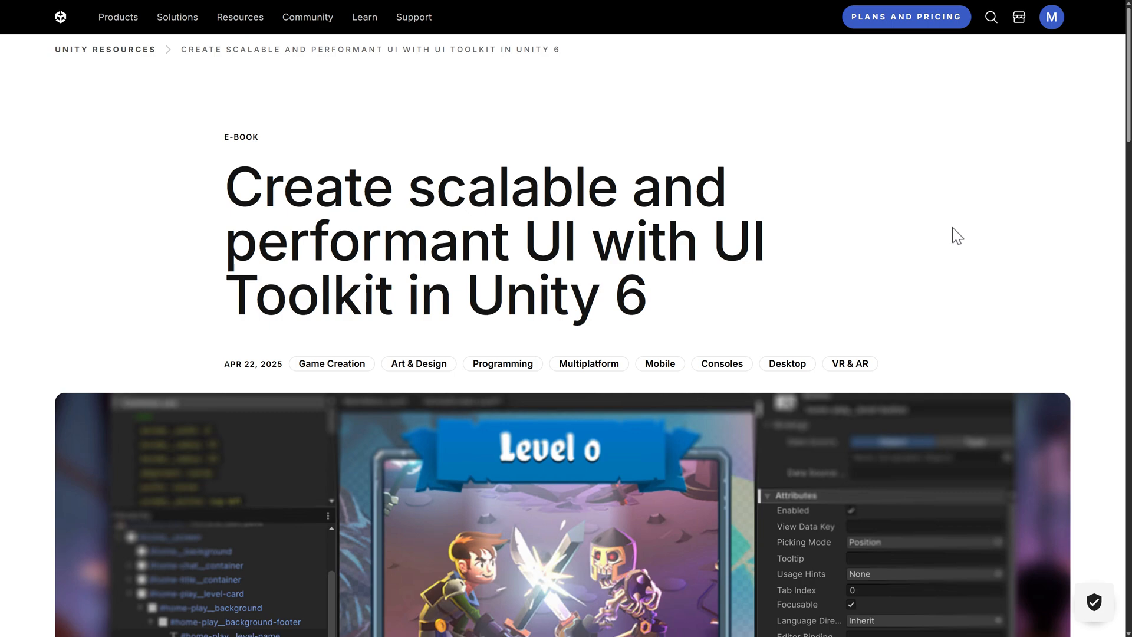
Scroll down the UI Toolkit in Unity 6 e-book page to its embedded PDF viewer
scroll("down", 3)
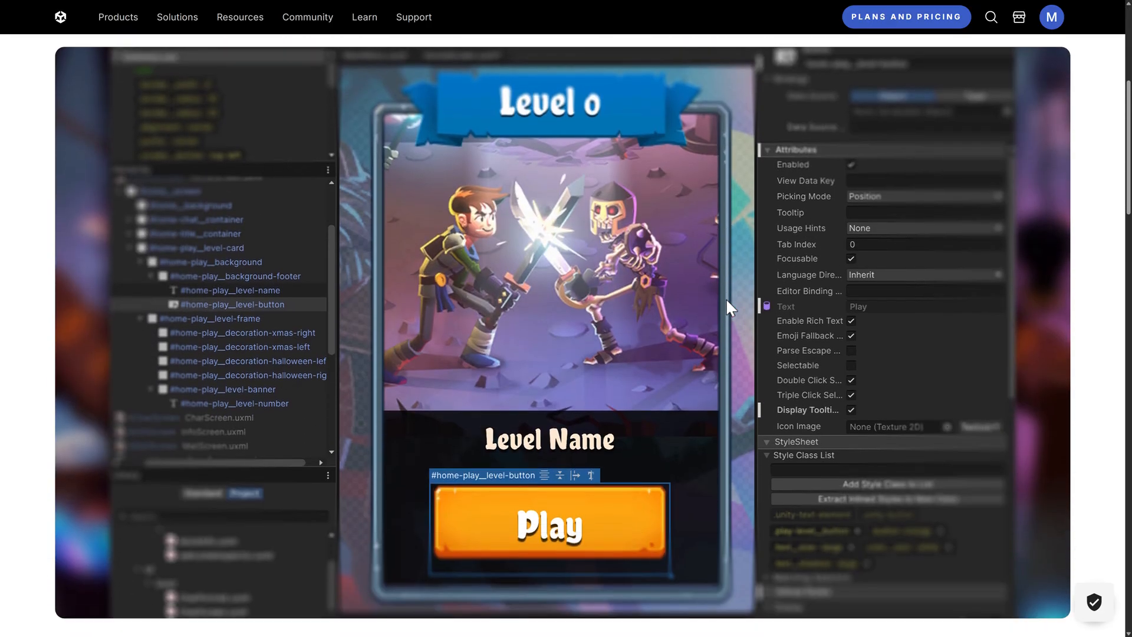
scroll("down", 3)
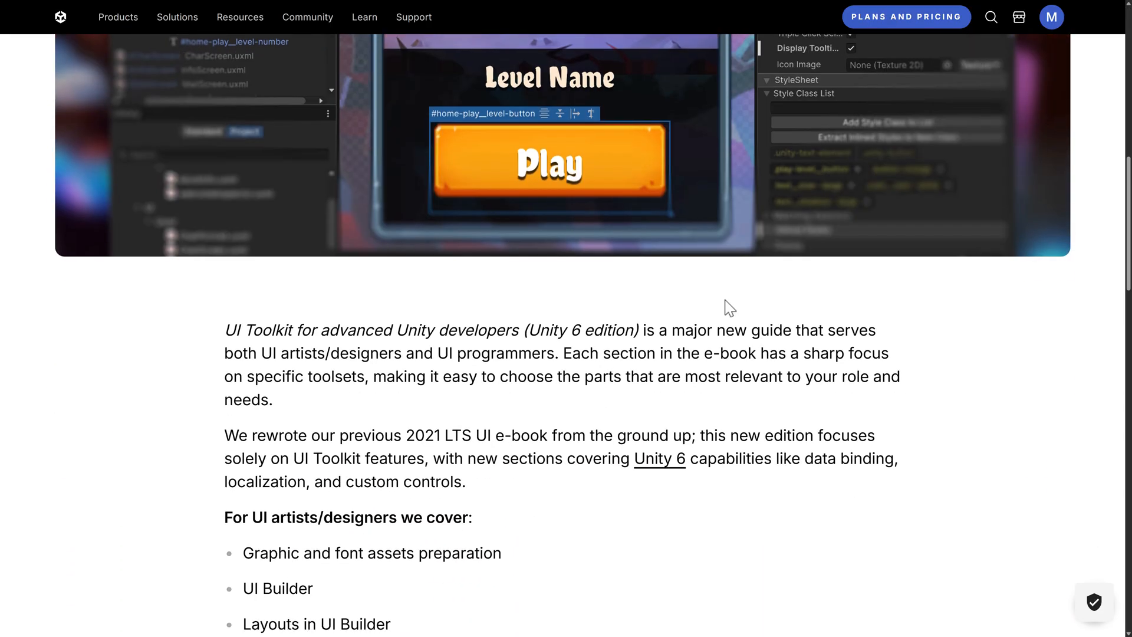
scroll("down", 3)
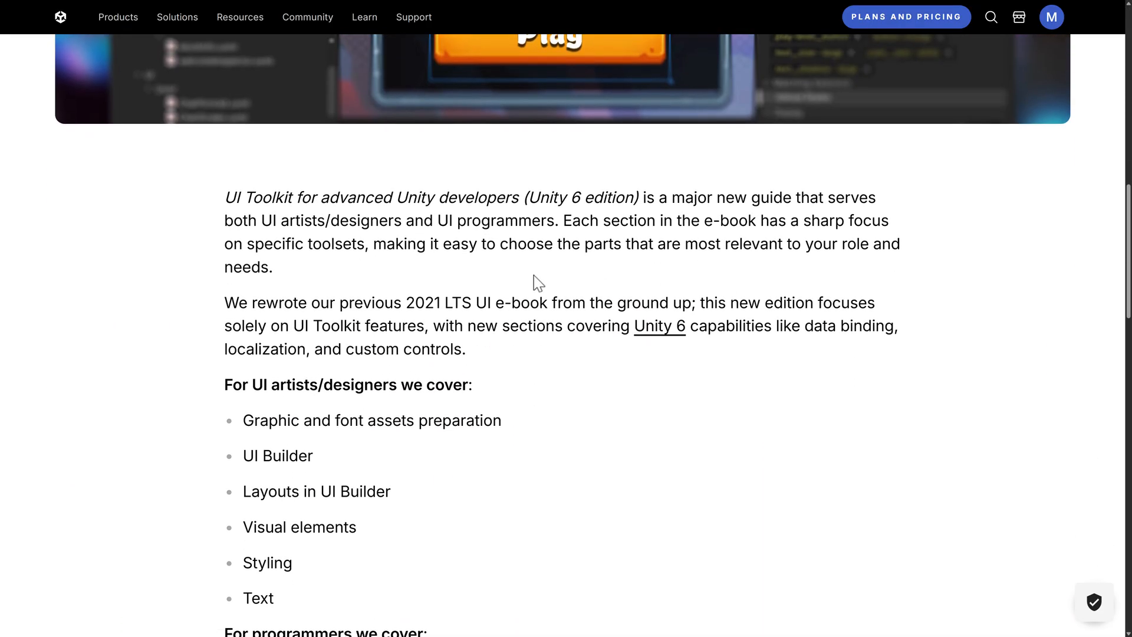
scroll("down", 3)
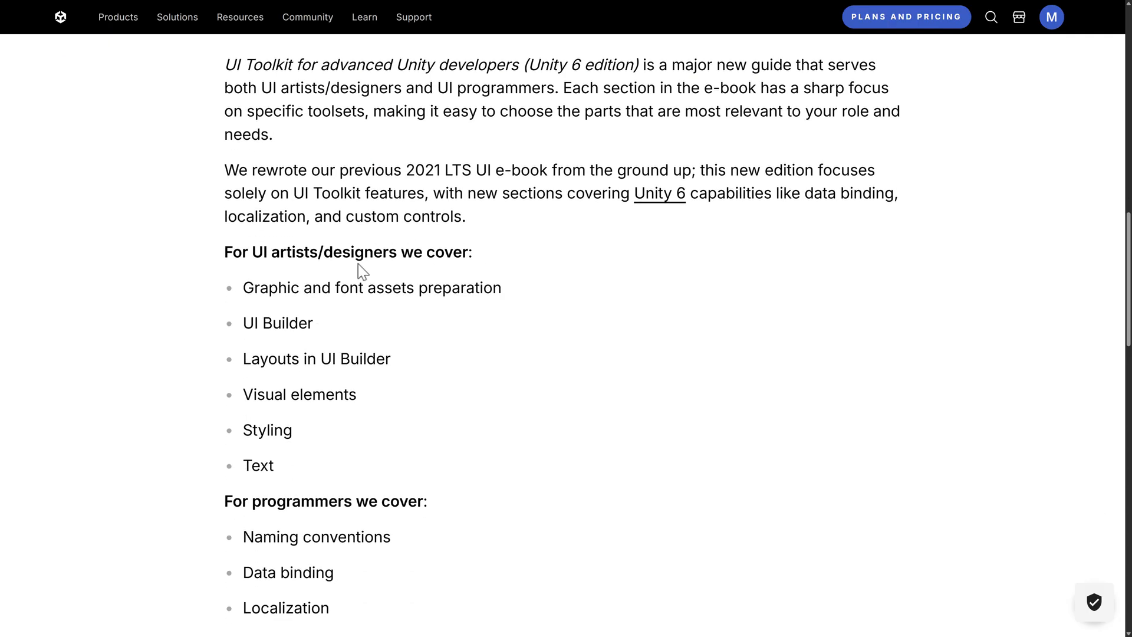
scroll("down", 3)
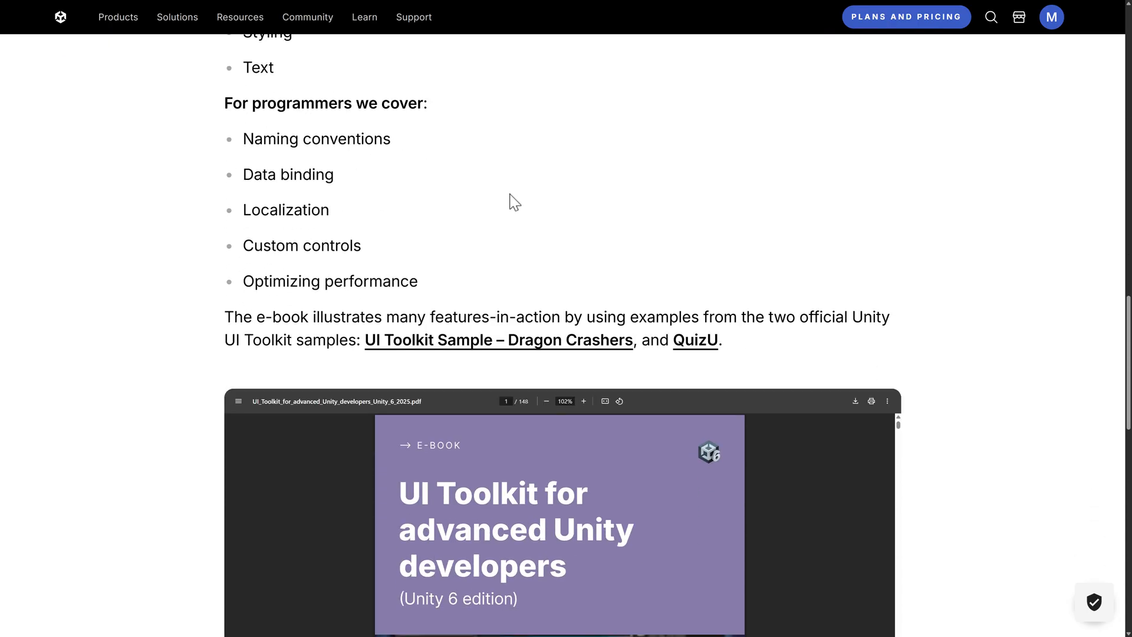
scroll("down", 3)
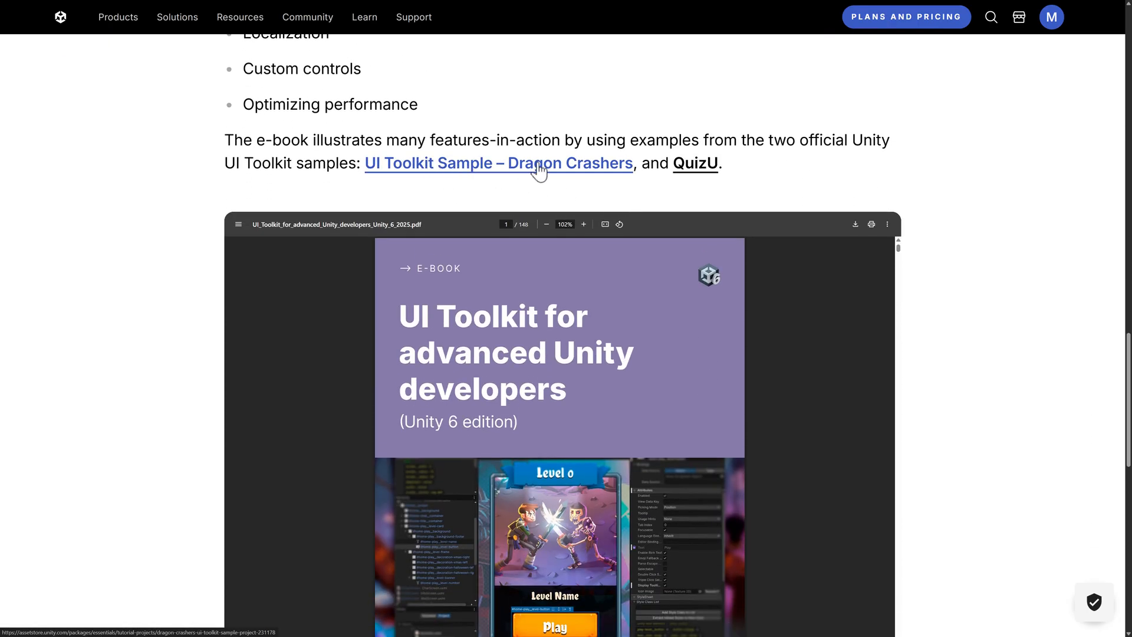
scroll("down", 3)
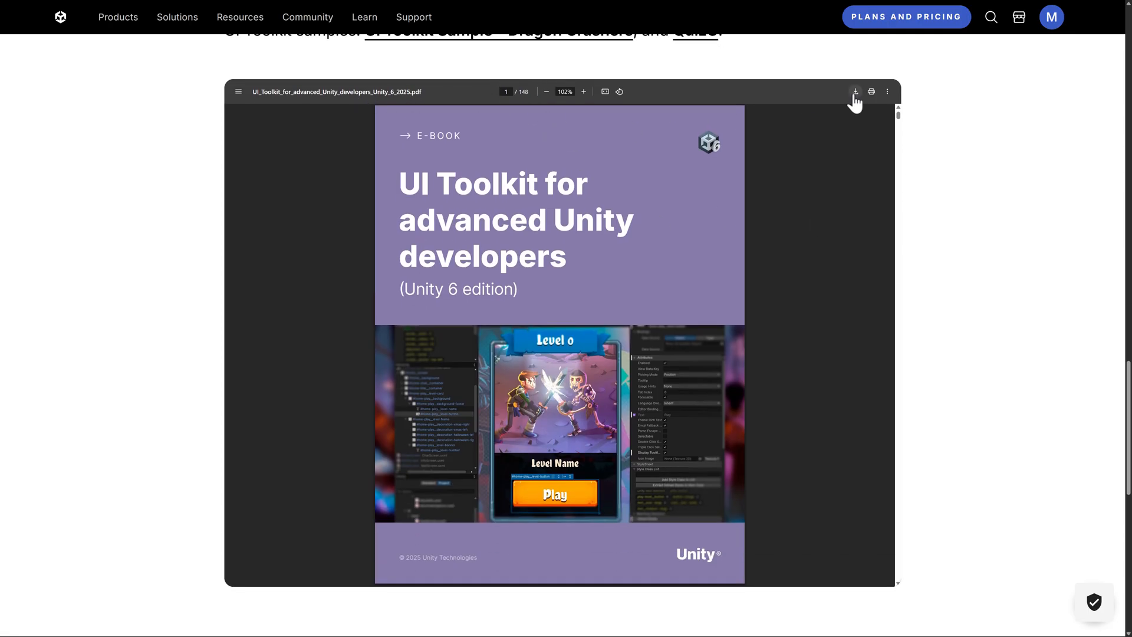
mouse_move(506, 134)
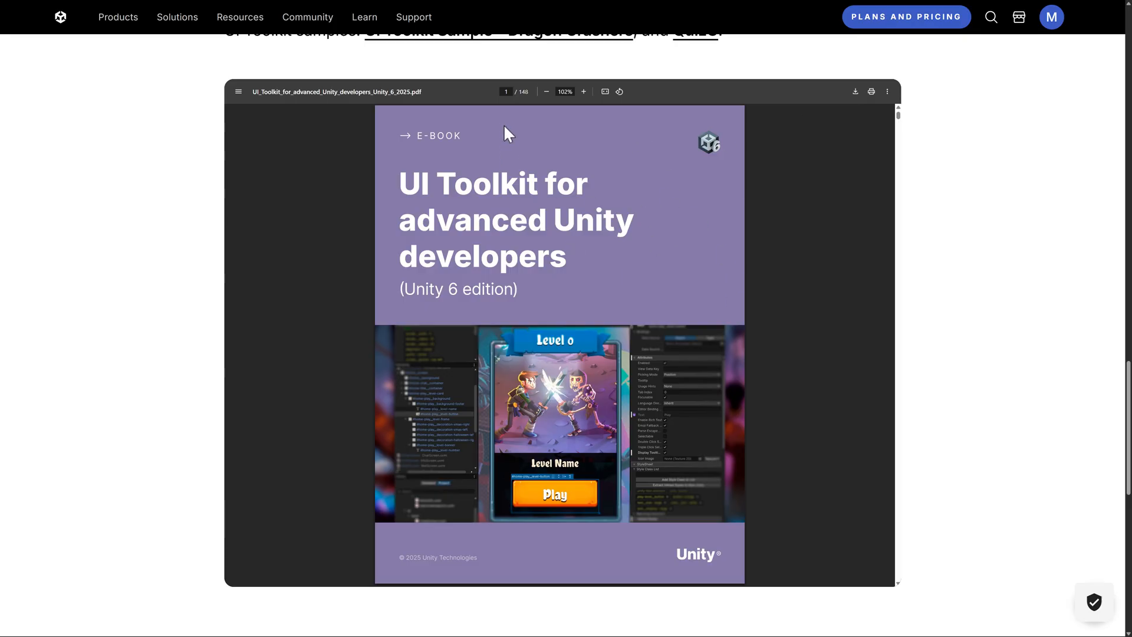
Skim through the embedded PDF's chapters in the viewer
scroll("down", 3)
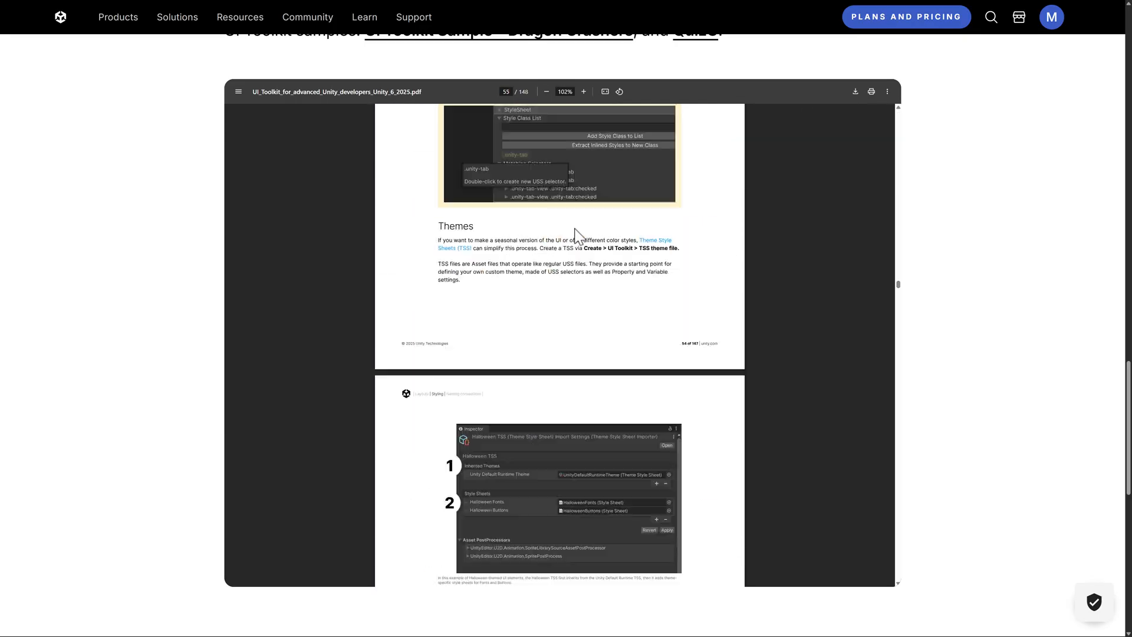
scroll("down", 3)
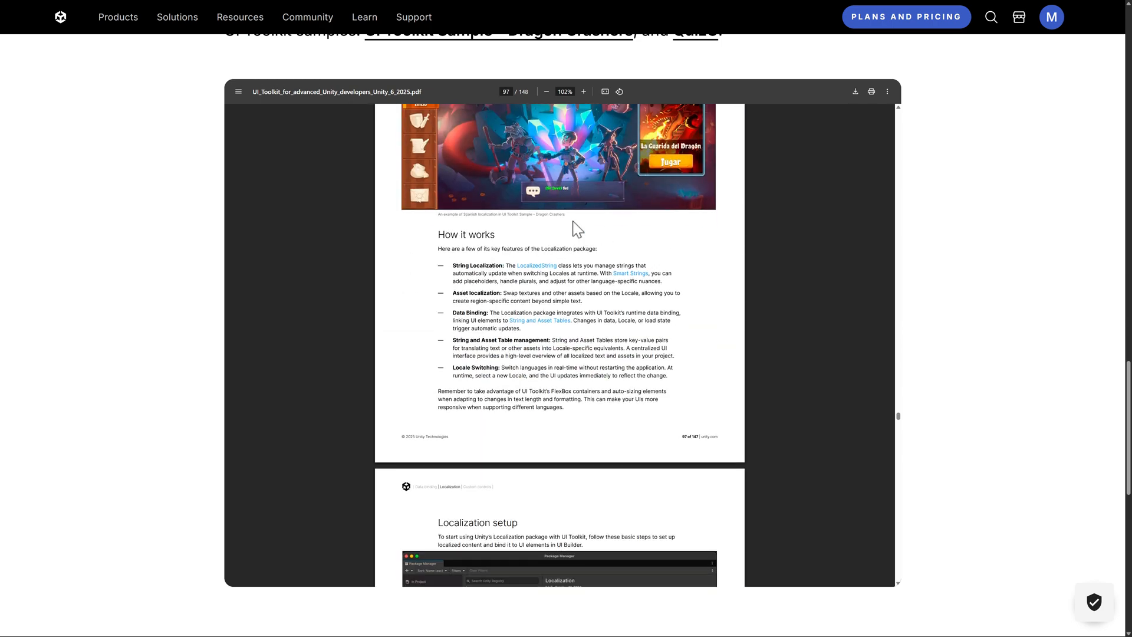
scroll("down", 3)
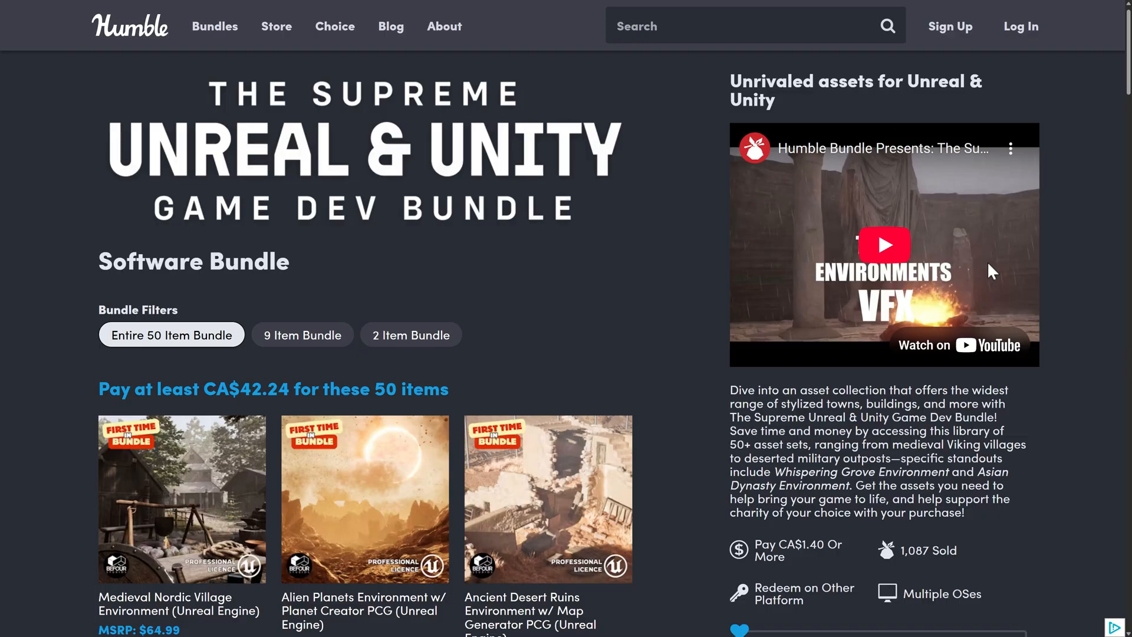
mouse_move(342, 202)
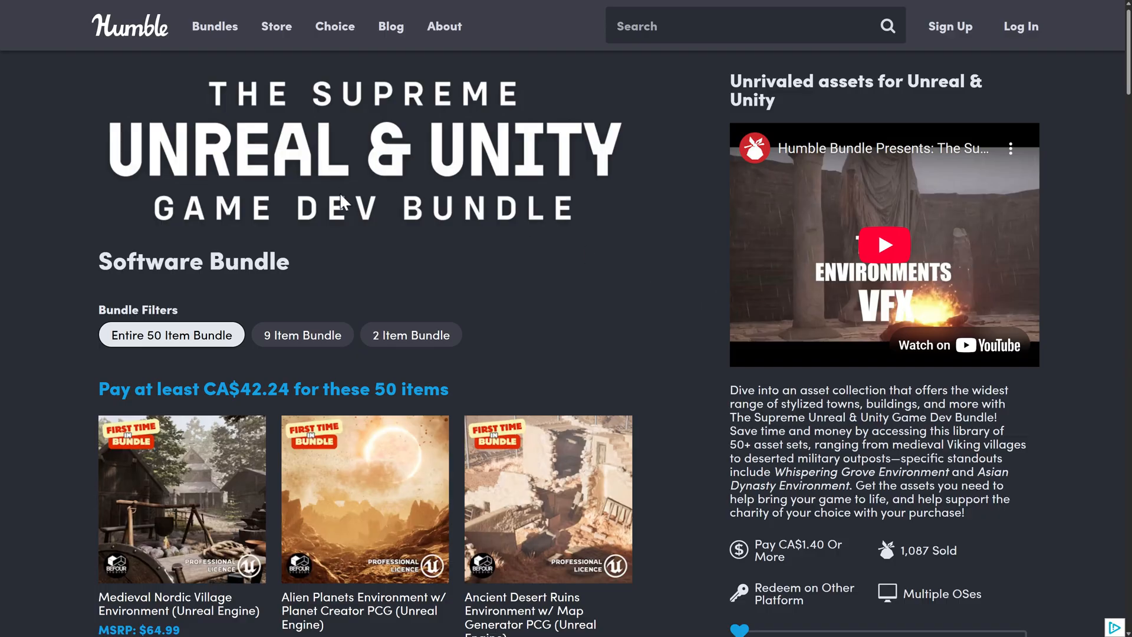
mouse_move(452, 217)
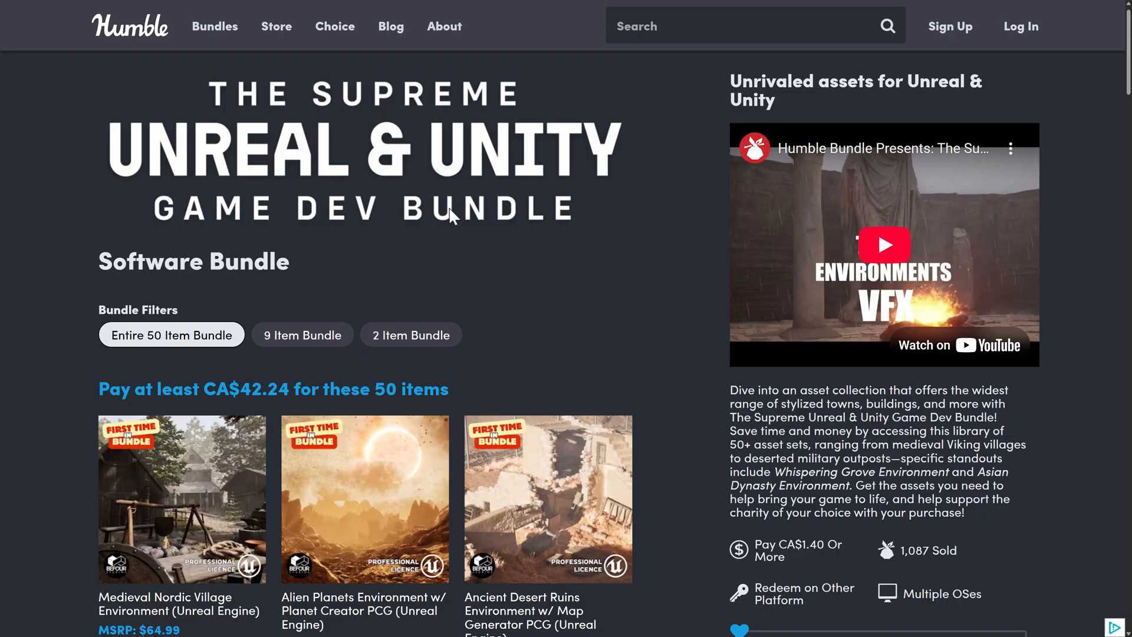
Browse the bundle's asset grid and expand the Destruction Site (Unreal Engine) pack details
scroll("down", 3)
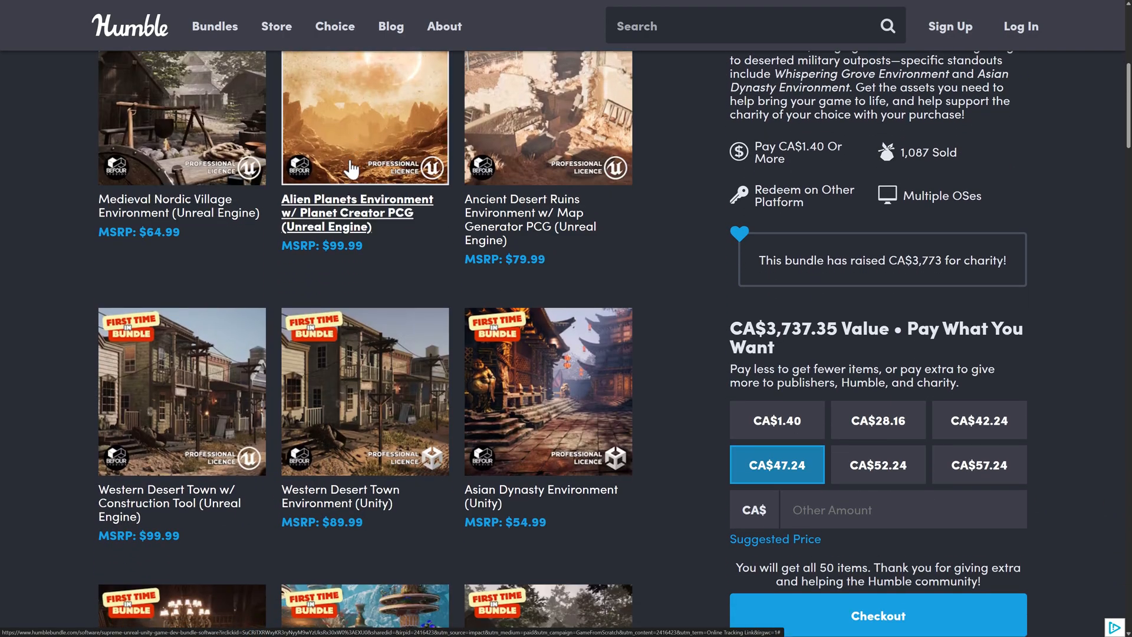
mouse_move(547, 166)
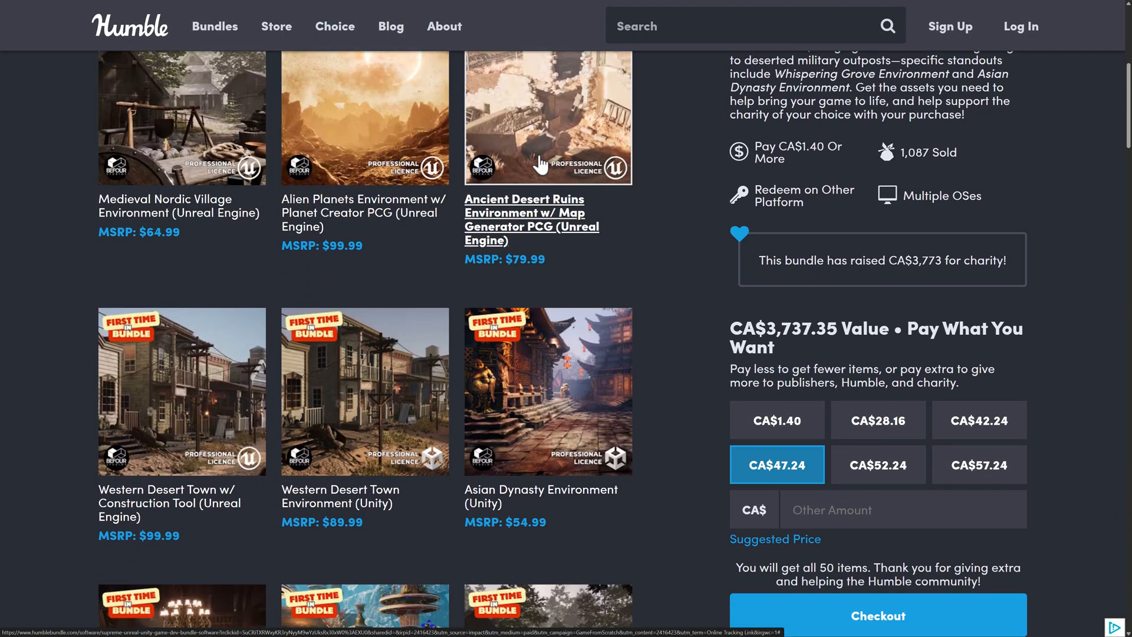
scroll("down", 3)
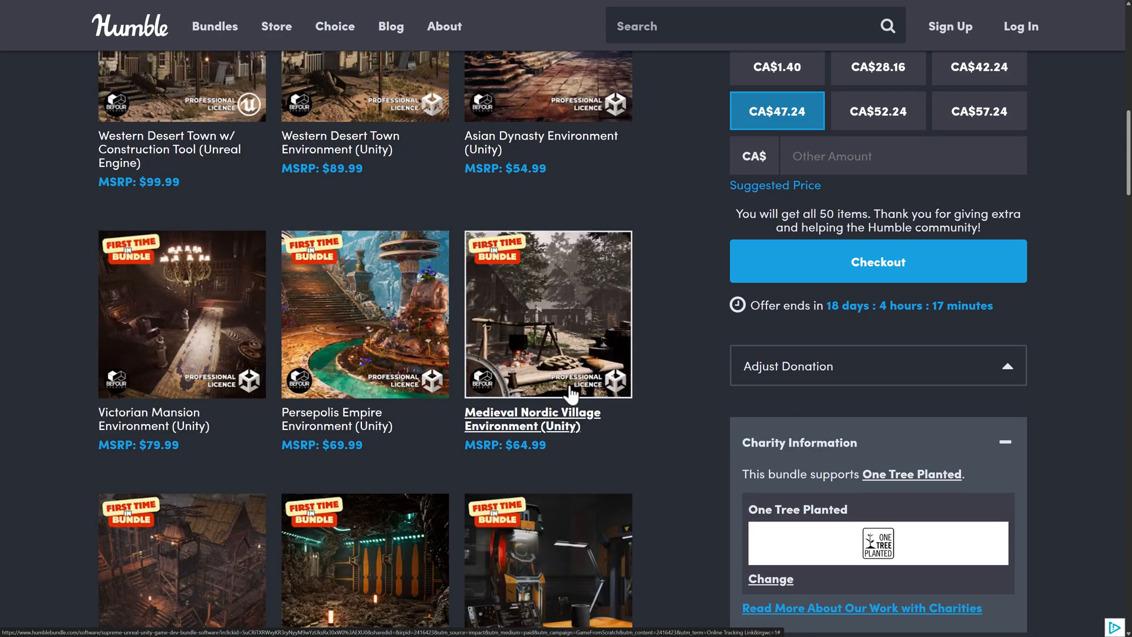
scroll("down", 3)
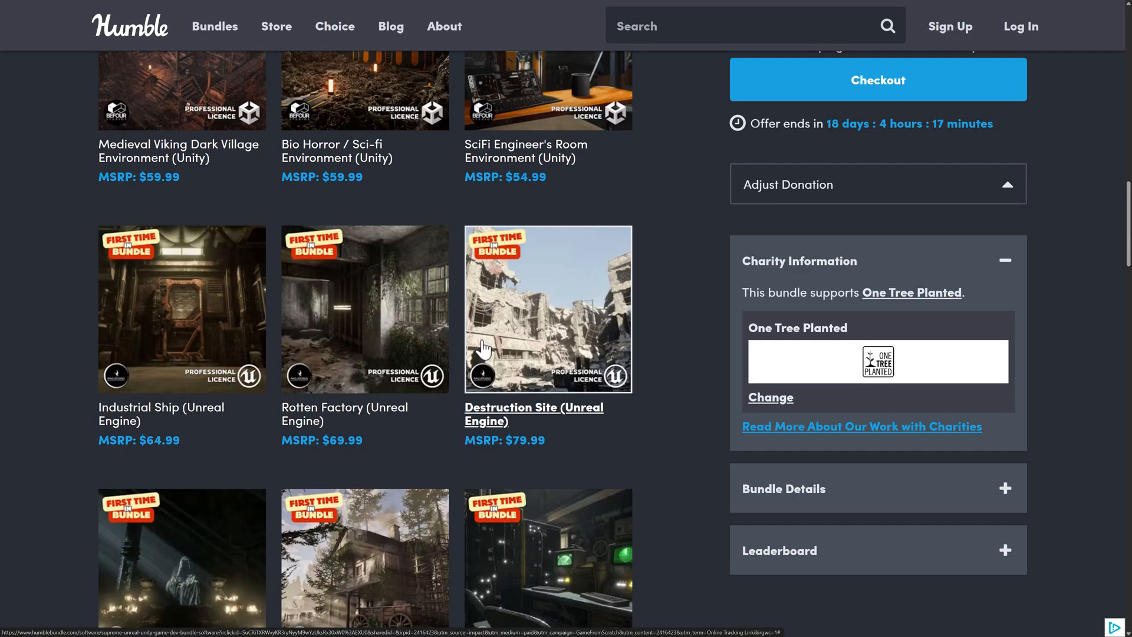
left_click(533, 413)
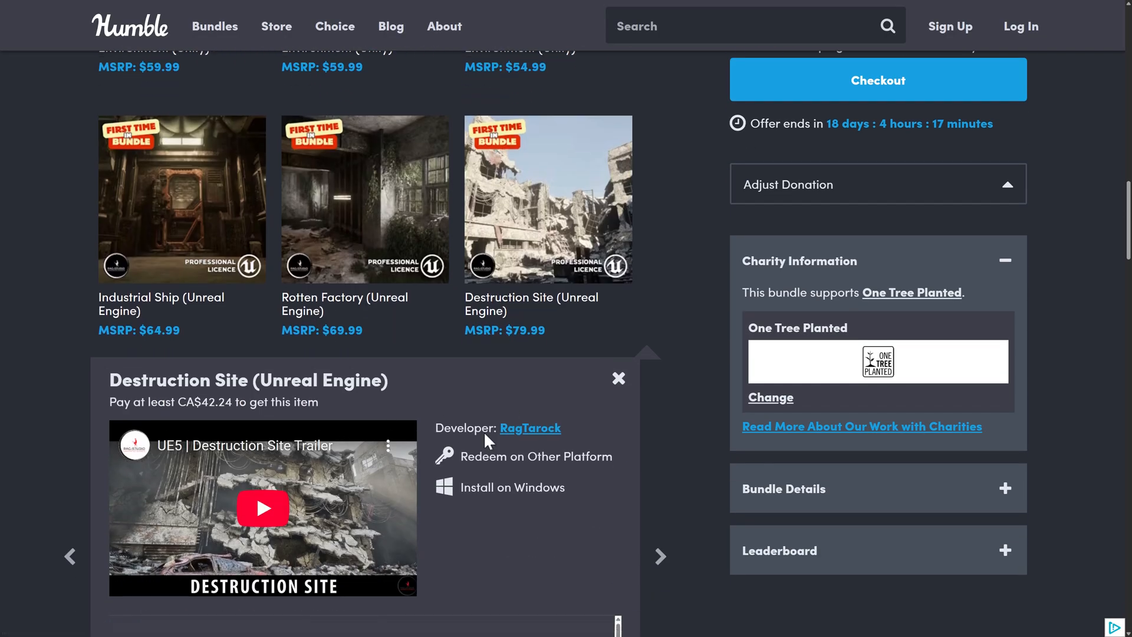
mouse_move(635, 444)
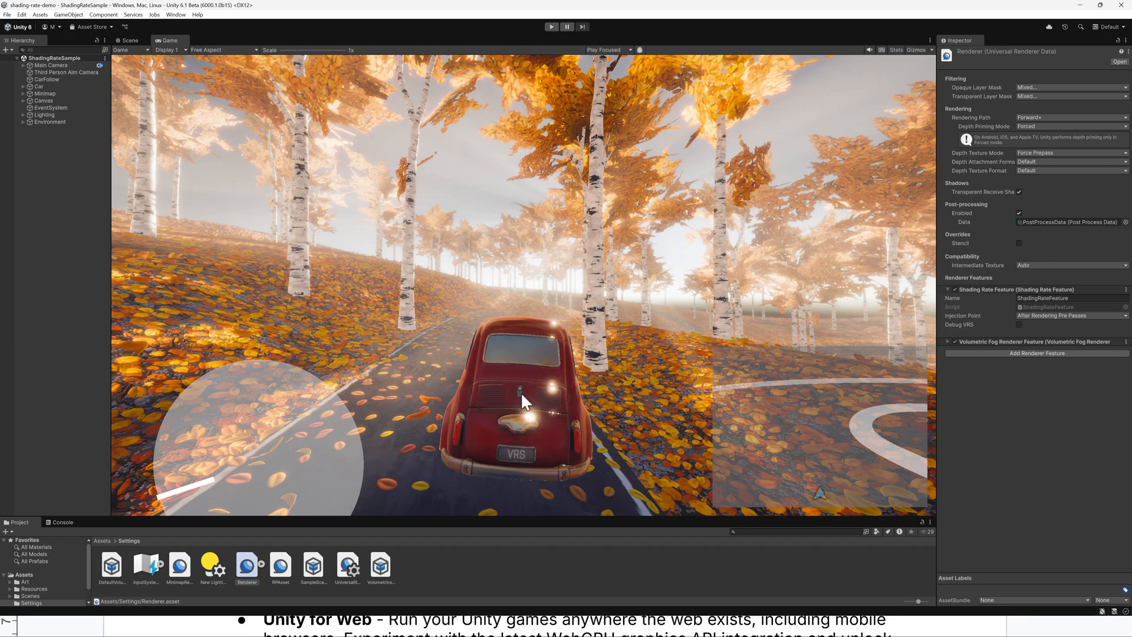
Enter Play mode so the red car drives along the autumn forest road
left_click(550, 27)
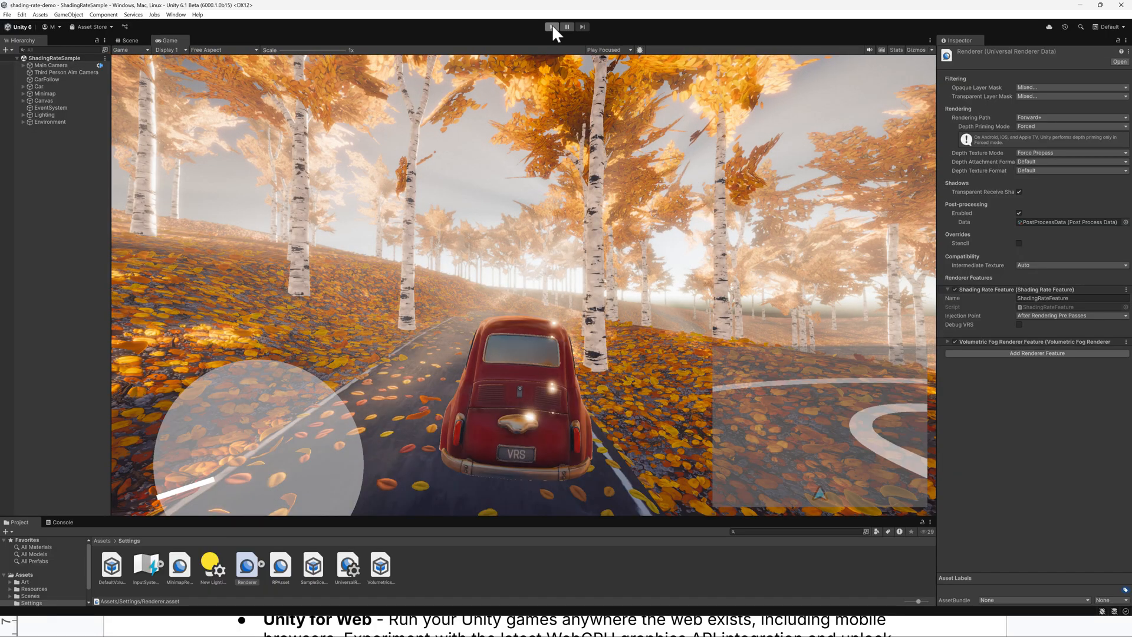
left_click(551, 27)
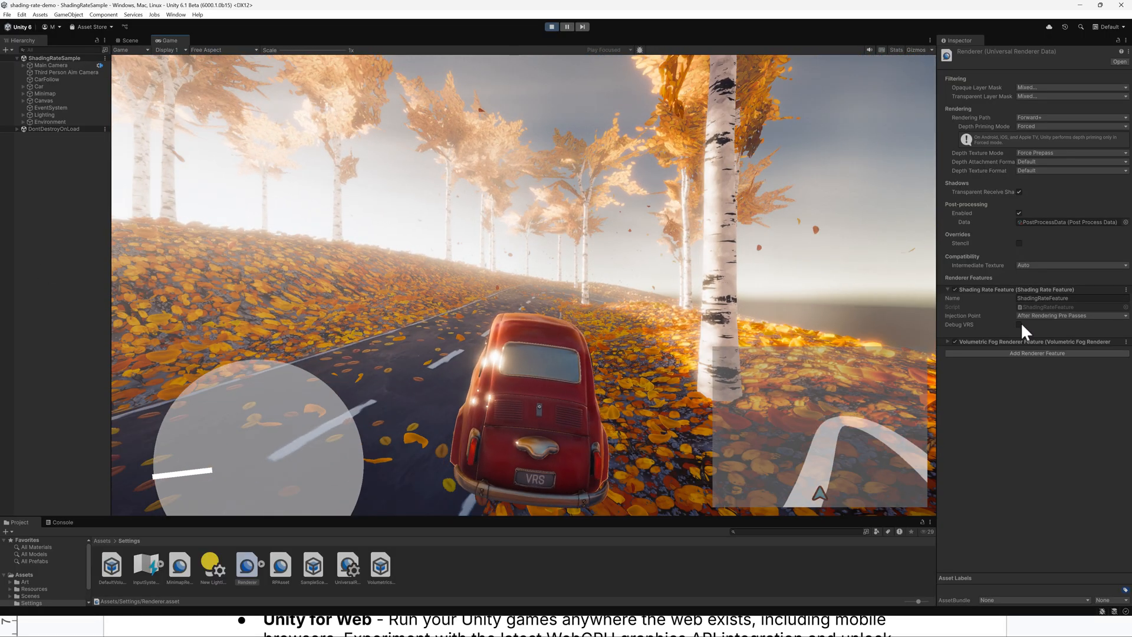
Enable Debug VRS on the Shading Rate Feature to show red and blue shading-rate regions
left_click(1019, 324)
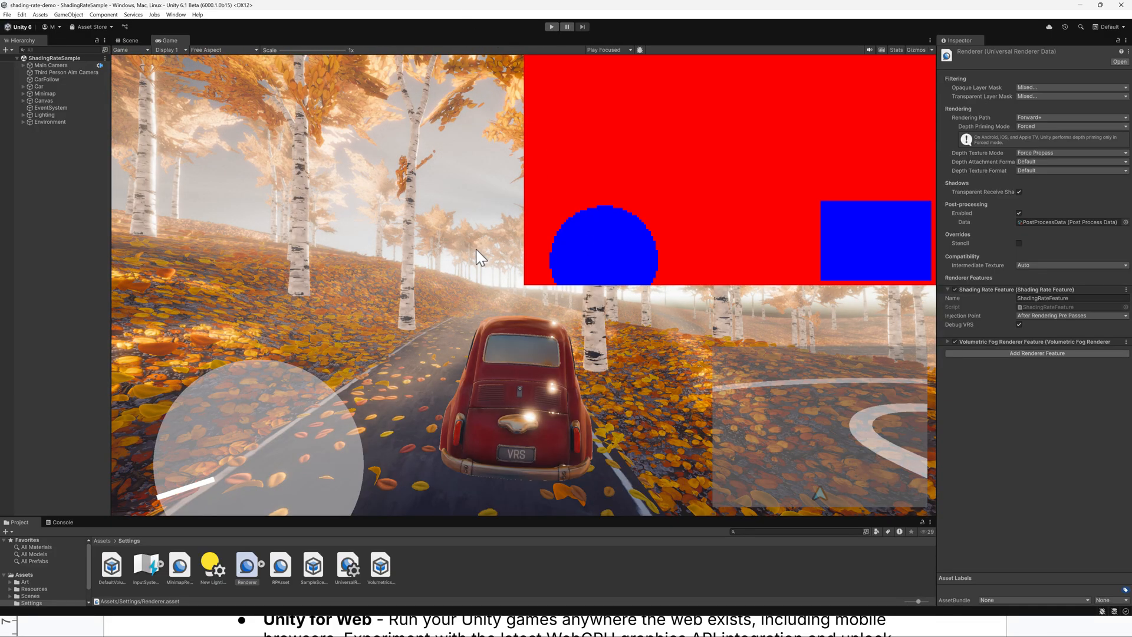
mouse_move(584, 261)
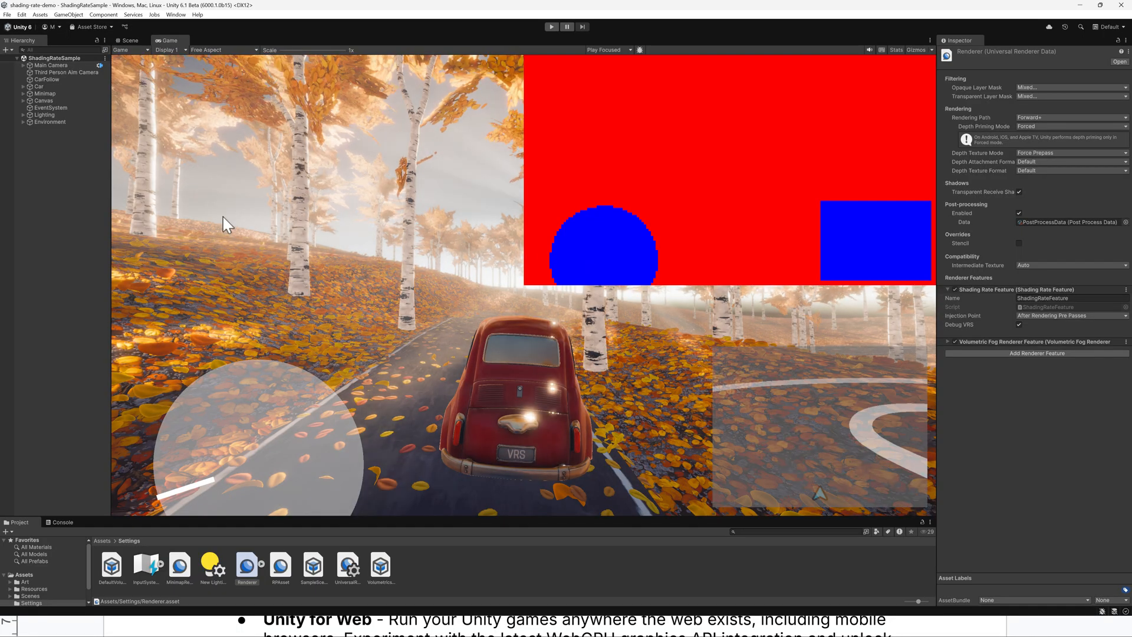
Launch Project Auditor from Window > Analysis and run Start Analysis on the project
left_click(175, 14)
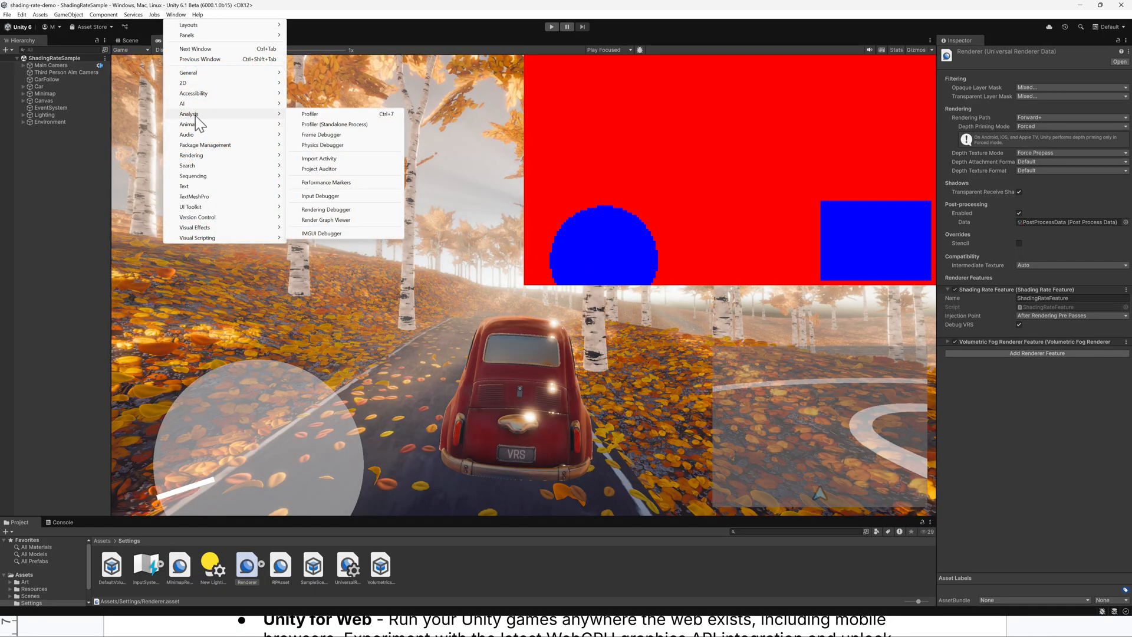
mouse_move(325, 173)
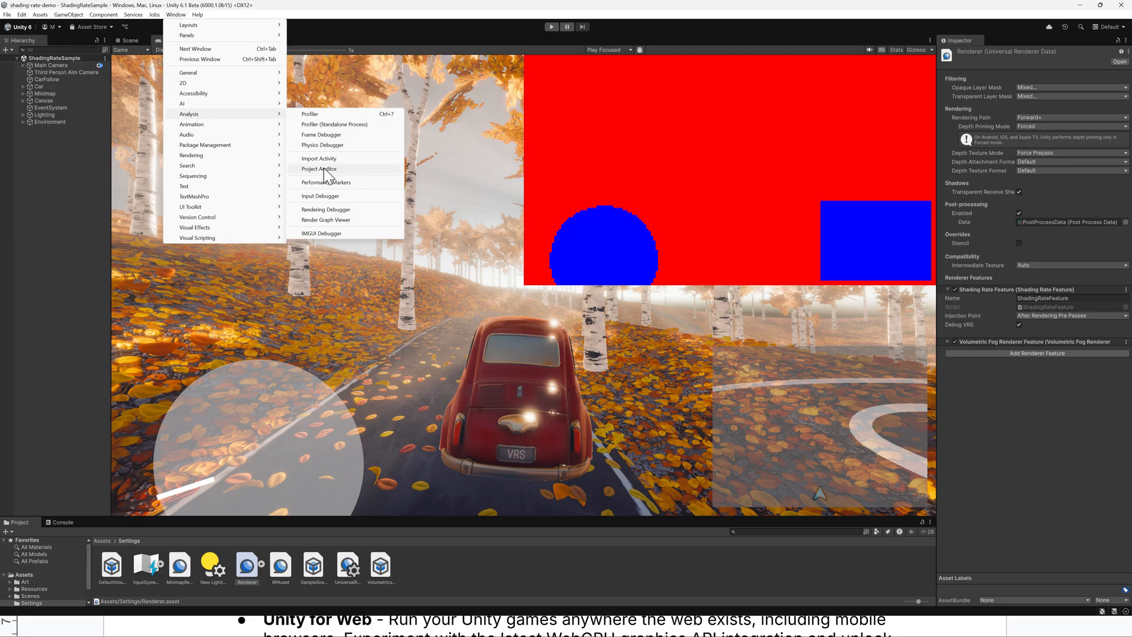
left_click(318, 169)
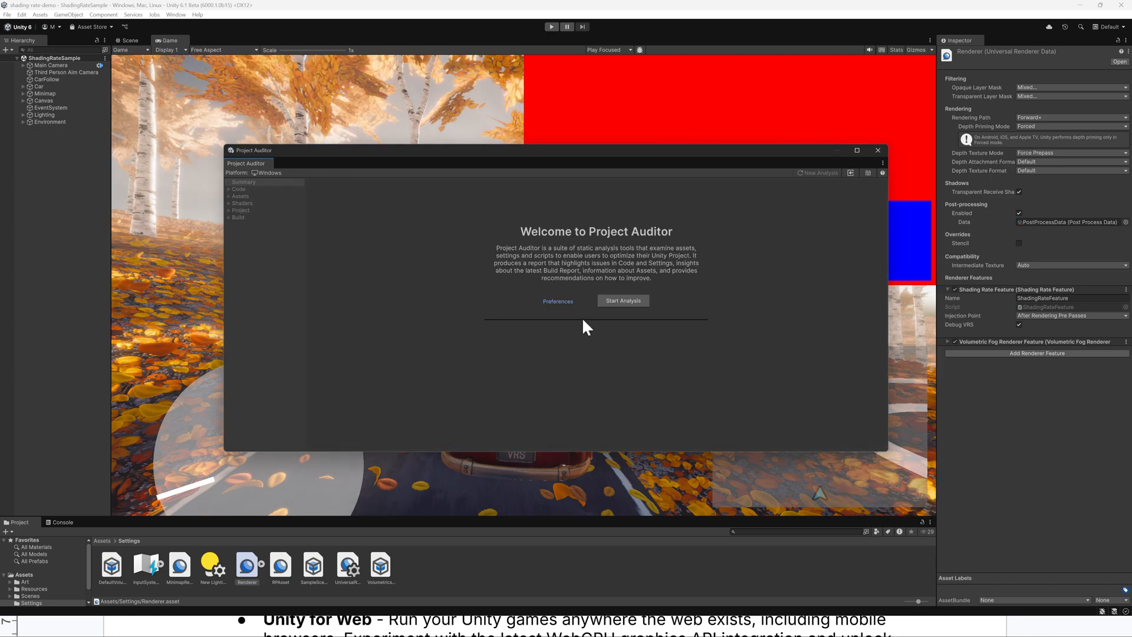
mouse_move(558, 235)
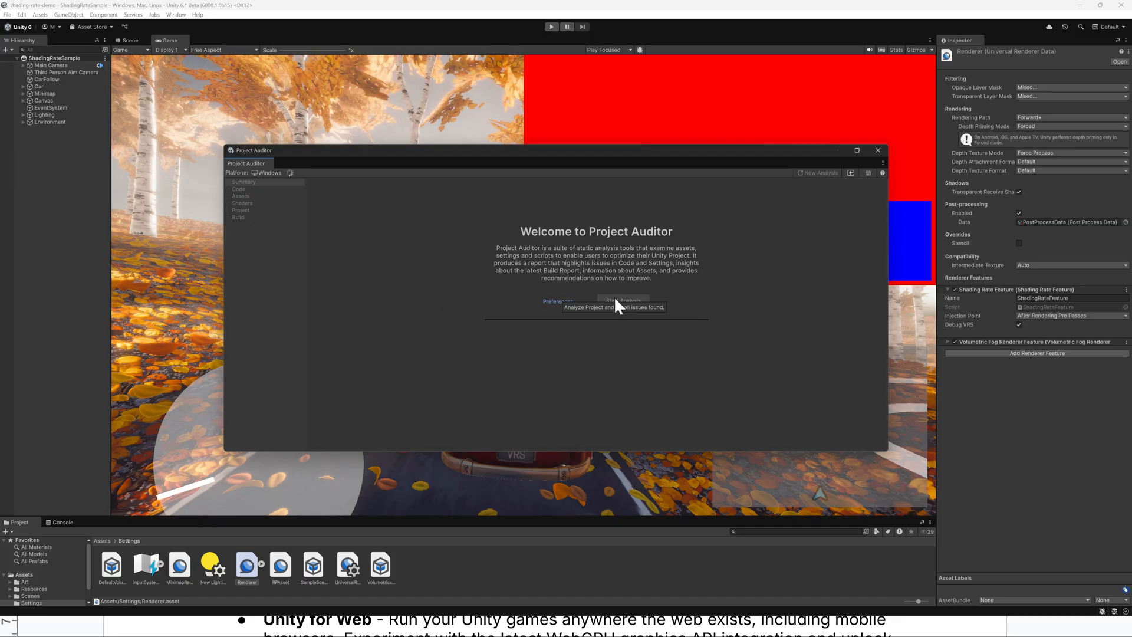
left_click(624, 300)
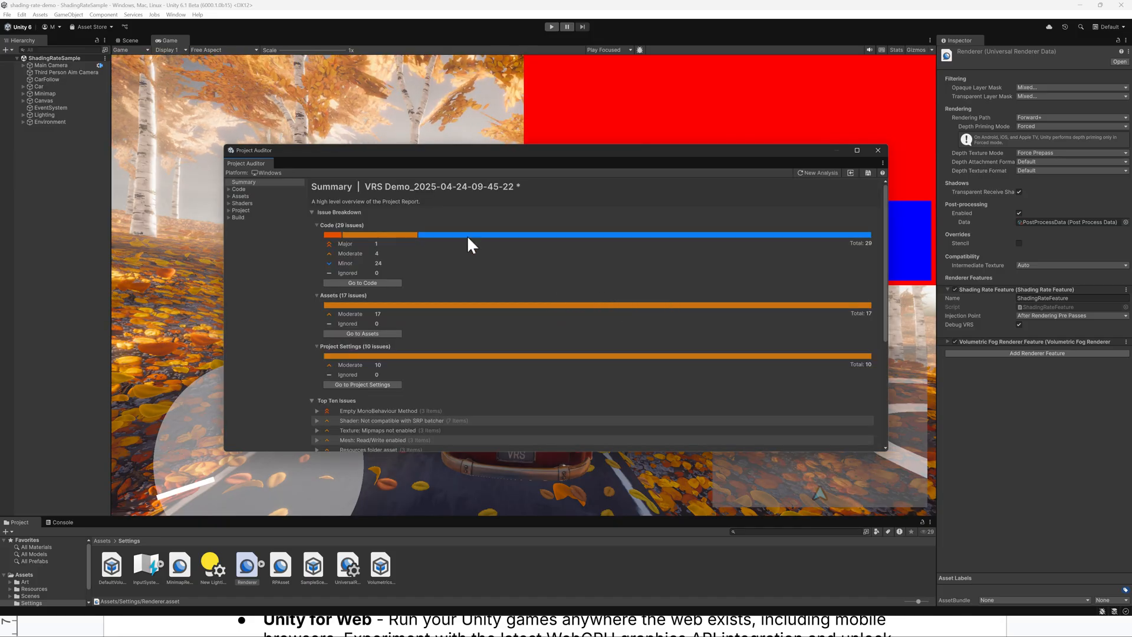
mouse_move(351, 254)
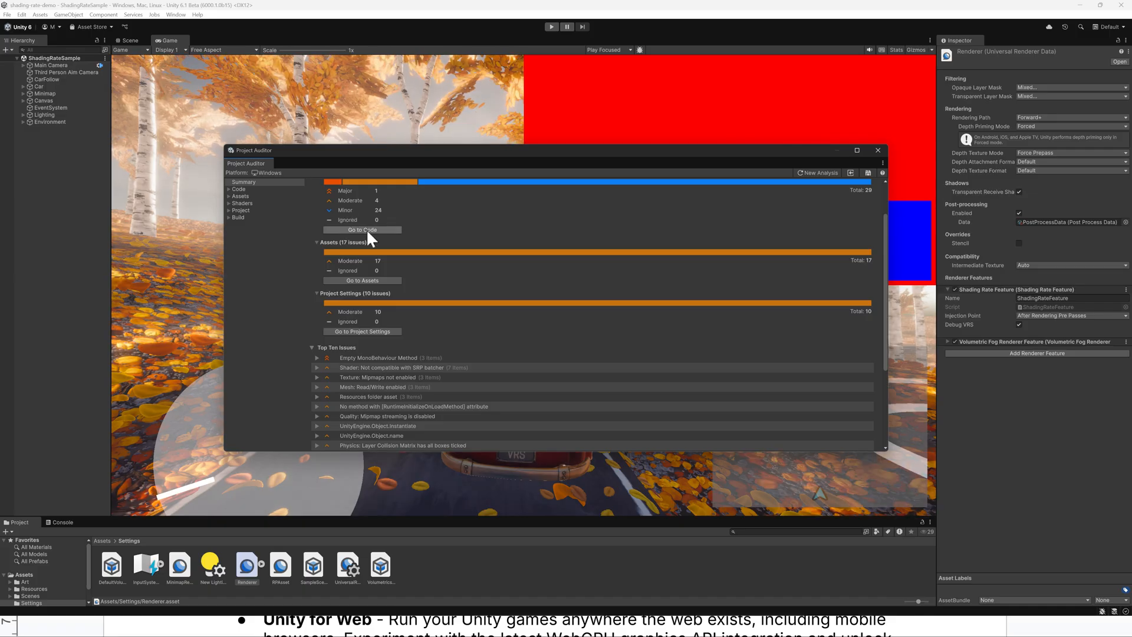
Expand the Empty MonoBehaviour Method issue in the analysis summary
scroll("down", 3)
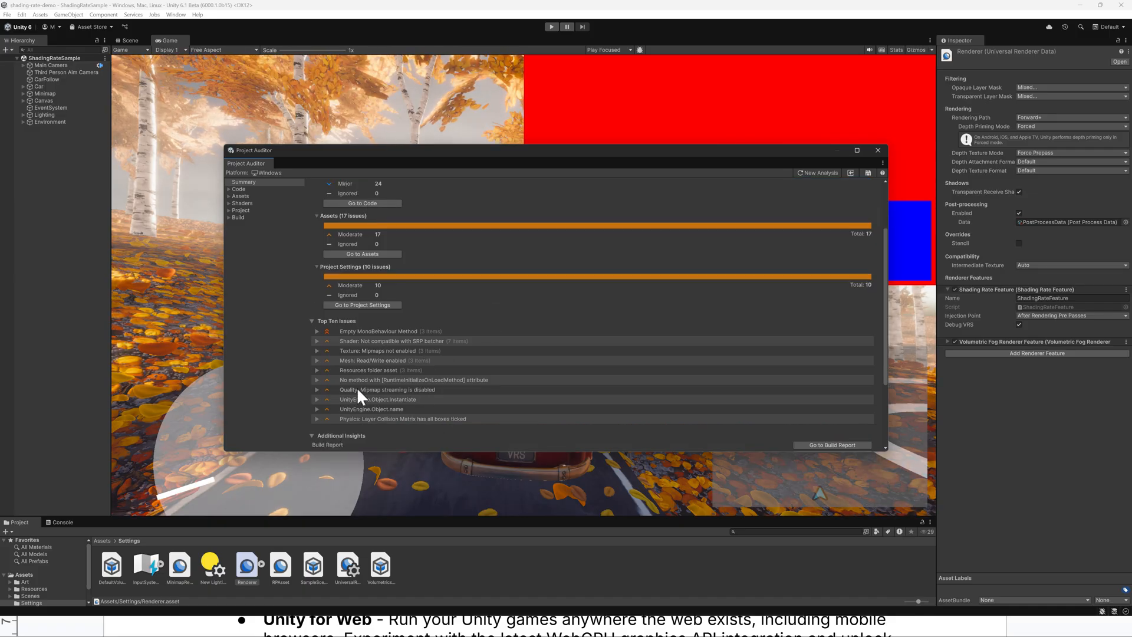
scroll("down", 3)
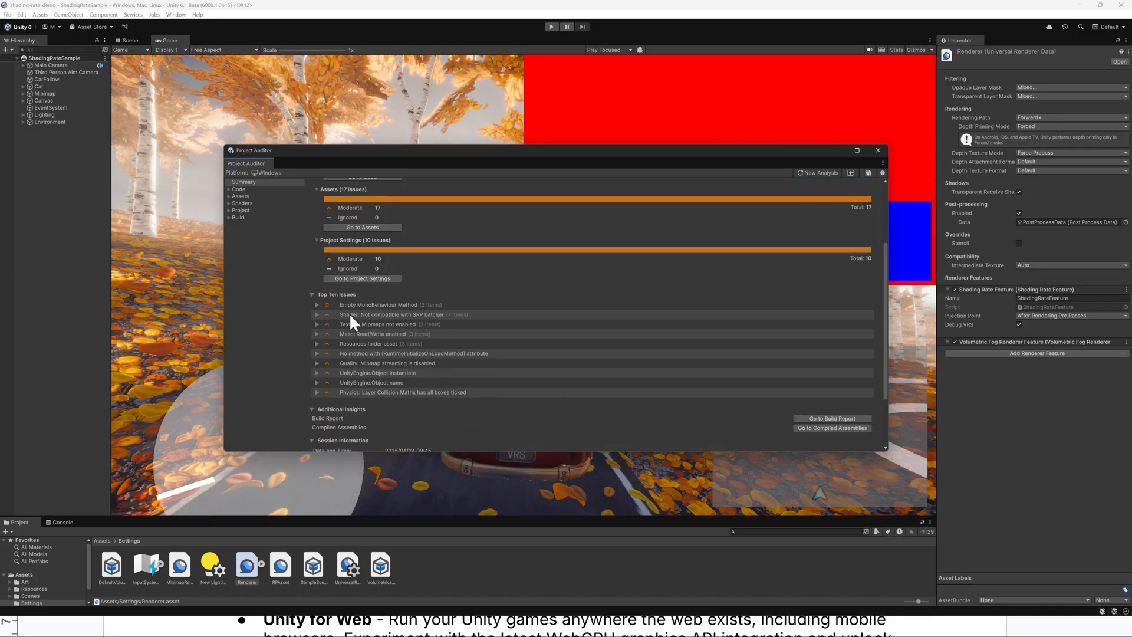
left_click(318, 304)
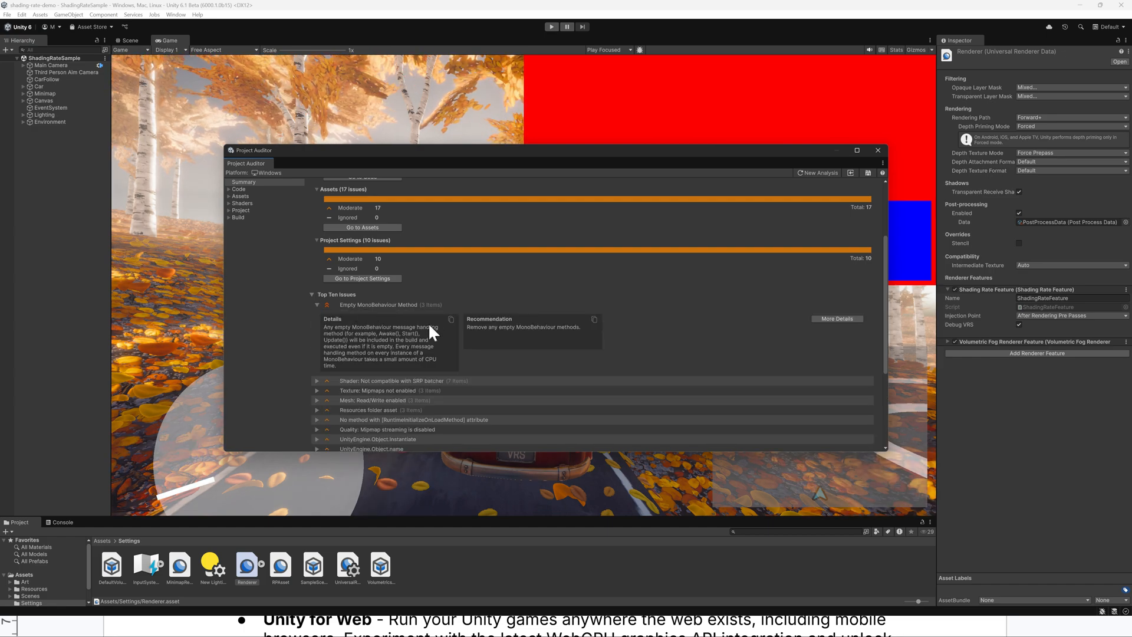
Review the Code issues list including CarFollow's empty Start method, then the Asset Issues list
left_click(238, 188)
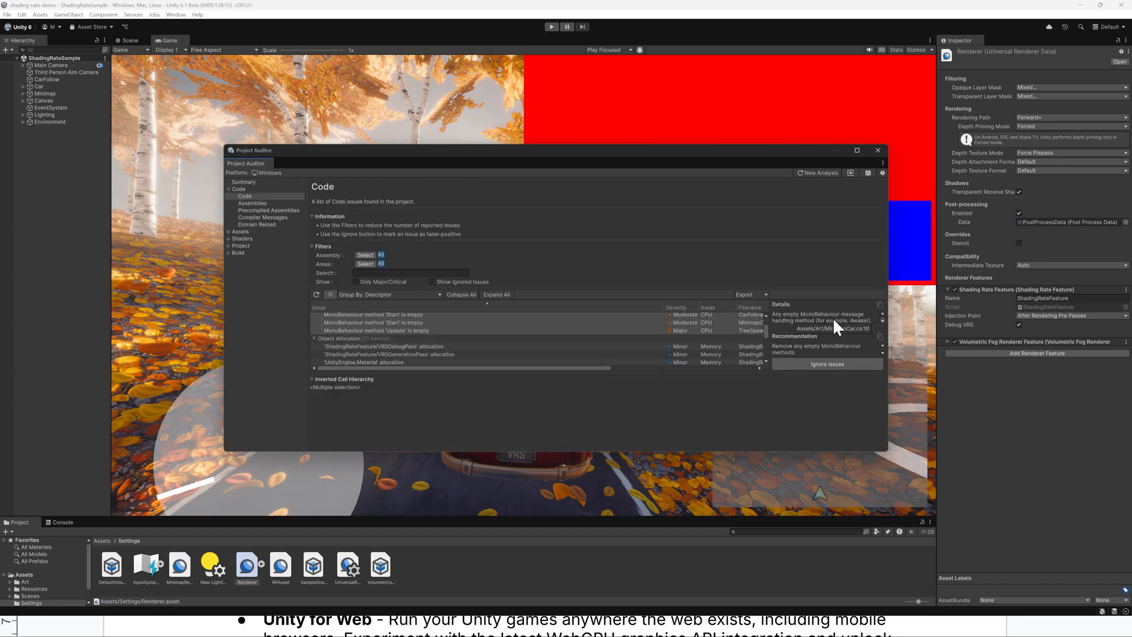
left_click(371, 314)
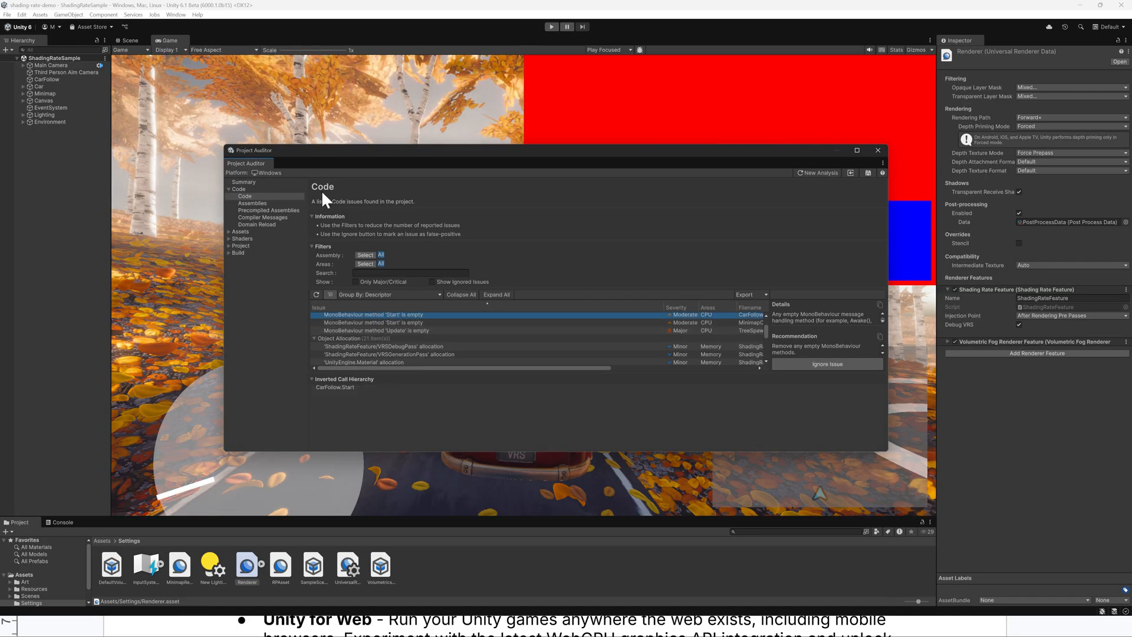
mouse_move(244, 235)
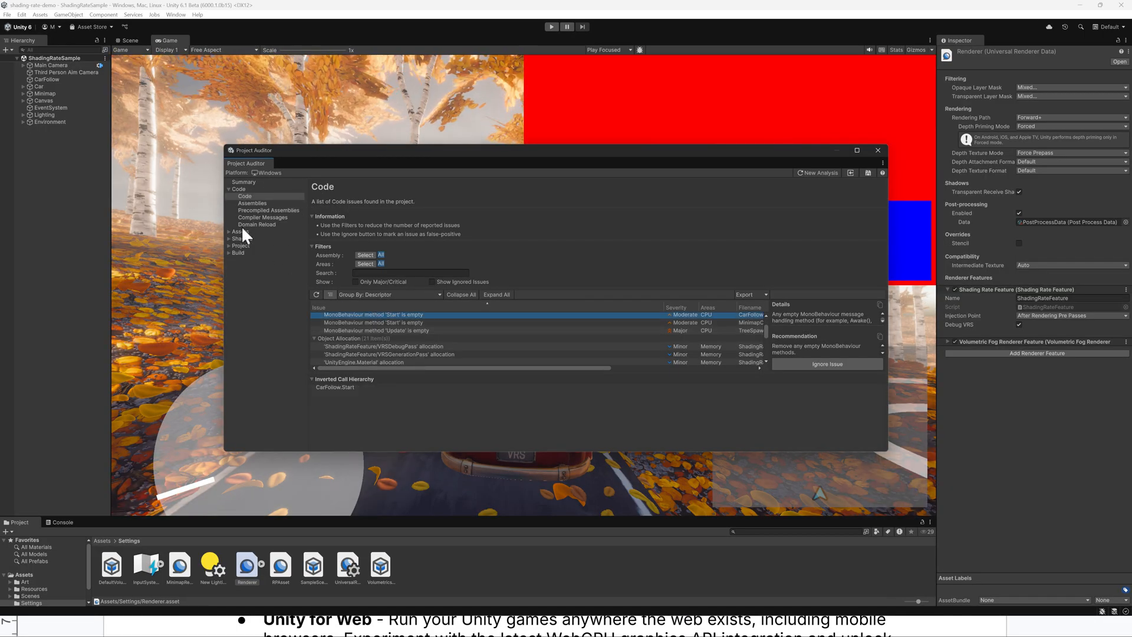
left_click(254, 252)
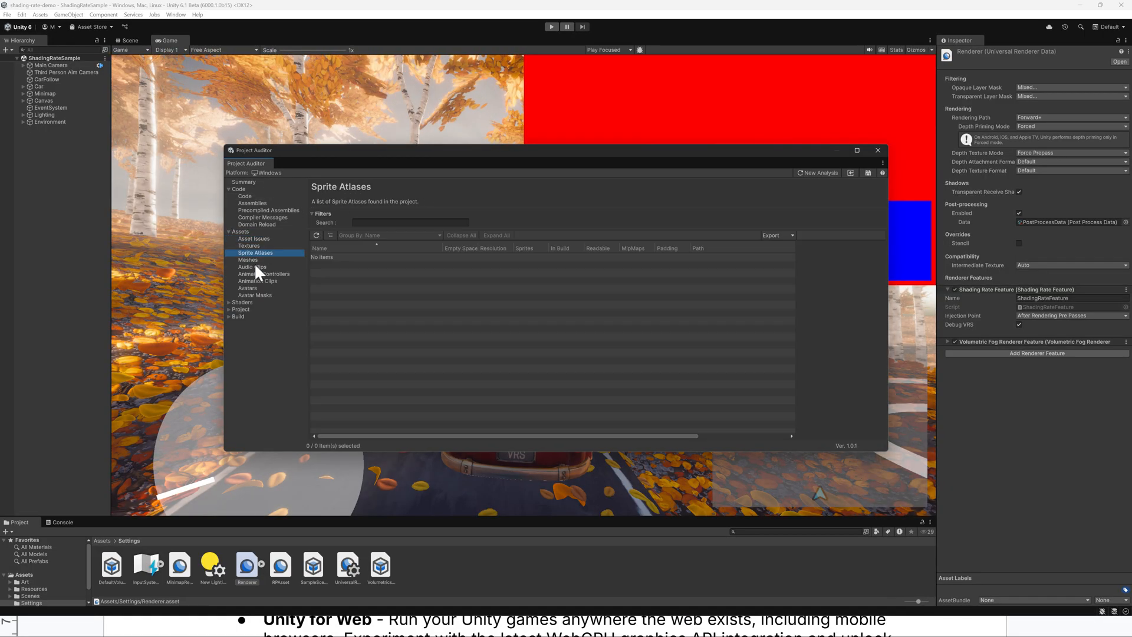
left_click(253, 238)
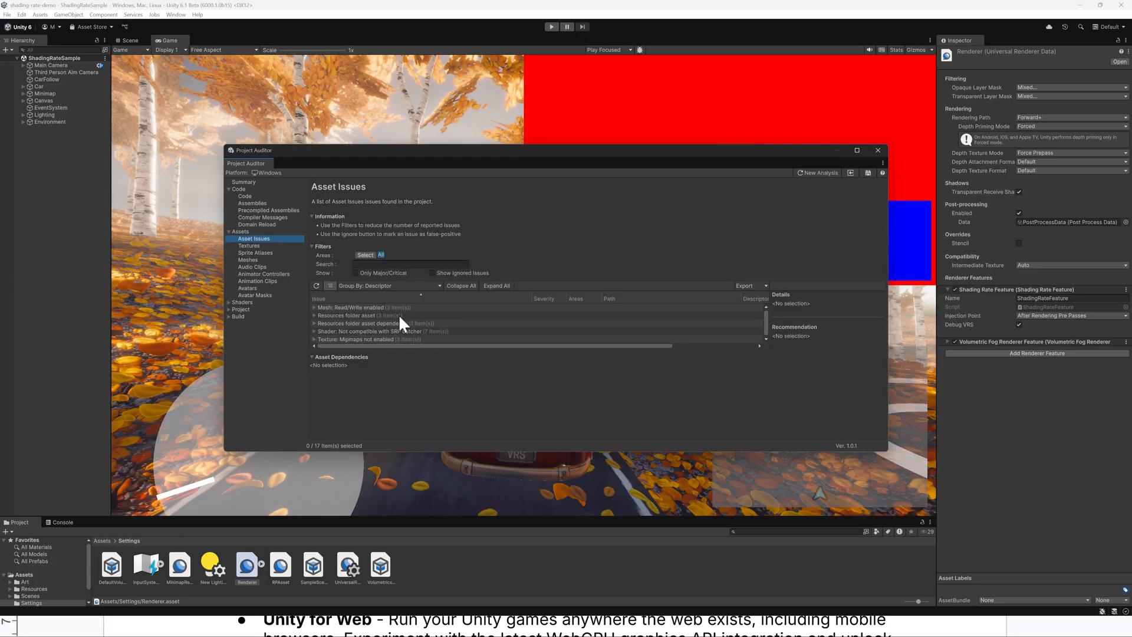
Return to the Code issues list, reselect the issue and close the Project Auditor window
left_click(238, 195)
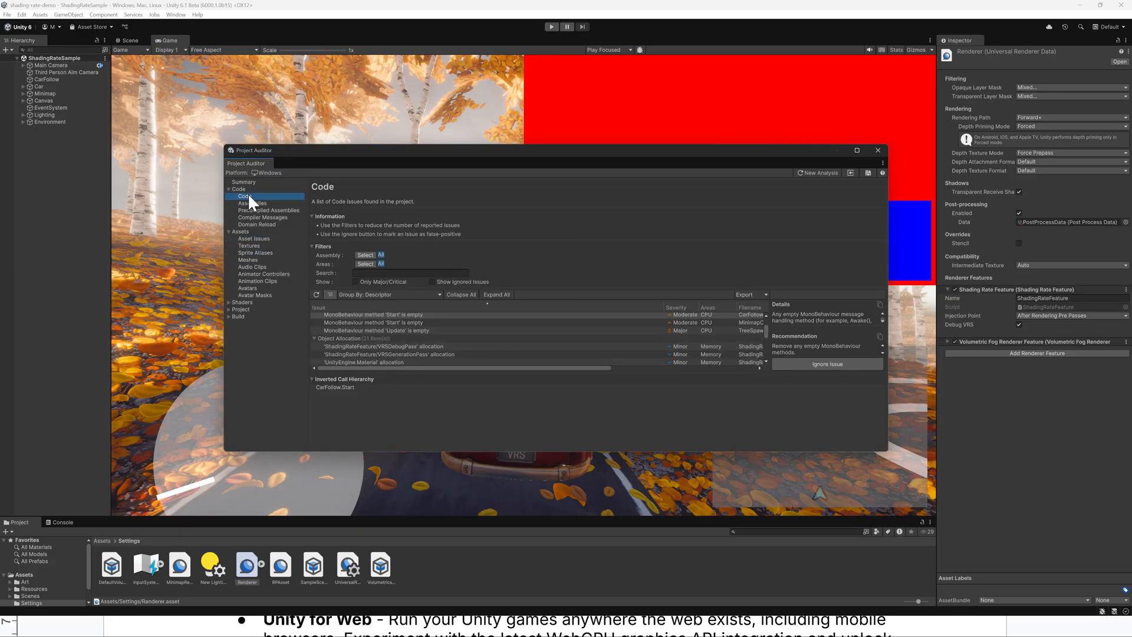
left_click(373, 313)
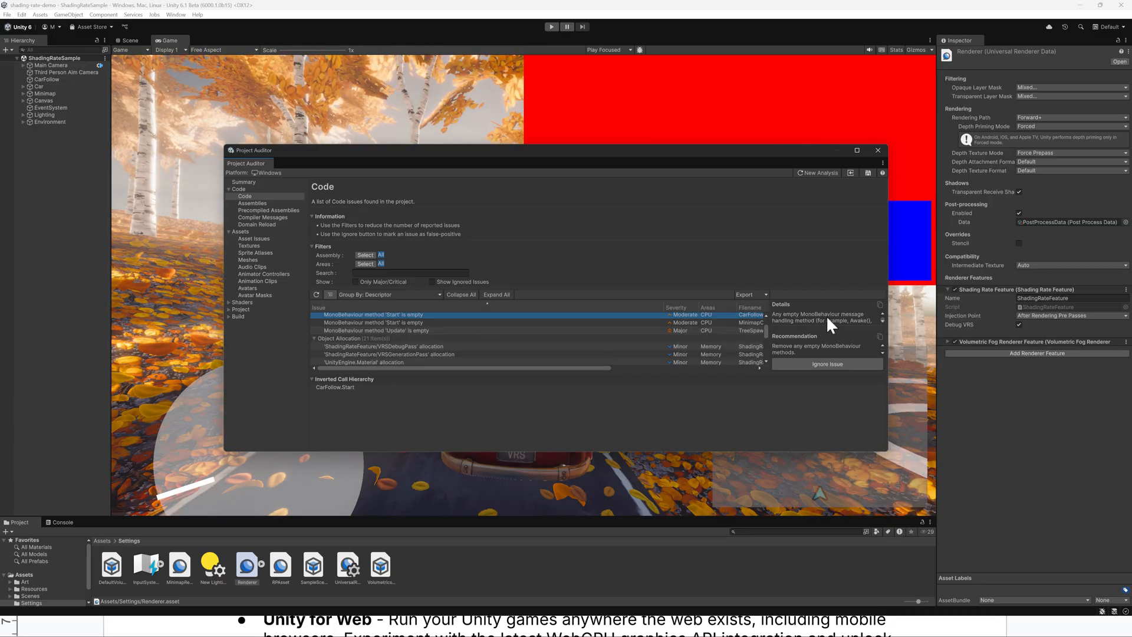
mouse_move(826, 363)
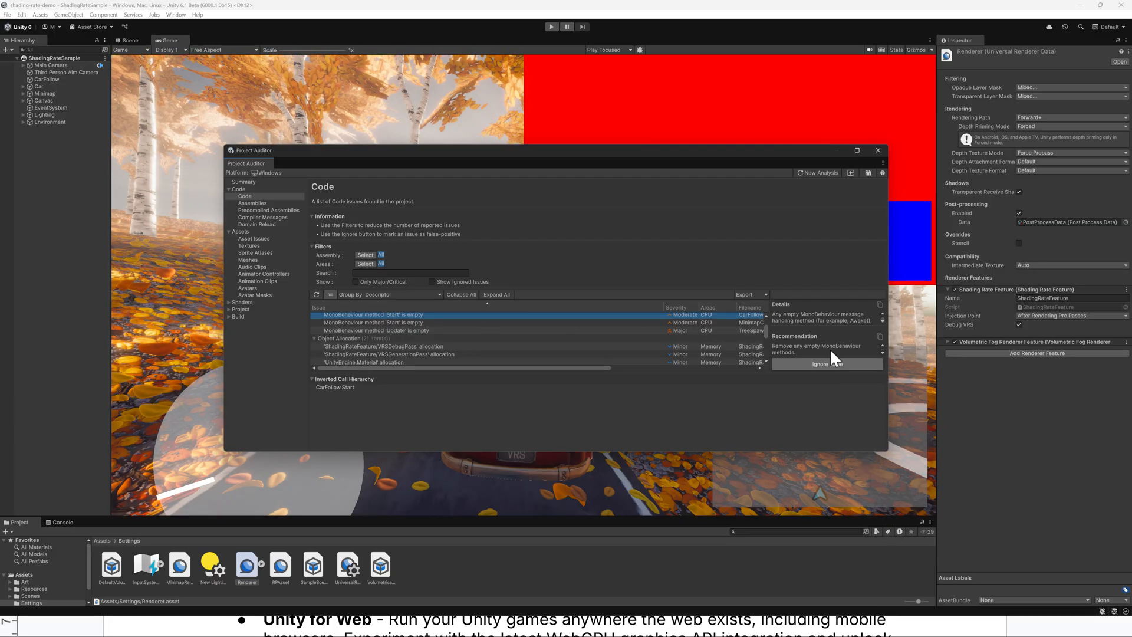
mouse_move(833, 279)
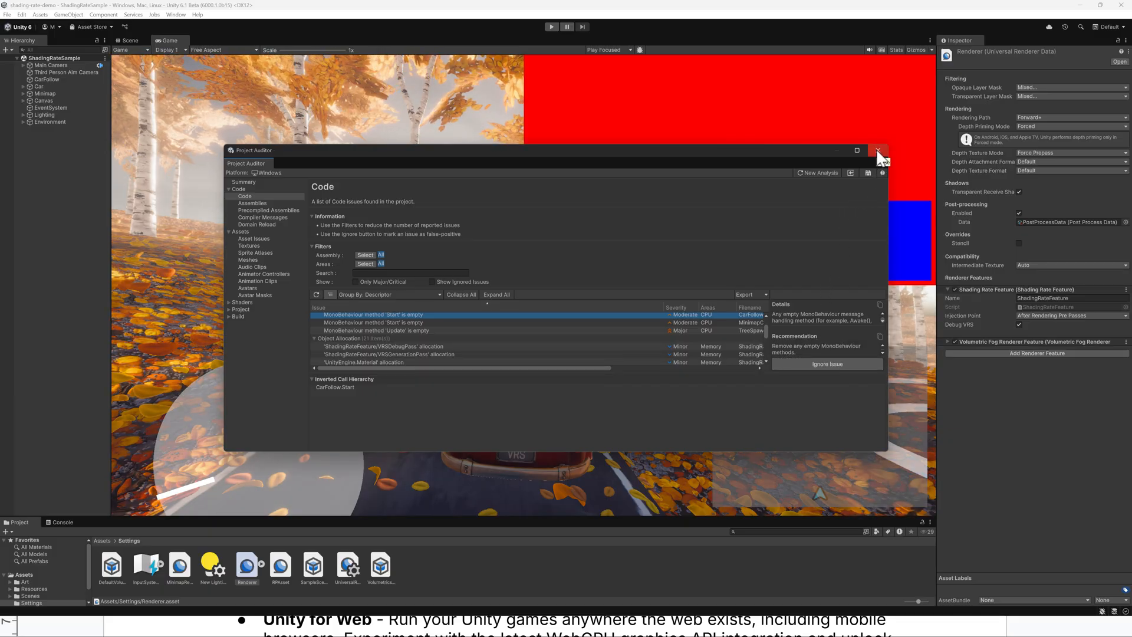
left_click(878, 149)
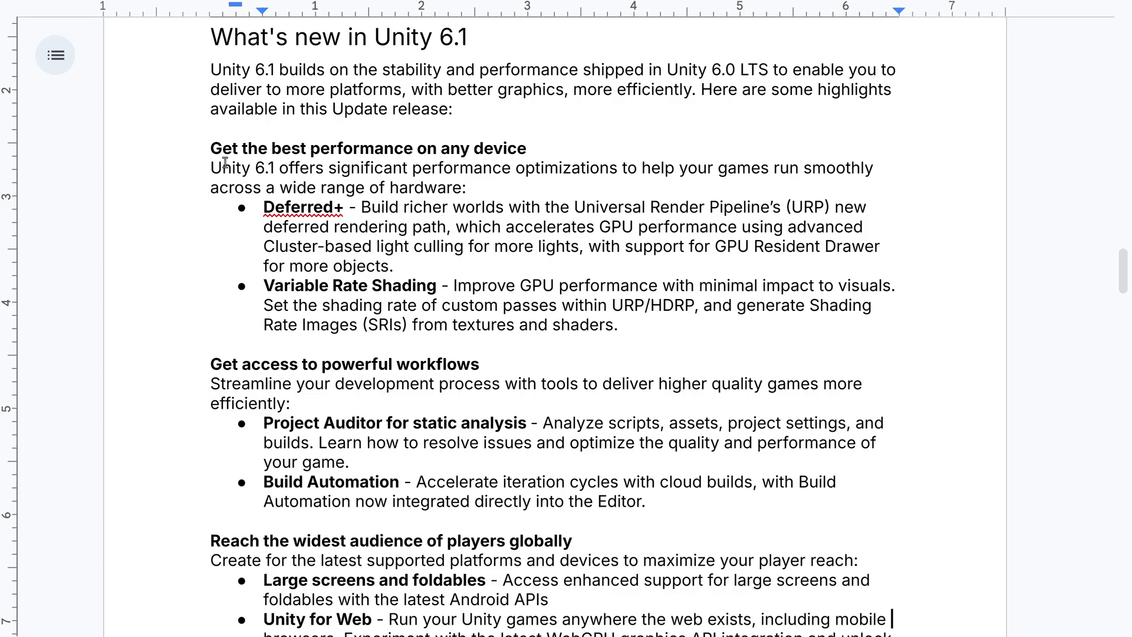
scroll("down", 3)
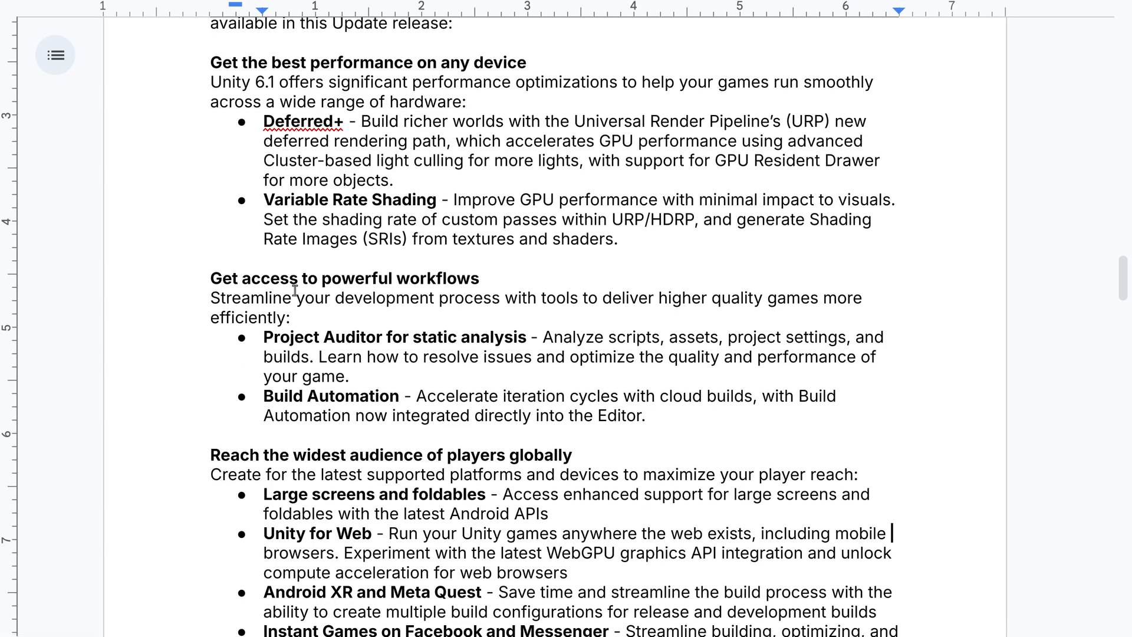
scroll("down", 3)
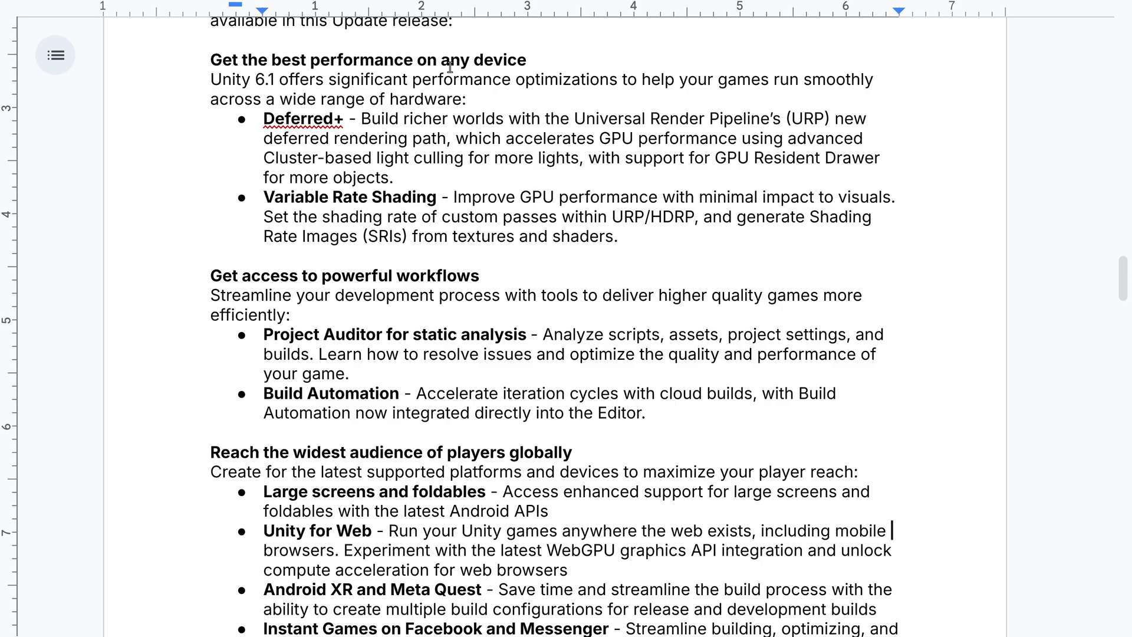
mouse_move(803, 112)
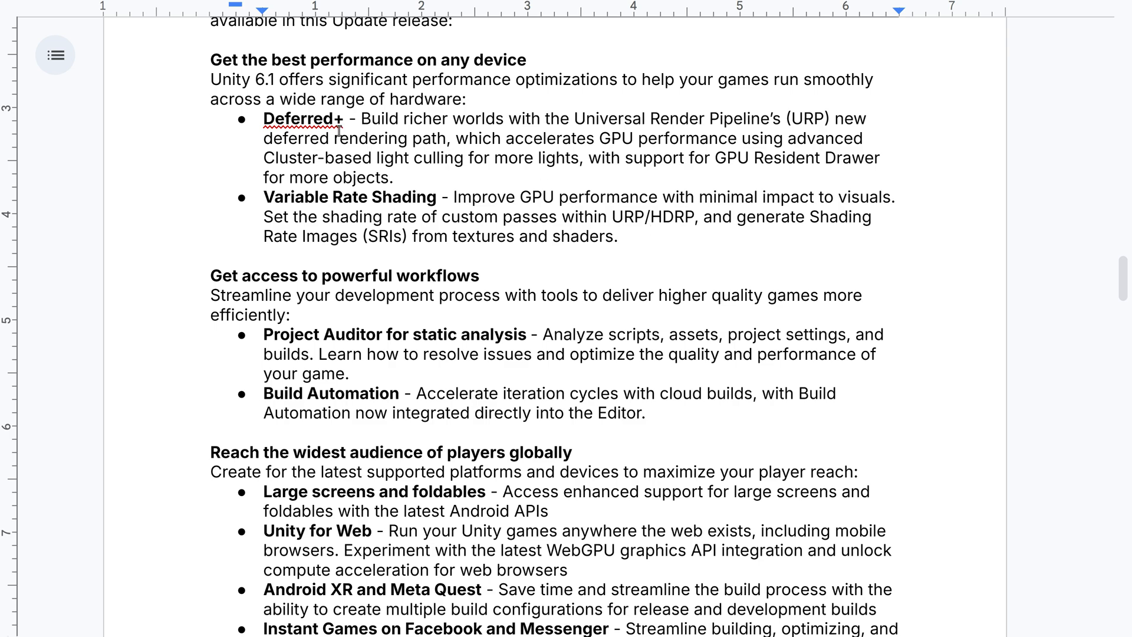
mouse_move(507, 116)
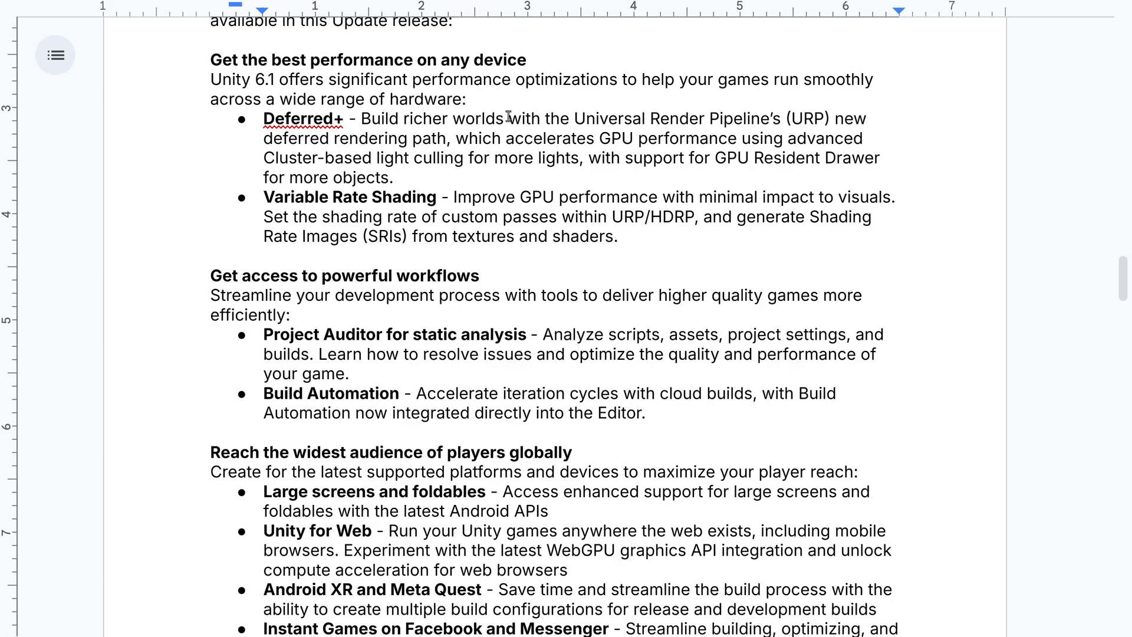
mouse_move(510, 139)
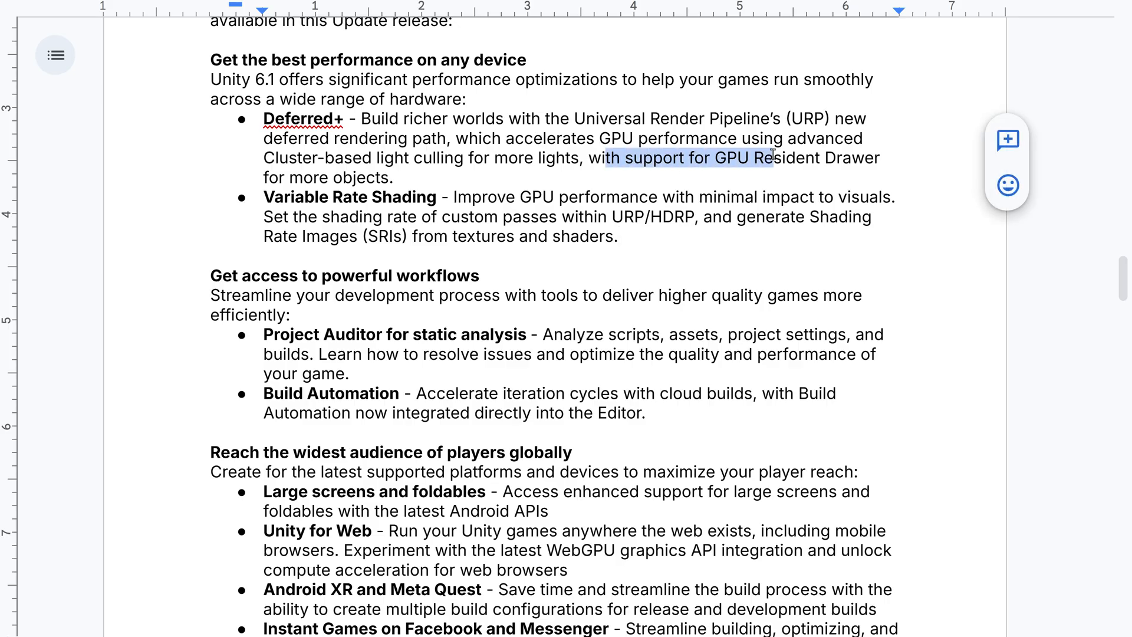
left_click(881, 158)
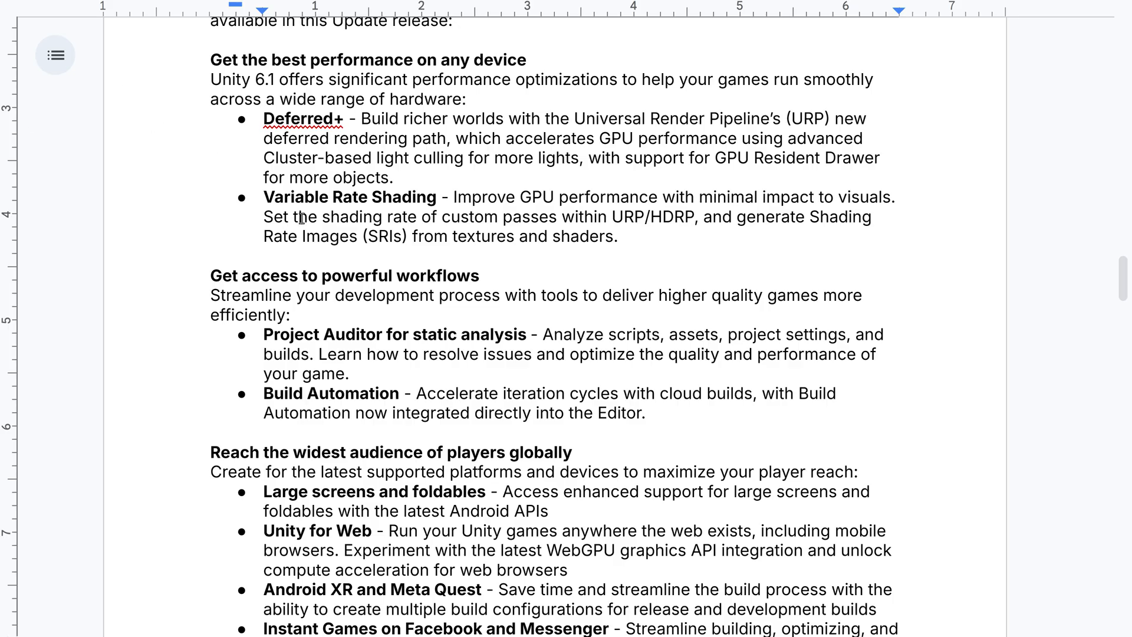
mouse_move(299, 216)
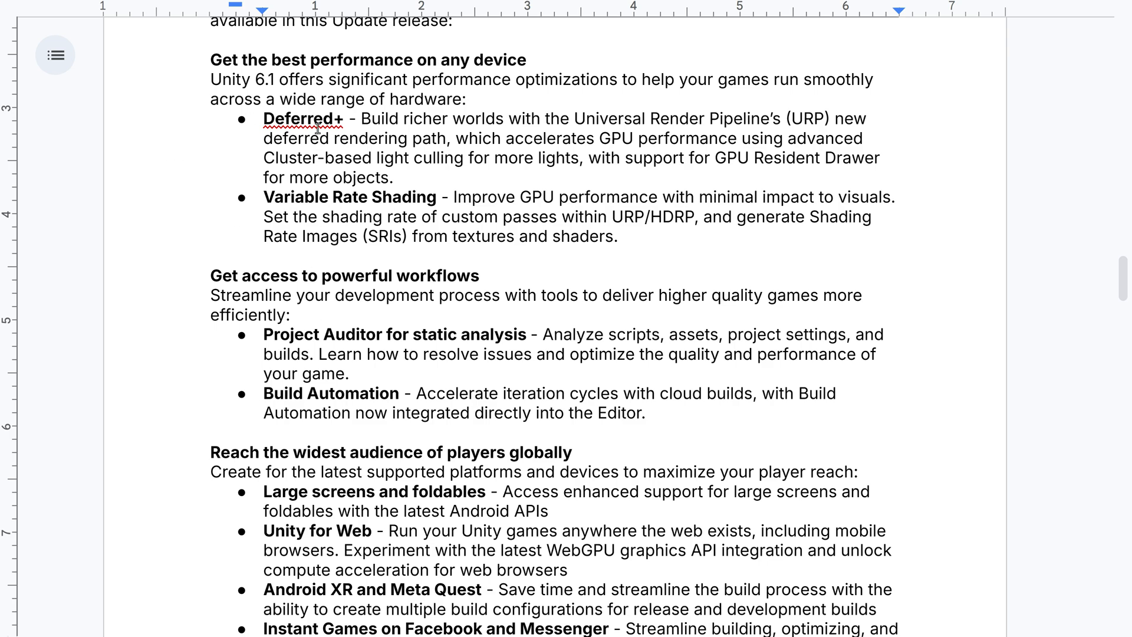
scroll("down", 3)
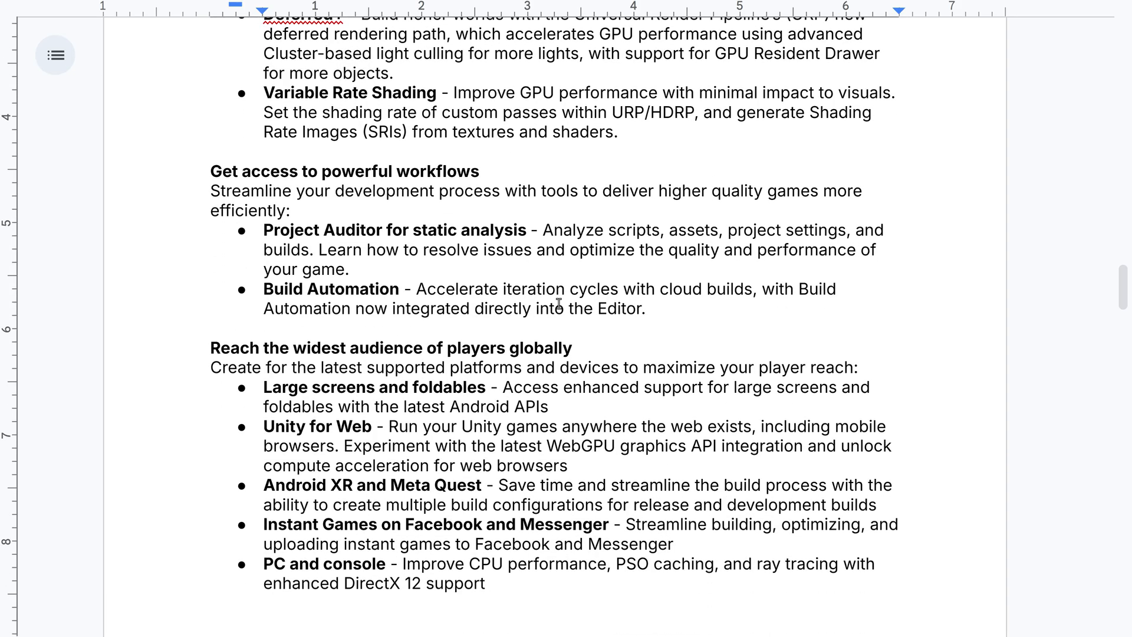
scroll("down", 3)
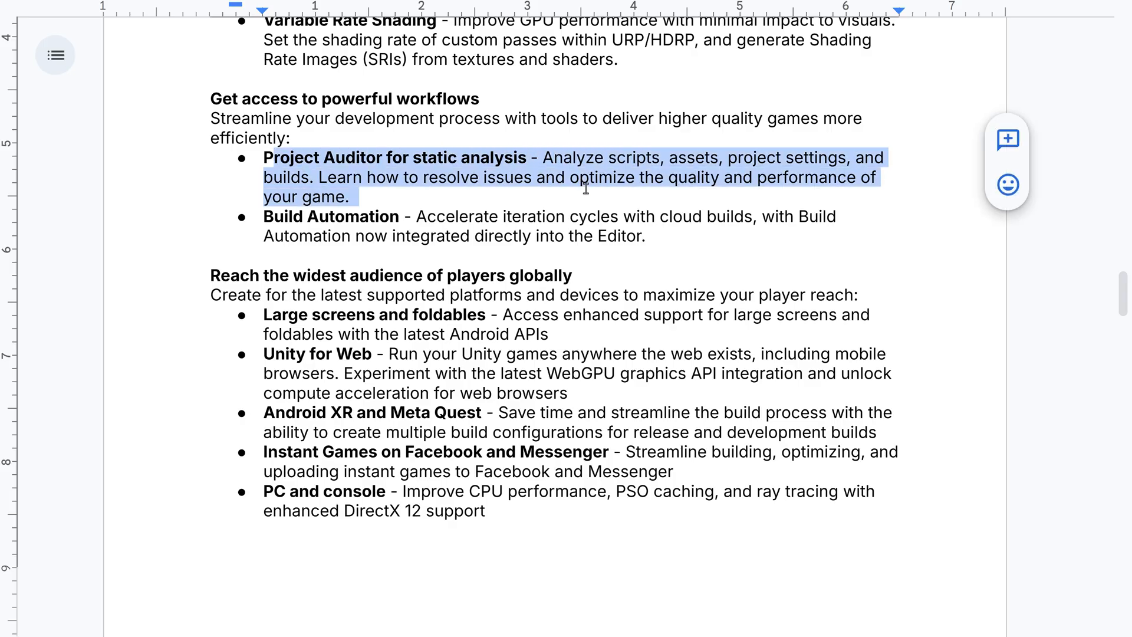
left_click(397, 223)
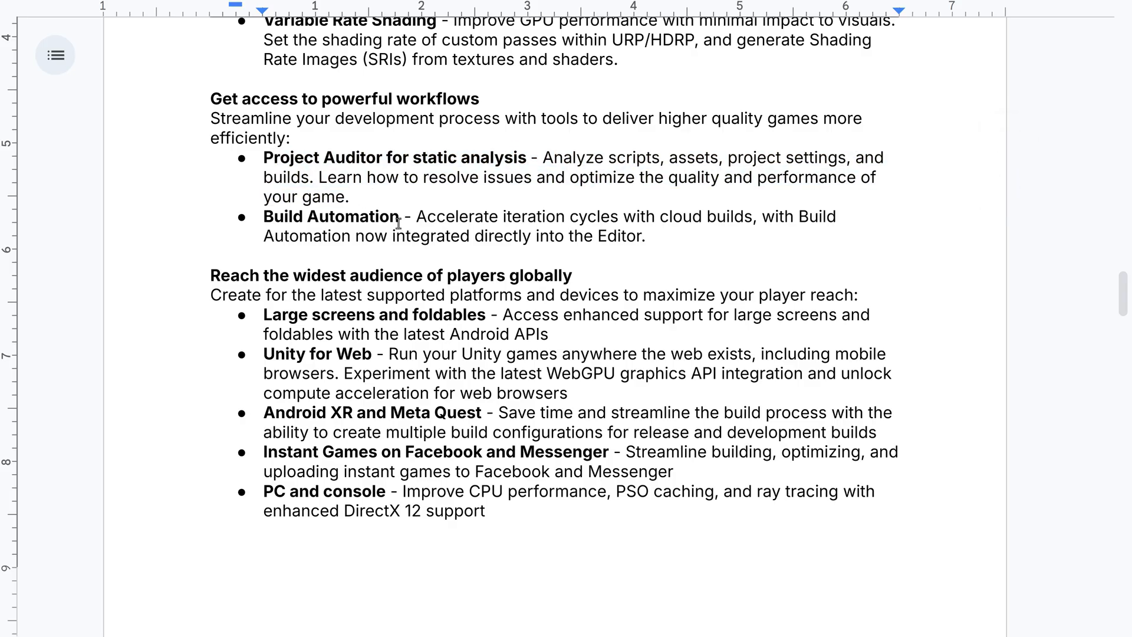
scroll("down", 3)
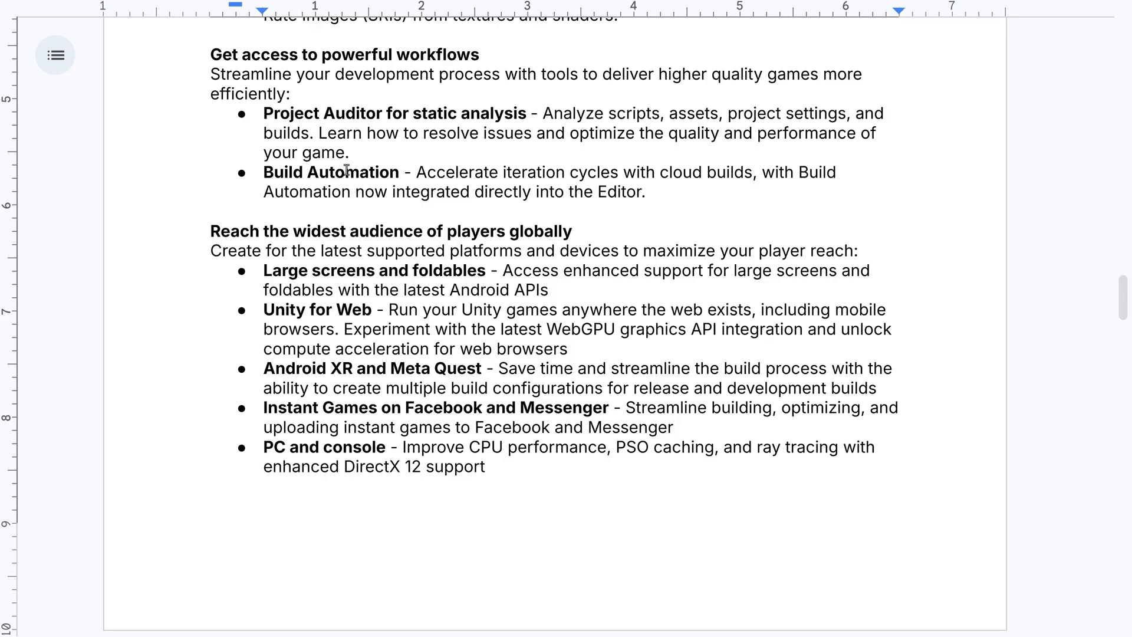
scroll("down", 3)
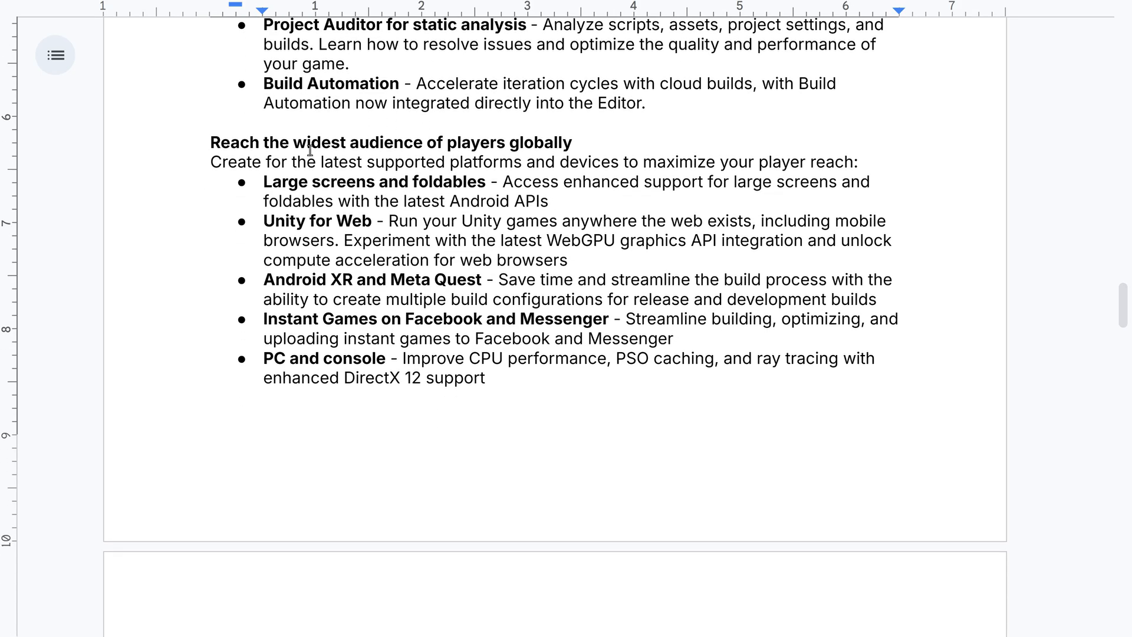
scroll("down", 3)
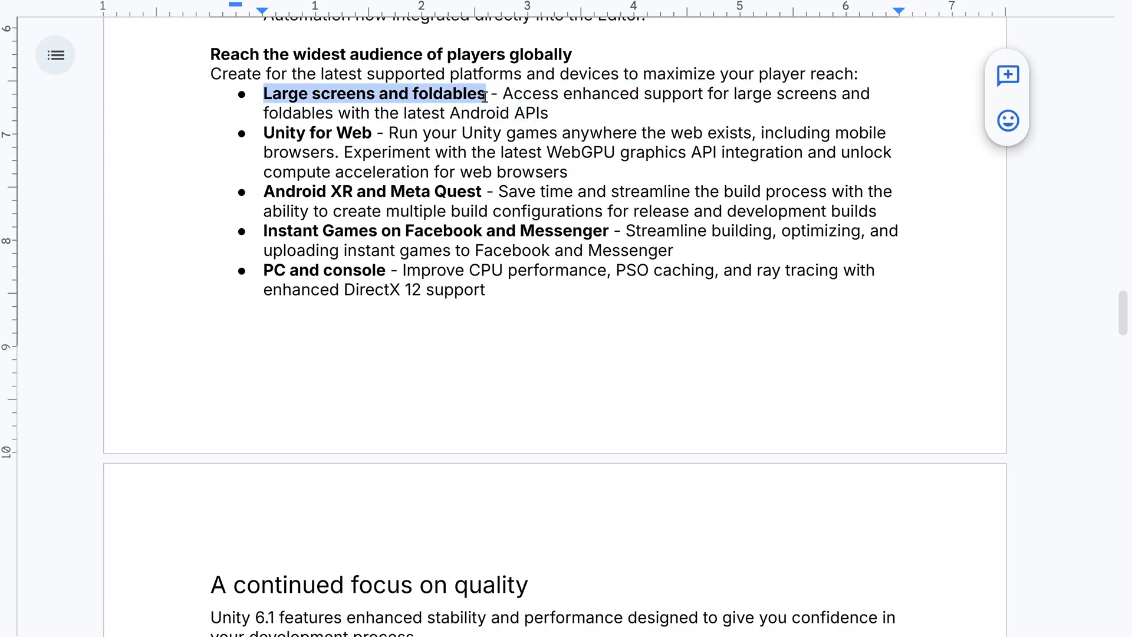
scroll("down", 3)
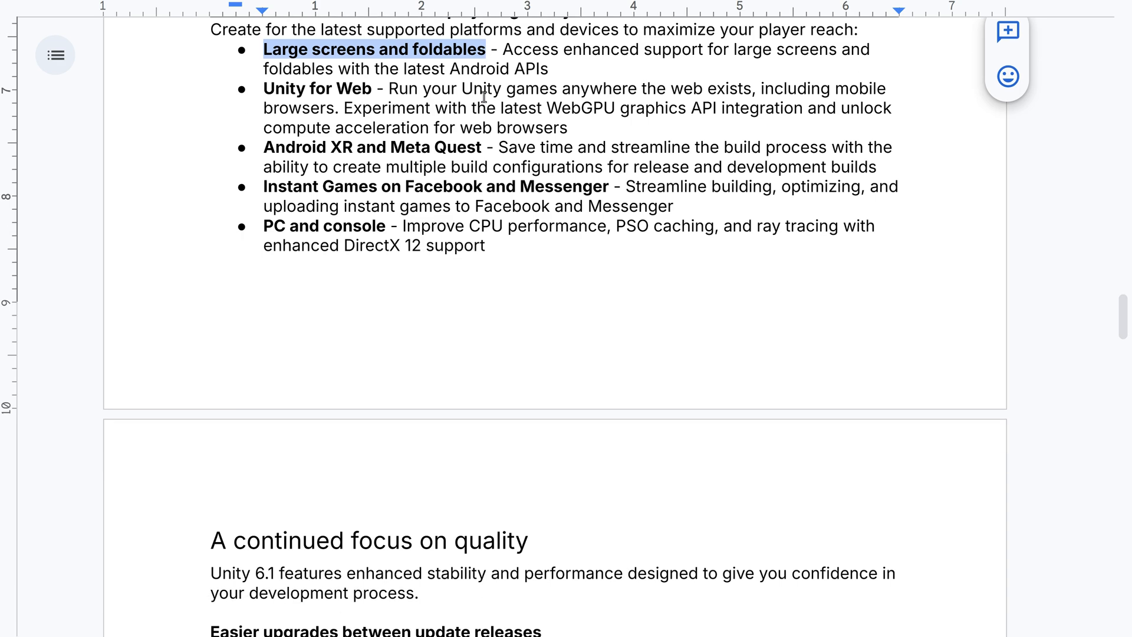
left_click_drag(262, 89, 431, 108)
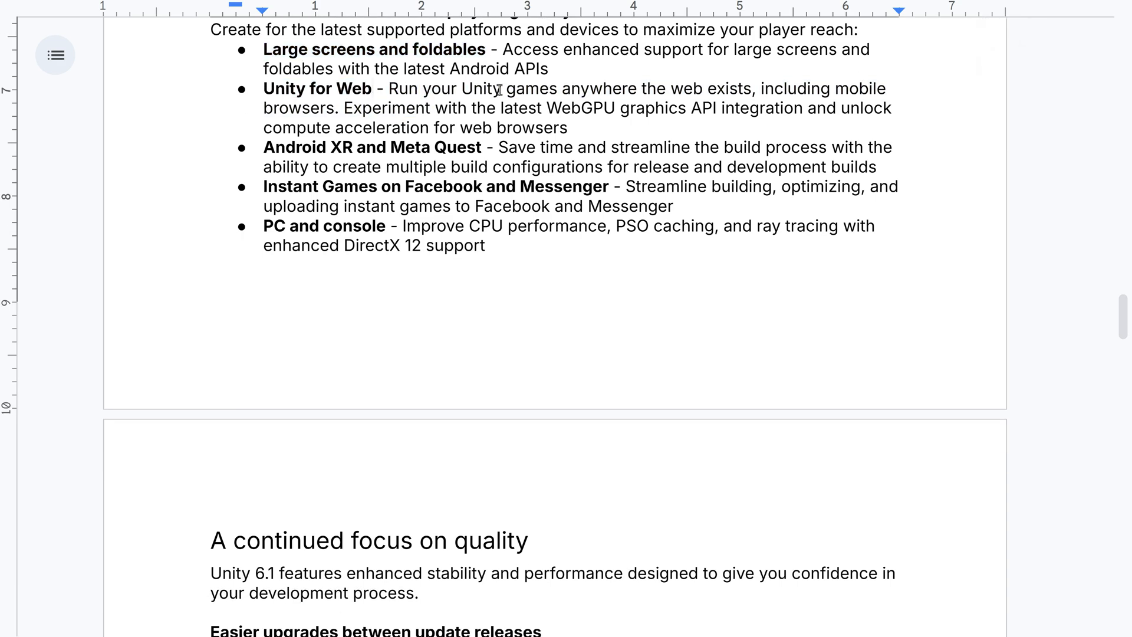
mouse_move(302, 49)
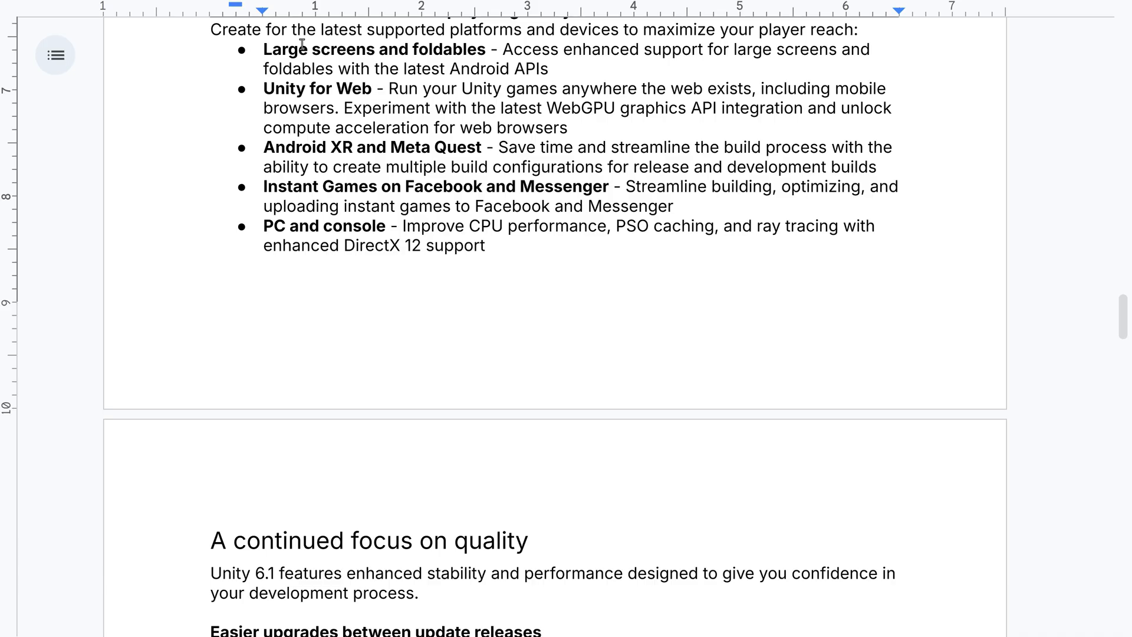
mouse_move(388, 245)
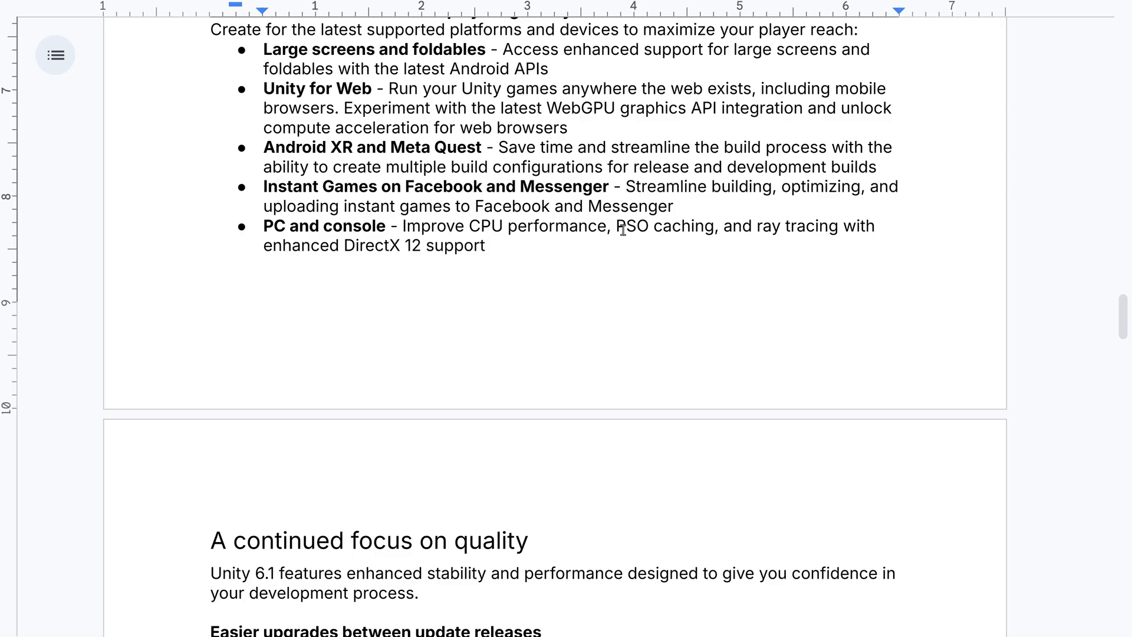
mouse_move(577, 259)
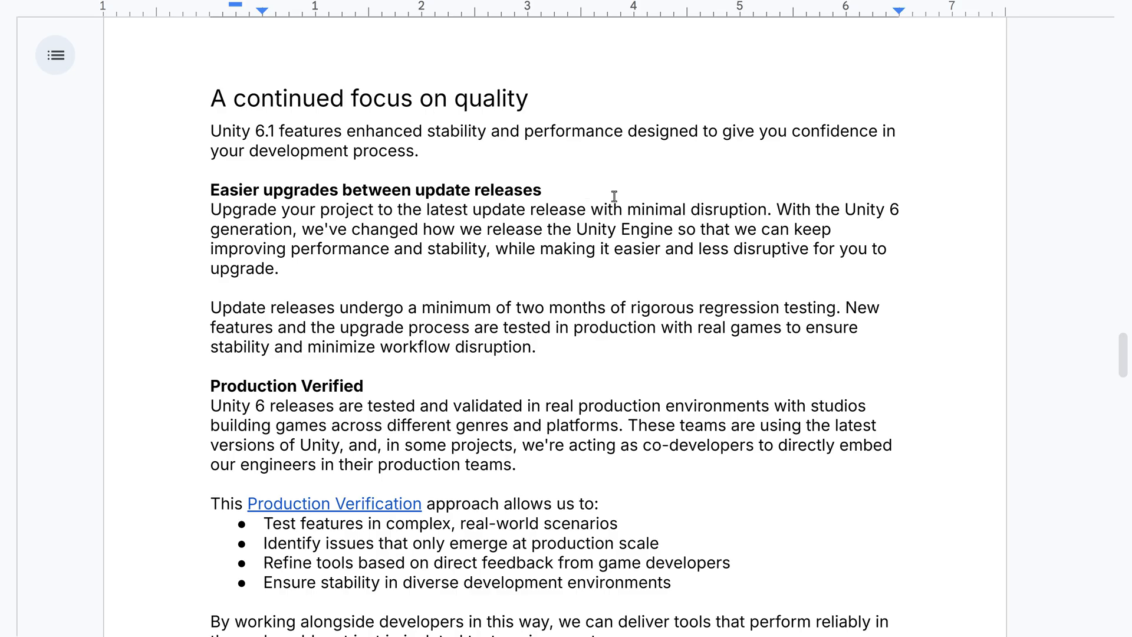
scroll("down", 3)
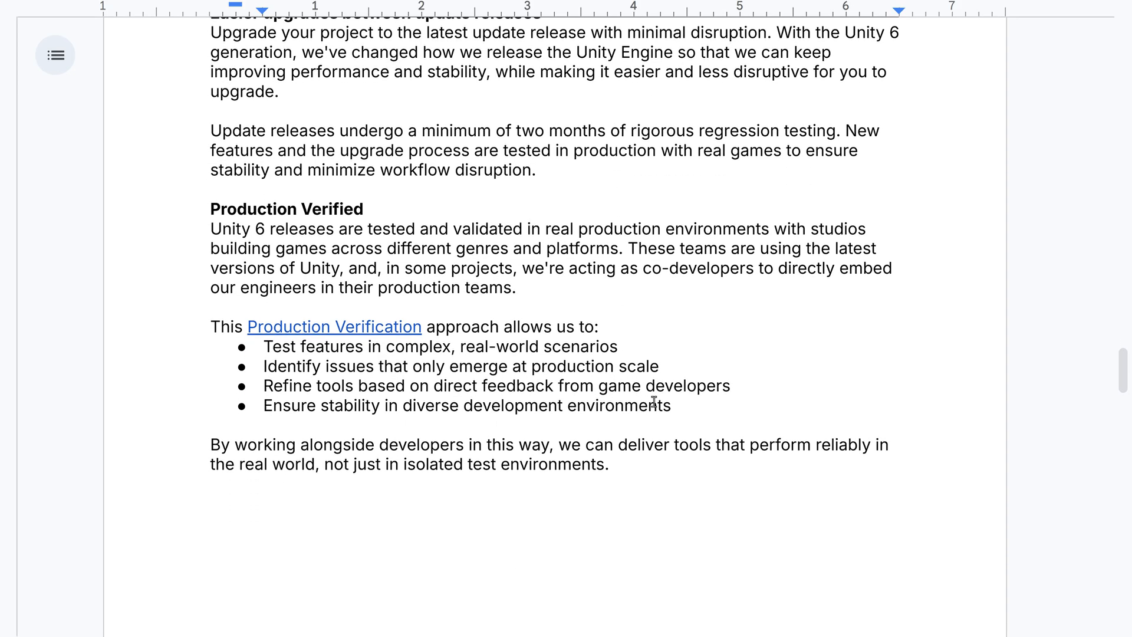
left_click_drag(265, 366, 667, 405)
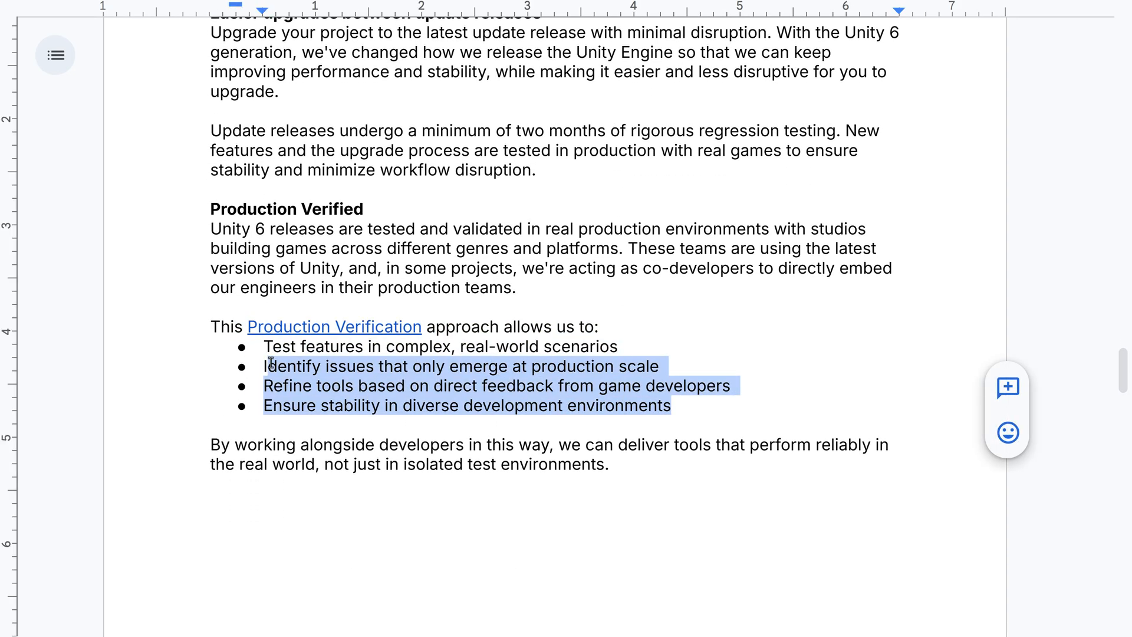
left_click(634, 374)
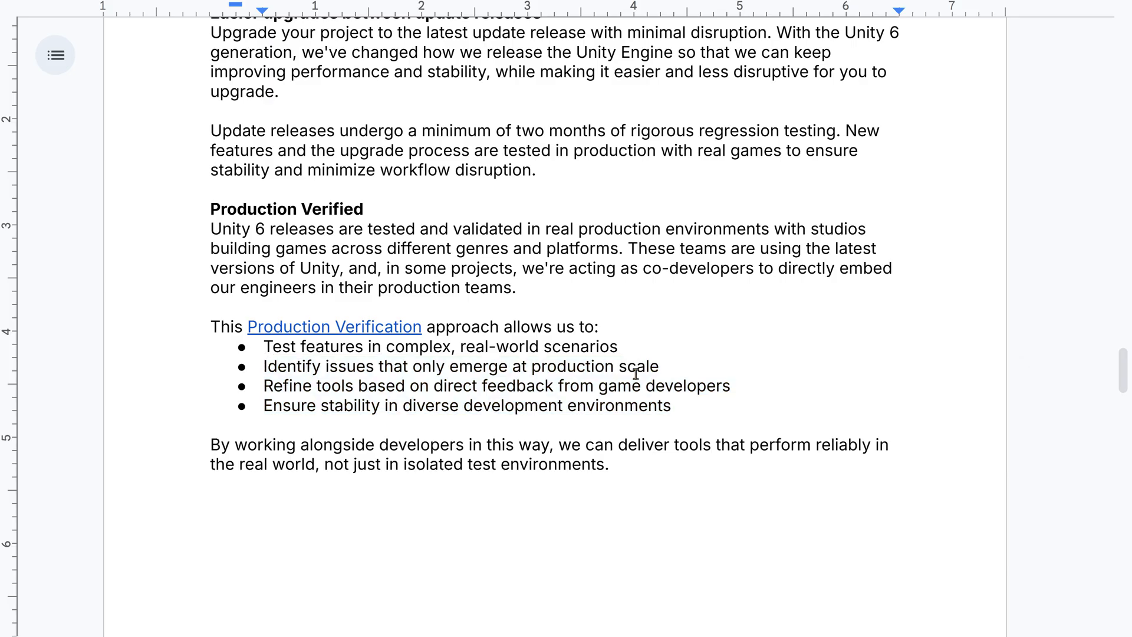
scroll("down", 3)
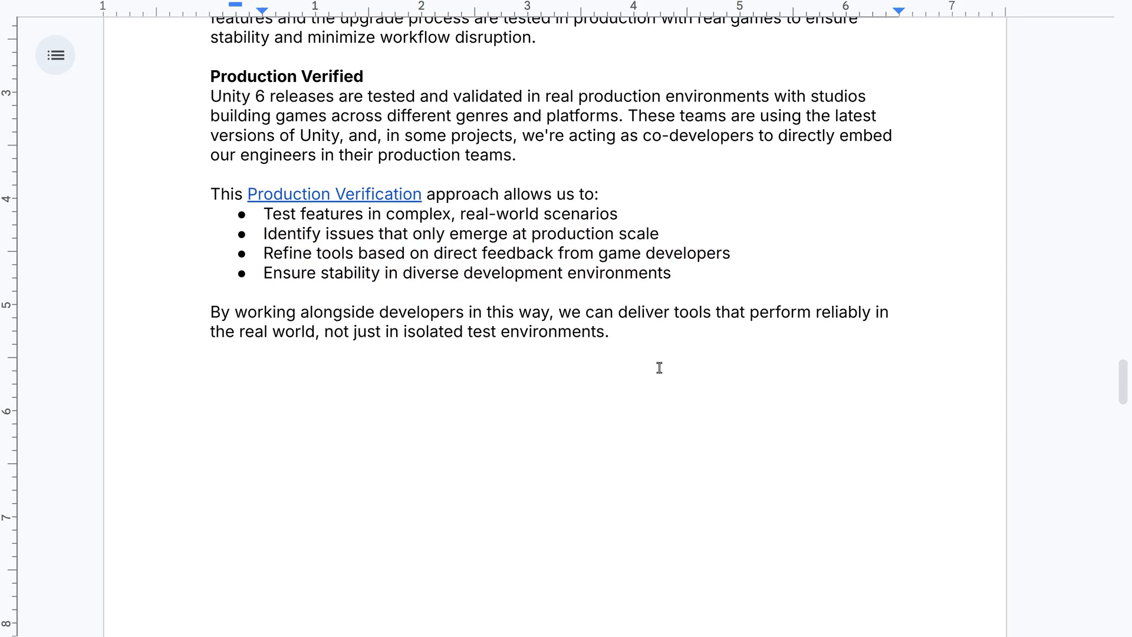
scroll("down", 3)
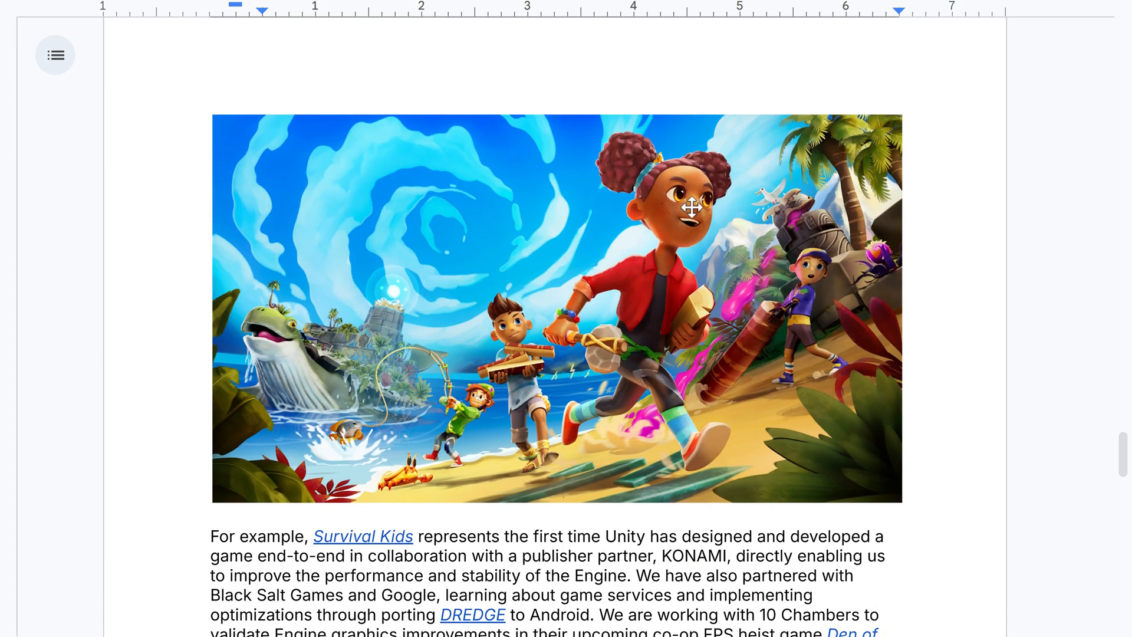
scroll("down", 3)
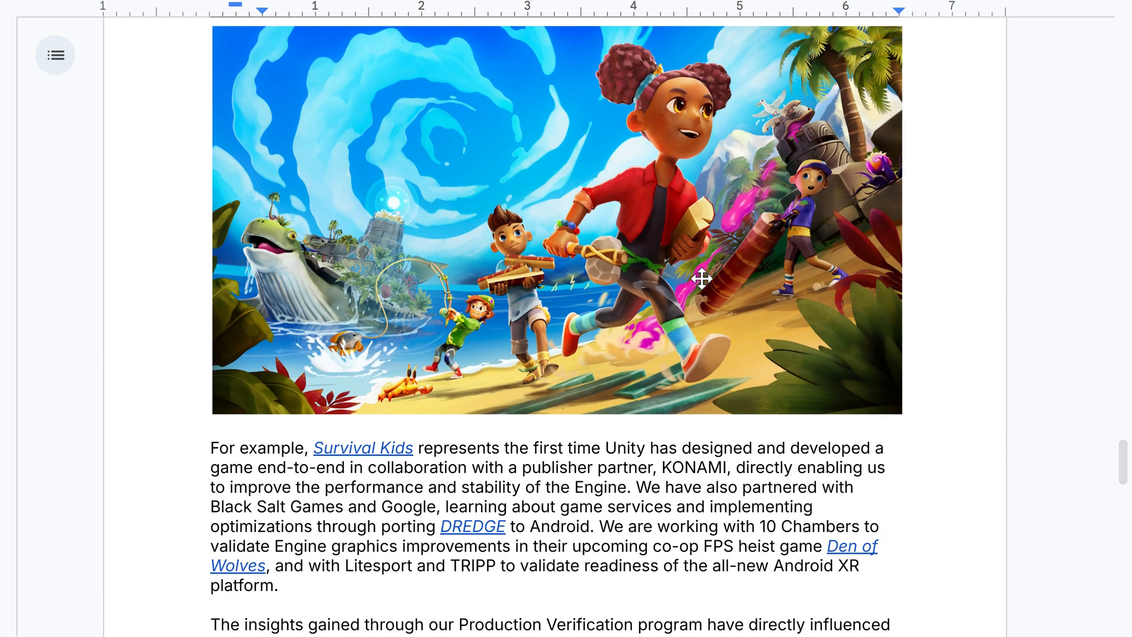
scroll("down", 3)
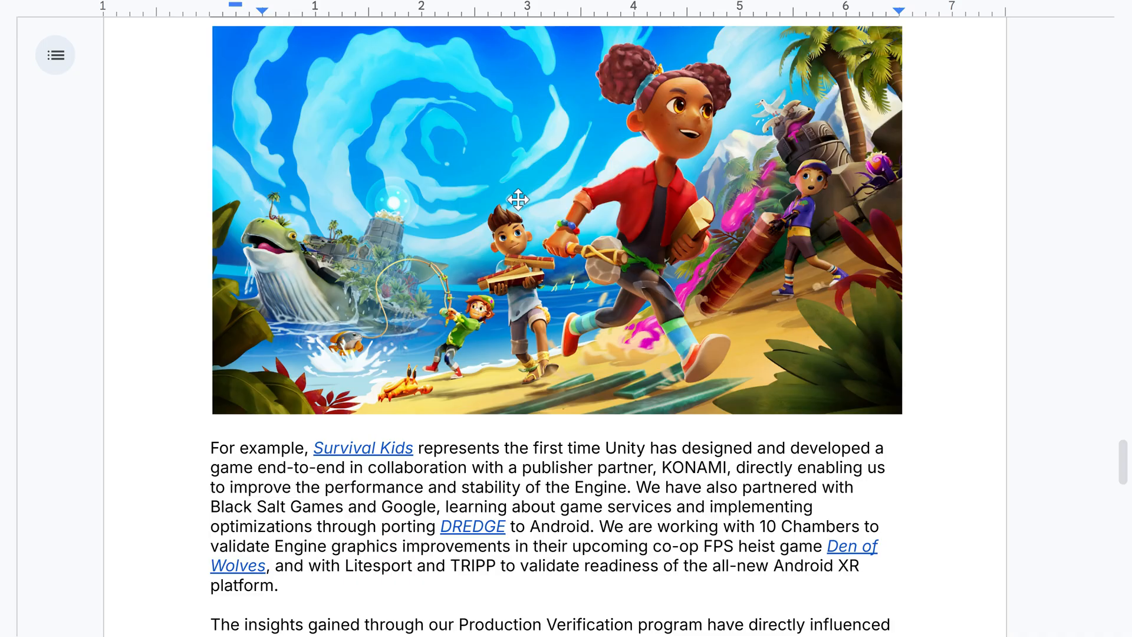
scroll("down", 3)
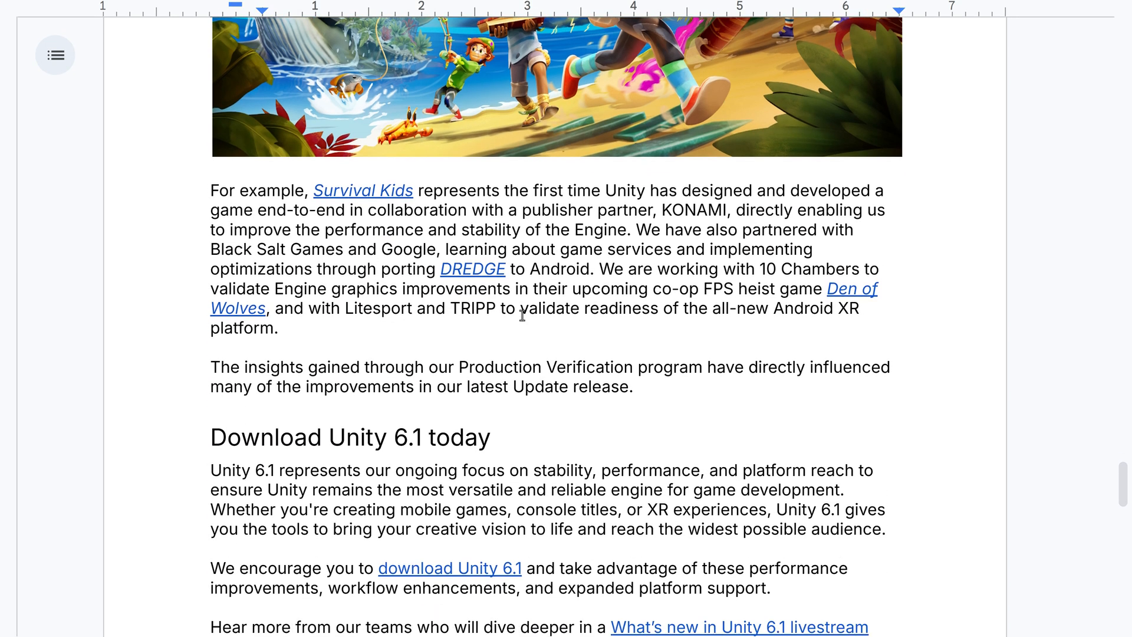
scroll("down", 3)
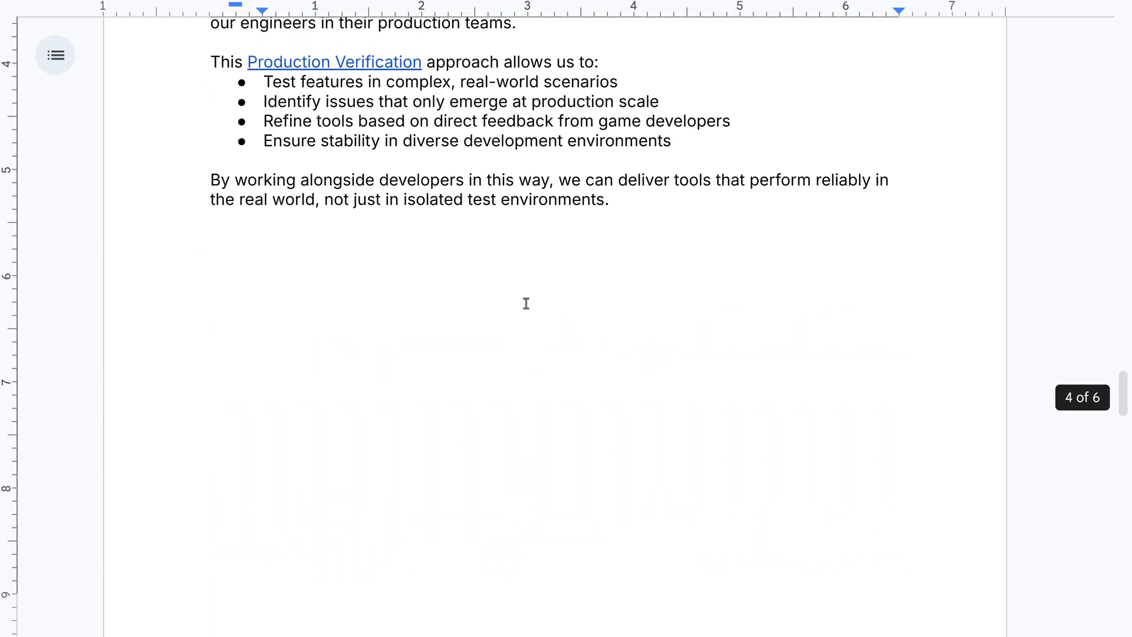
scroll("up", 3)
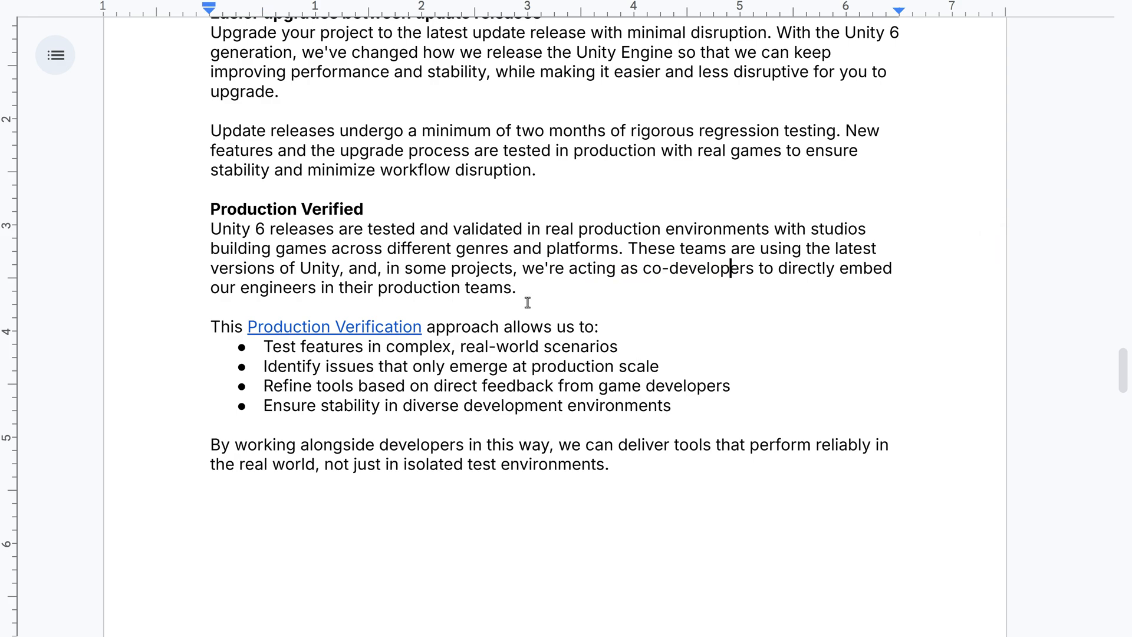
mouse_move(616, 310)
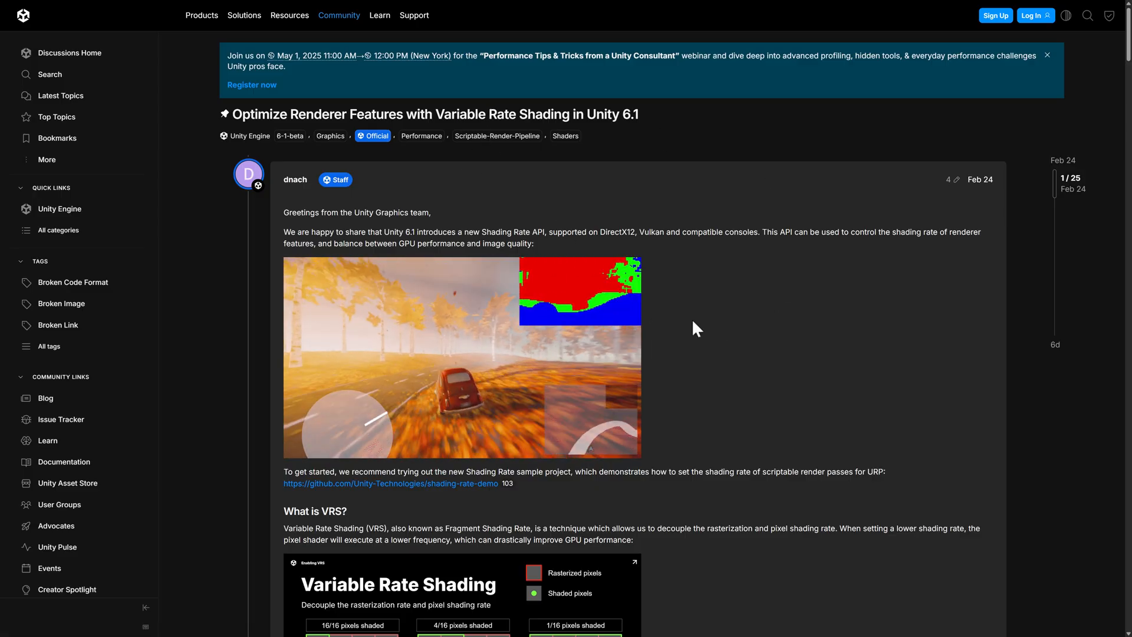
Scroll through the Unity Discussions post on optimizing renderer features with Variable Rate Shading
scroll("down", 3)
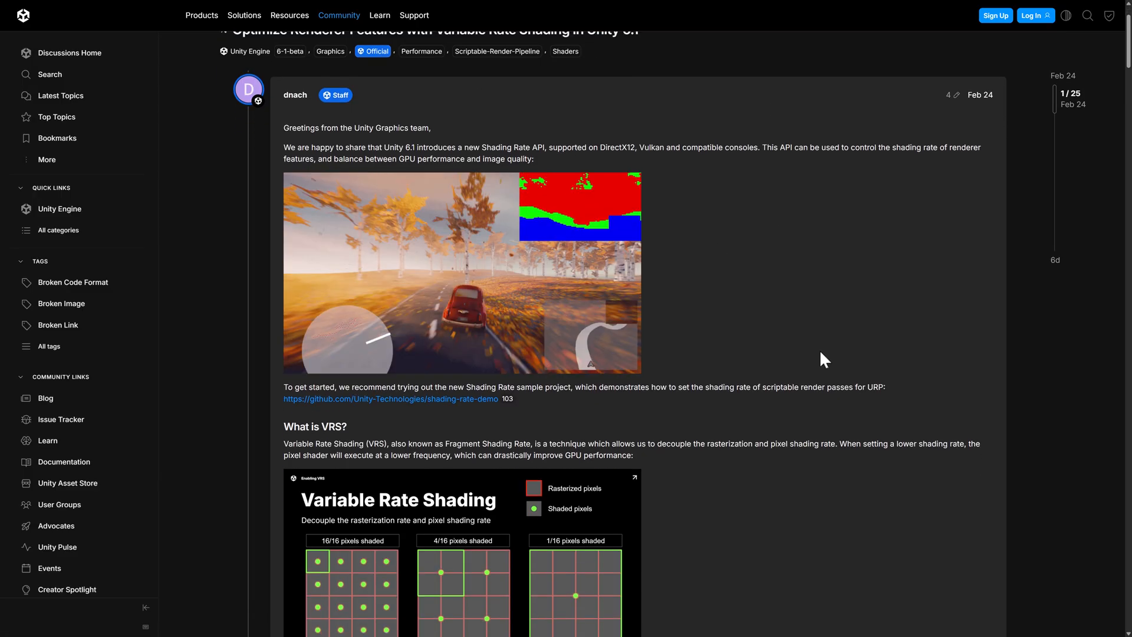
scroll("down", 3)
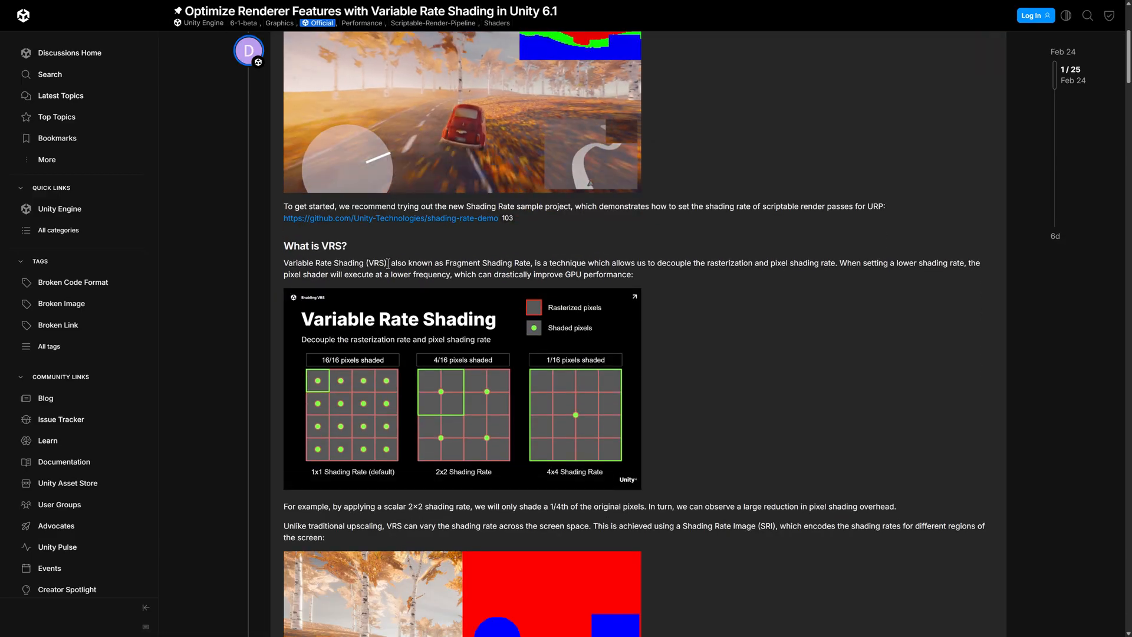
scroll("up", 3)
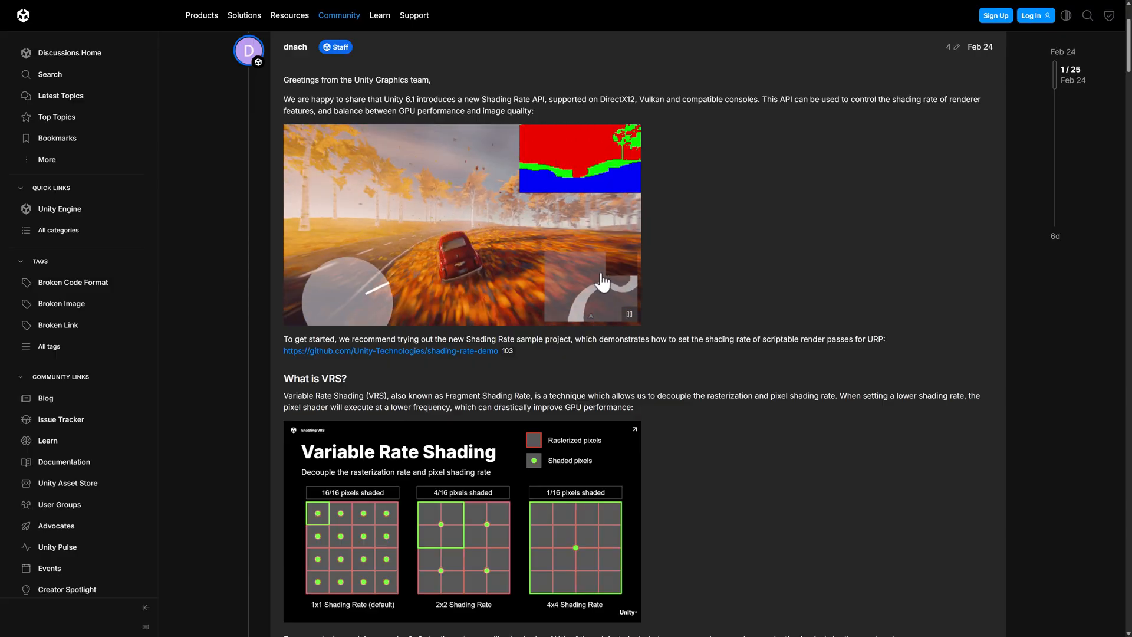
scroll("down", 3)
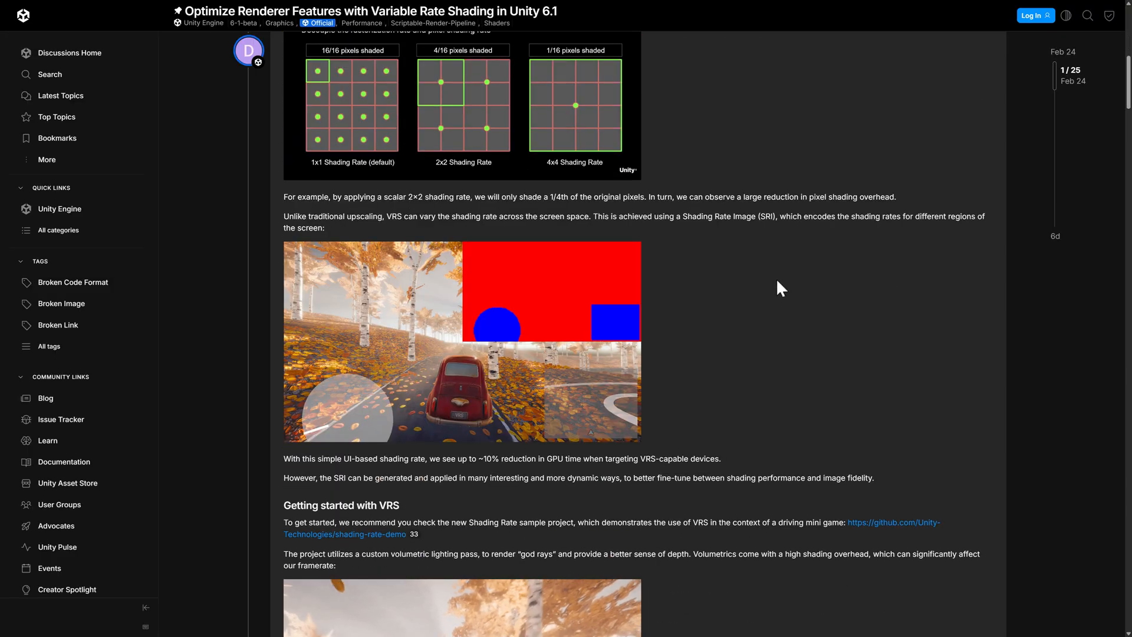
scroll("down", 3)
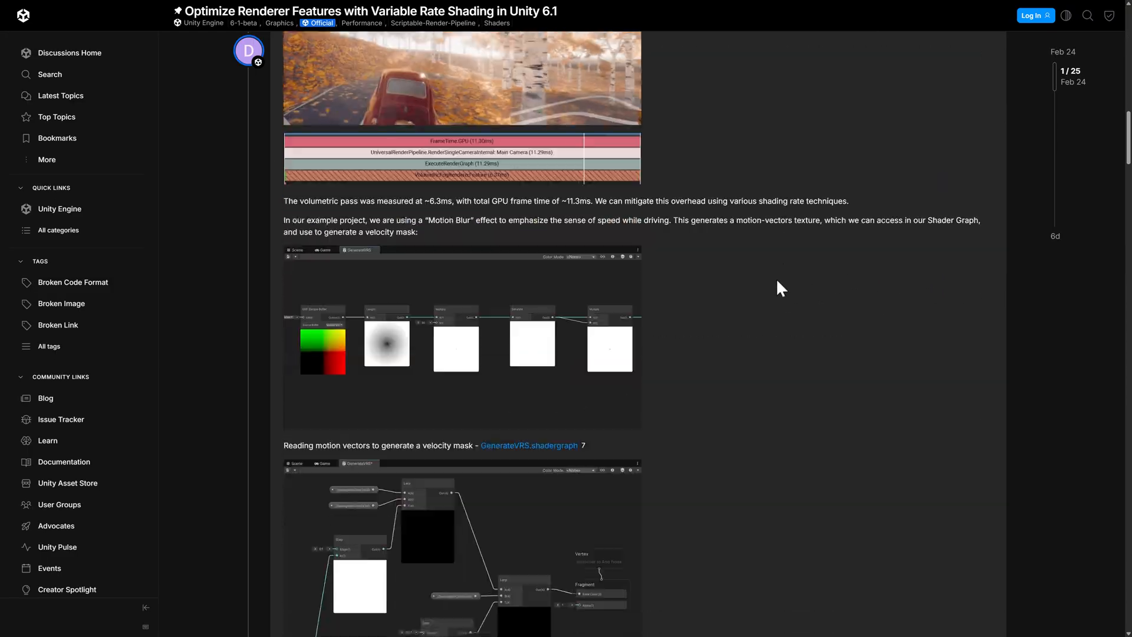
scroll("down", 3)
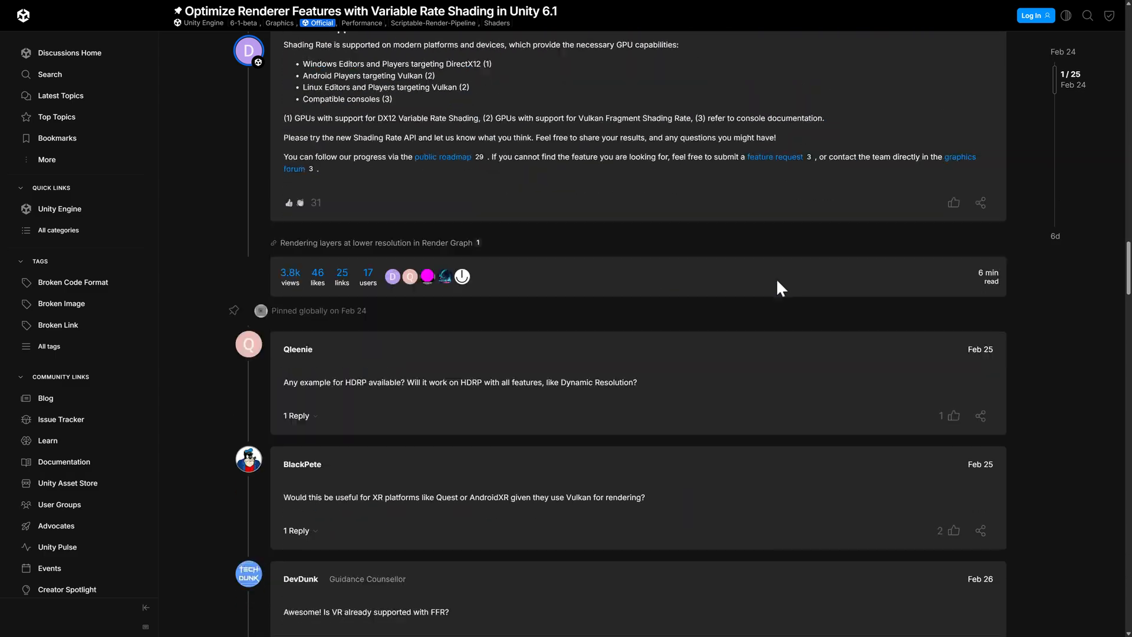
scroll("down", 3)
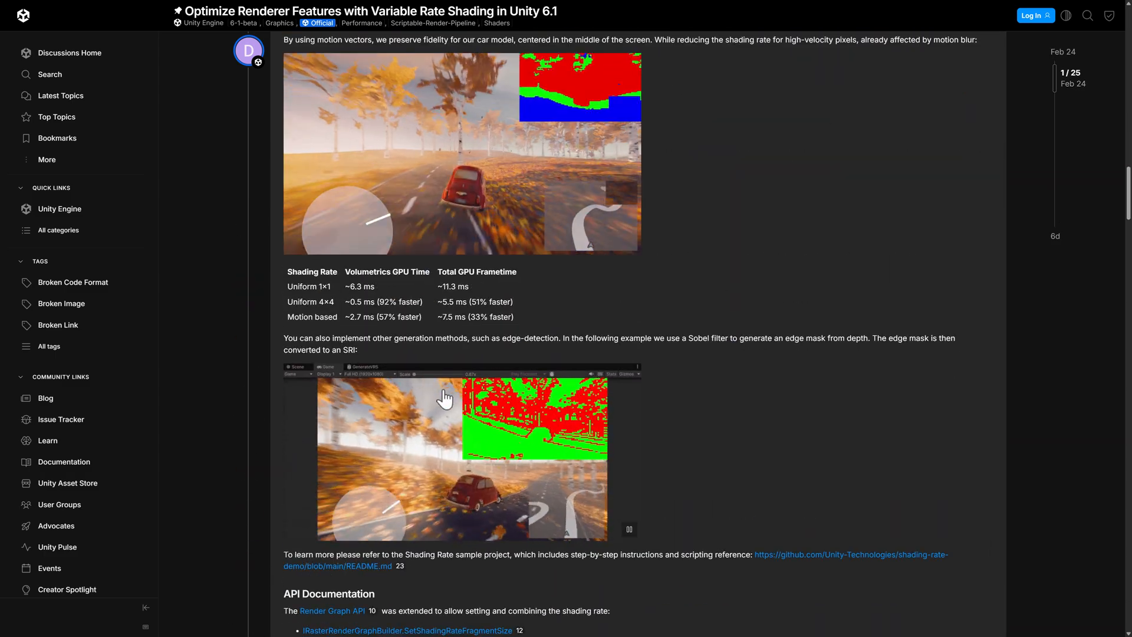
scroll("down", 3)
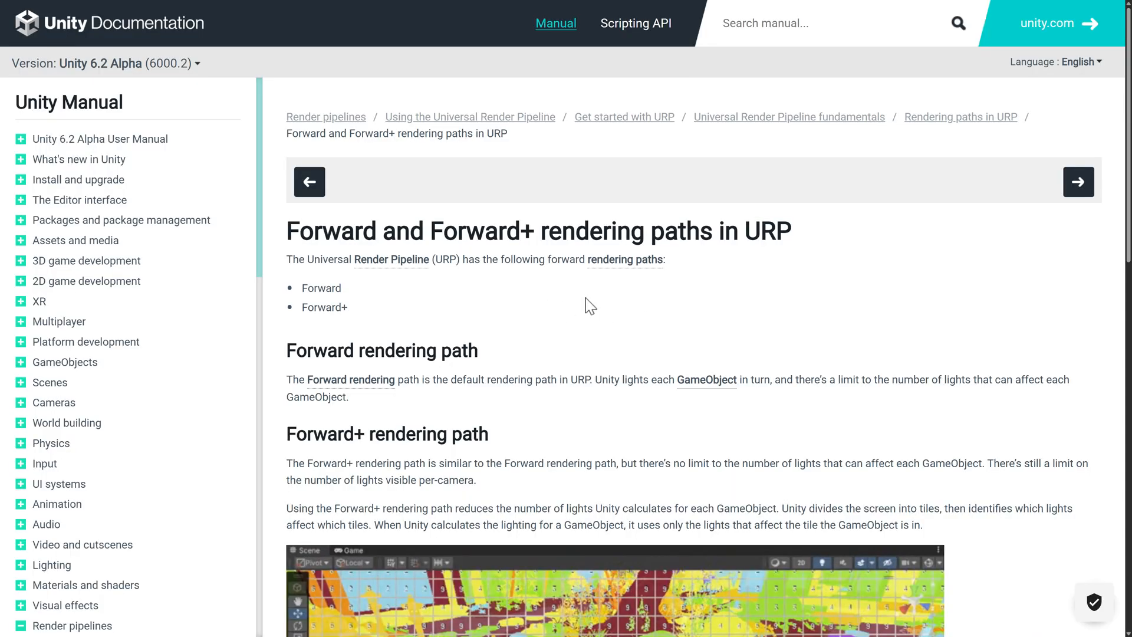
Scroll the rendering paths page down to the Forward+ section and tiled-lights illustration
scroll("down", 3)
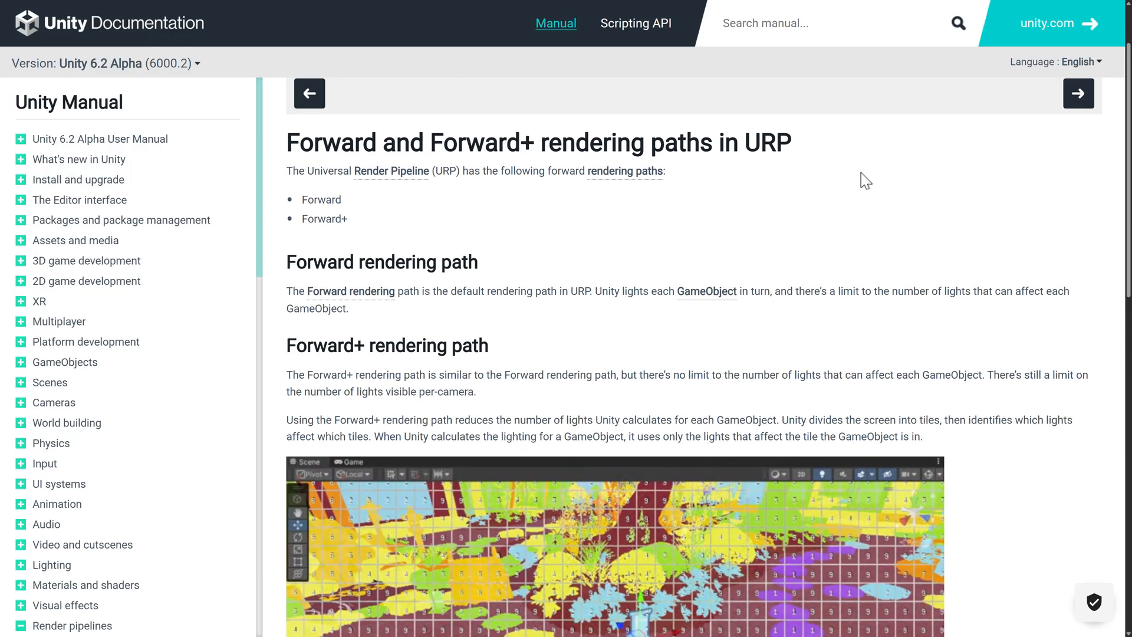
scroll("down", 3)
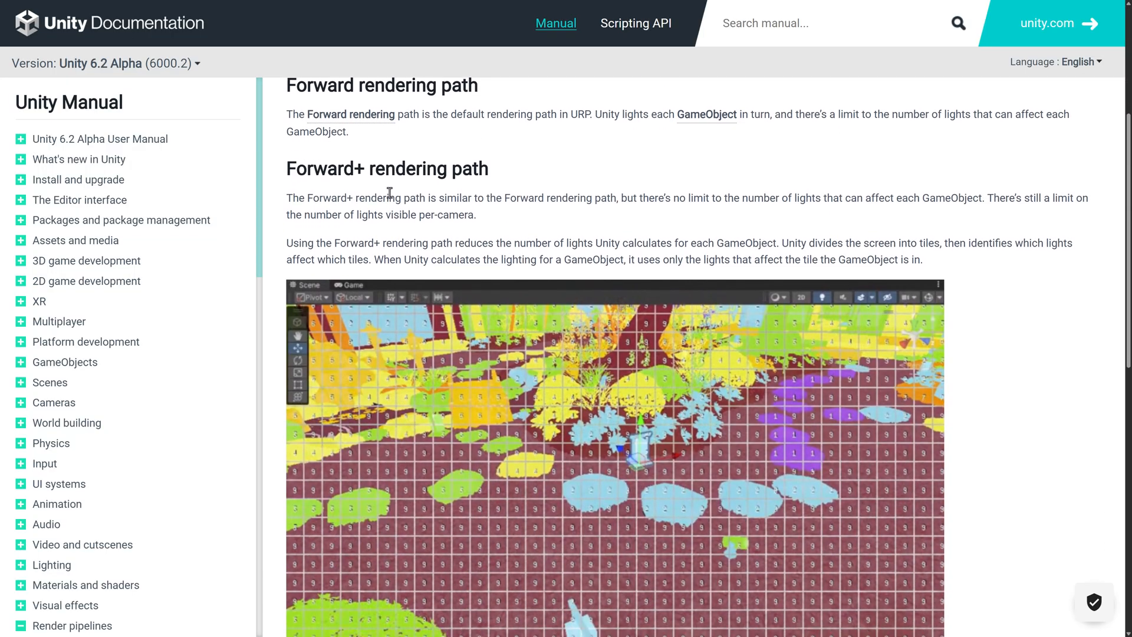
scroll("down", 3)
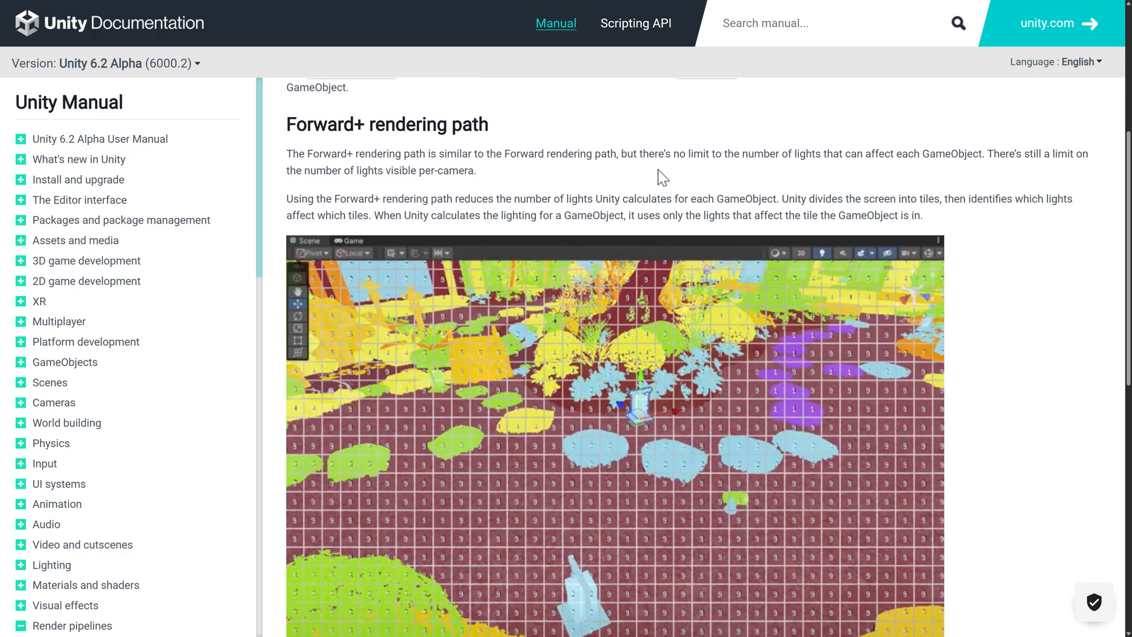
Highlight the Forward+ sentences on unlimited lights per object and per-camera limit, then clear it
left_click_drag(664, 153, 926, 154)
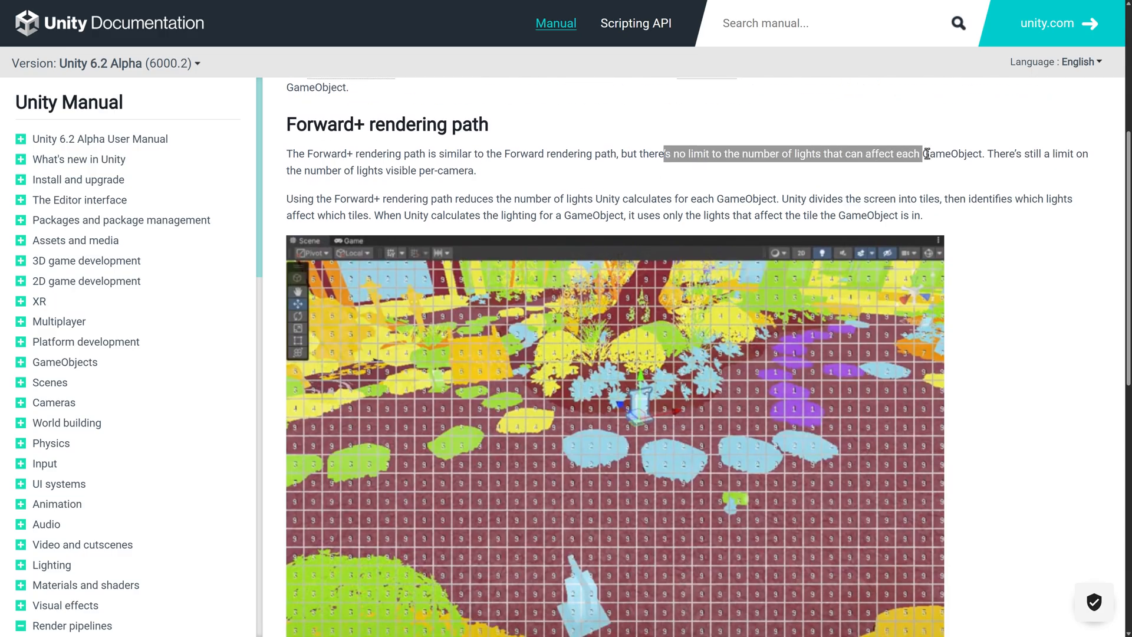
left_click_drag(927, 153, 978, 153)
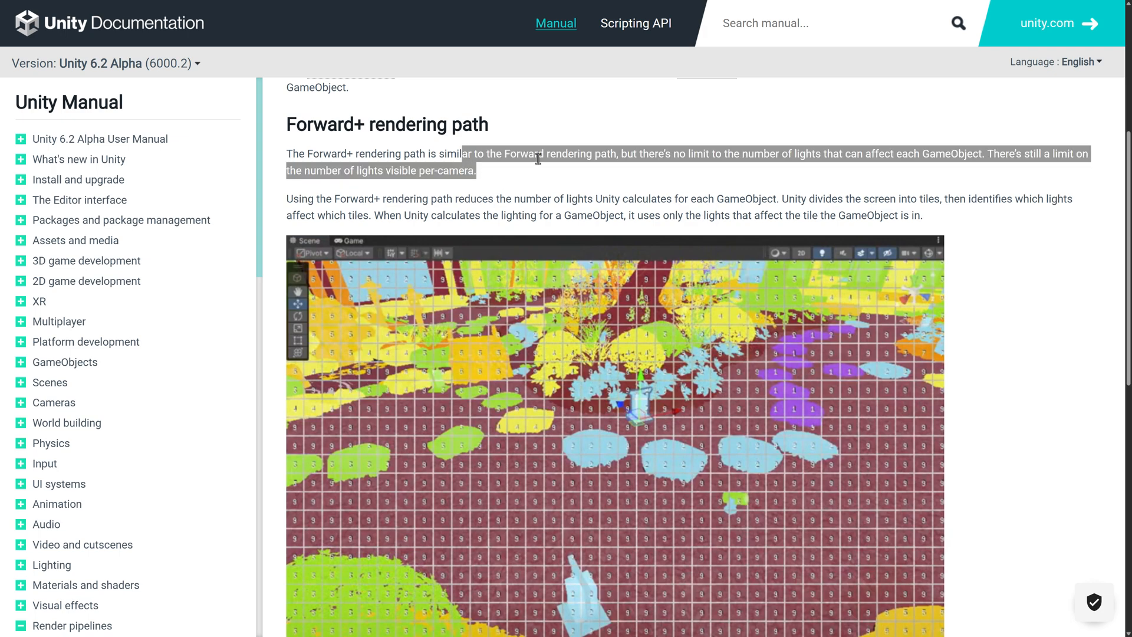
left_click(455, 198)
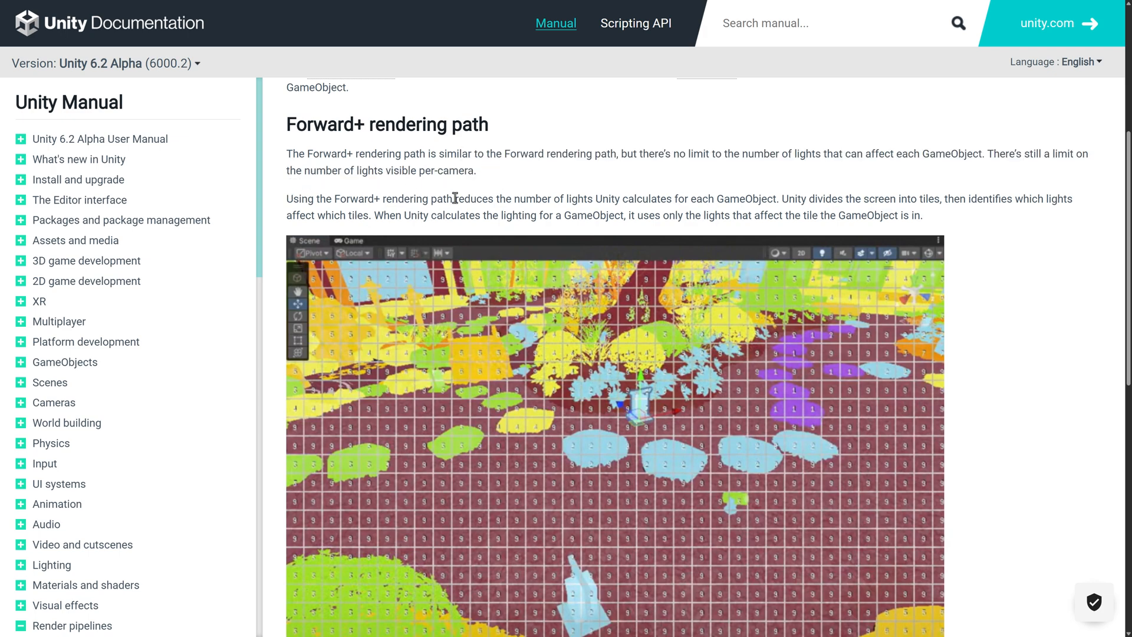
mouse_move(567, 153)
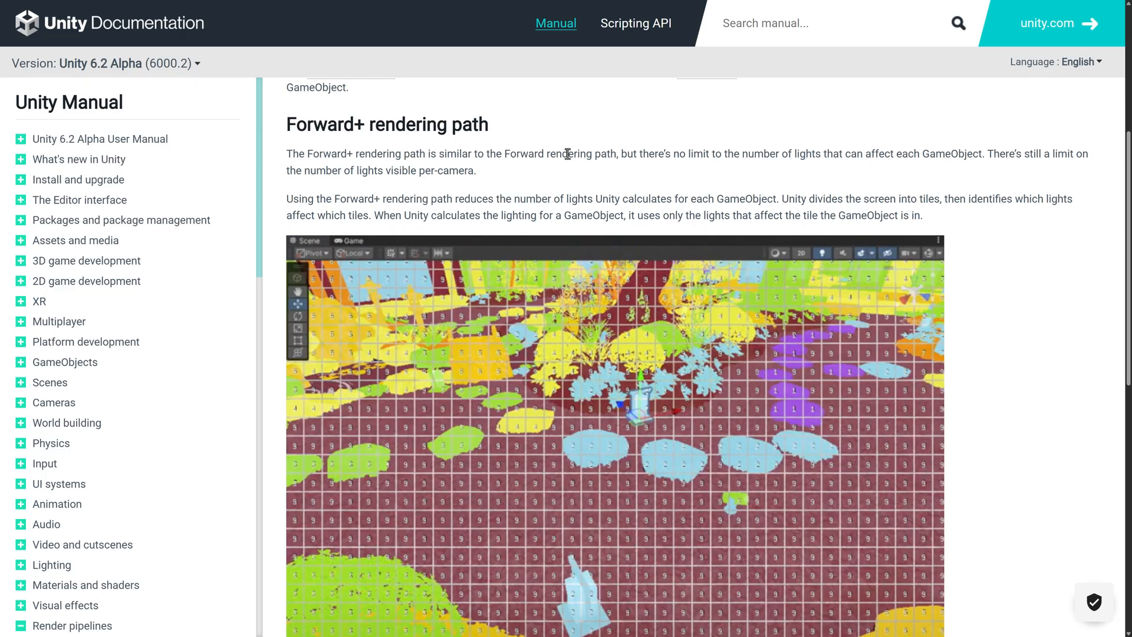
mouse_move(512, 219)
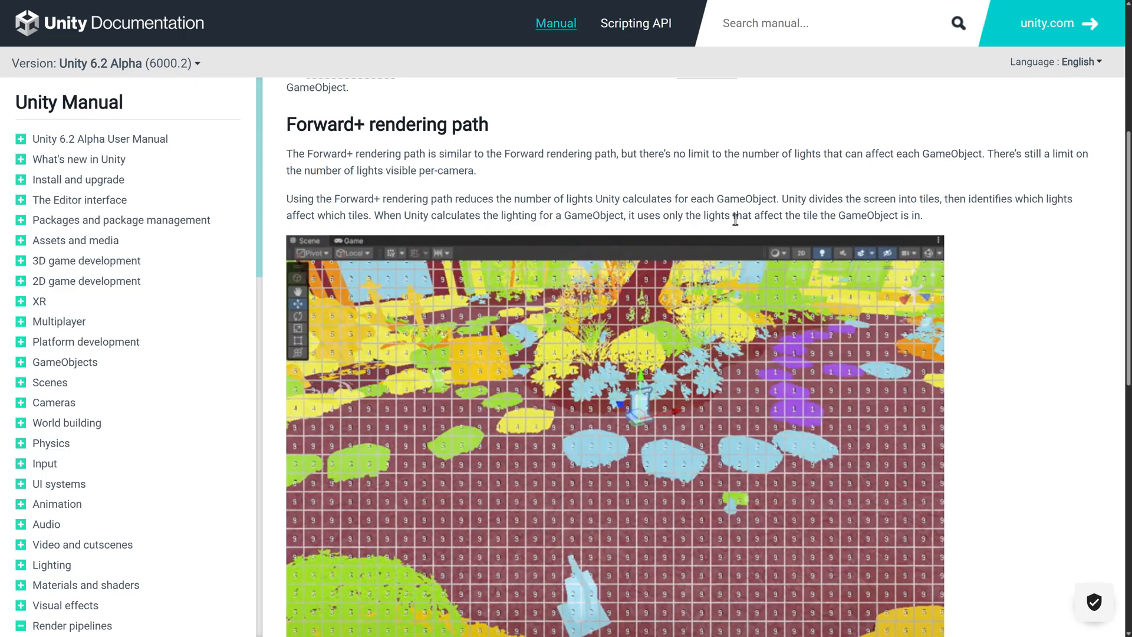
mouse_move(840, 214)
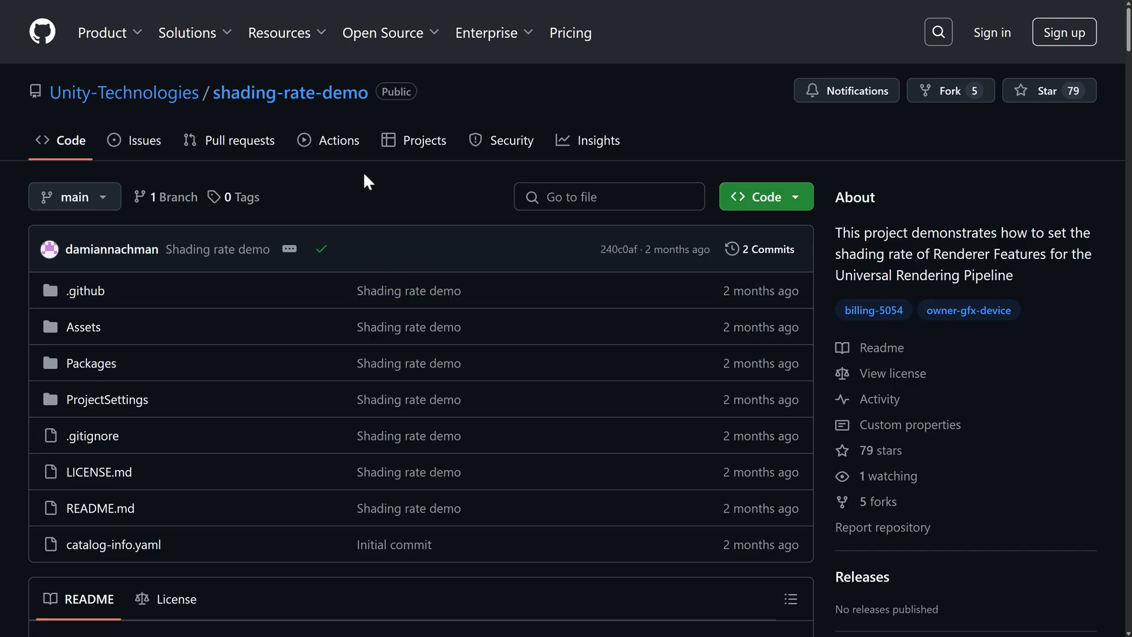
mouse_move(303, 98)
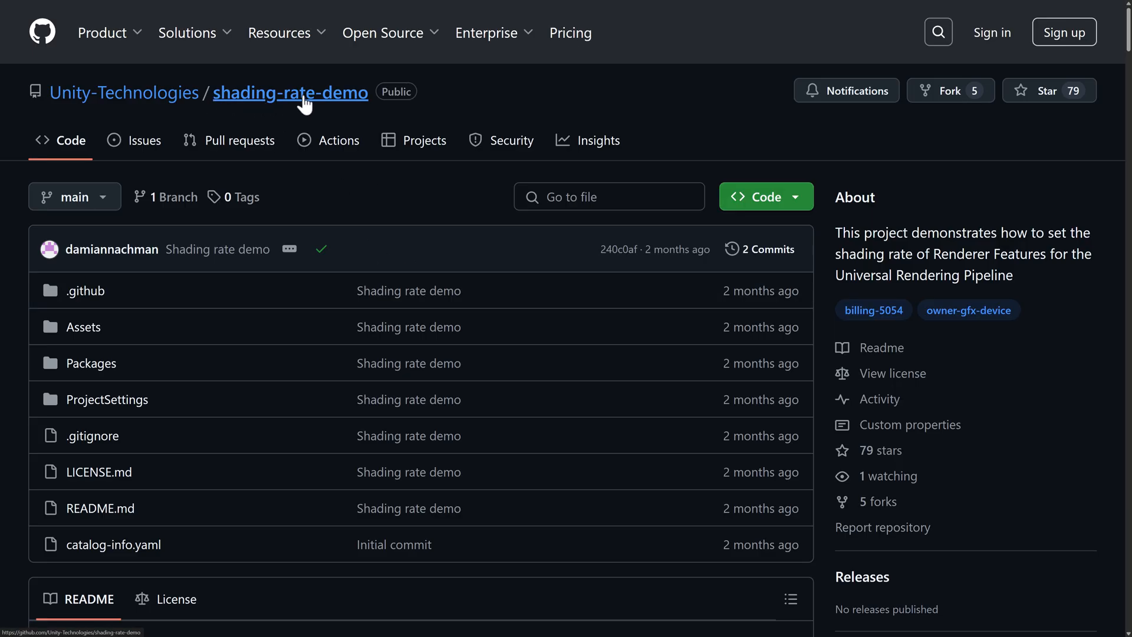
Scroll the shading-rate-demo repository down to its Unity Shading Rate README
scroll("down", 3)
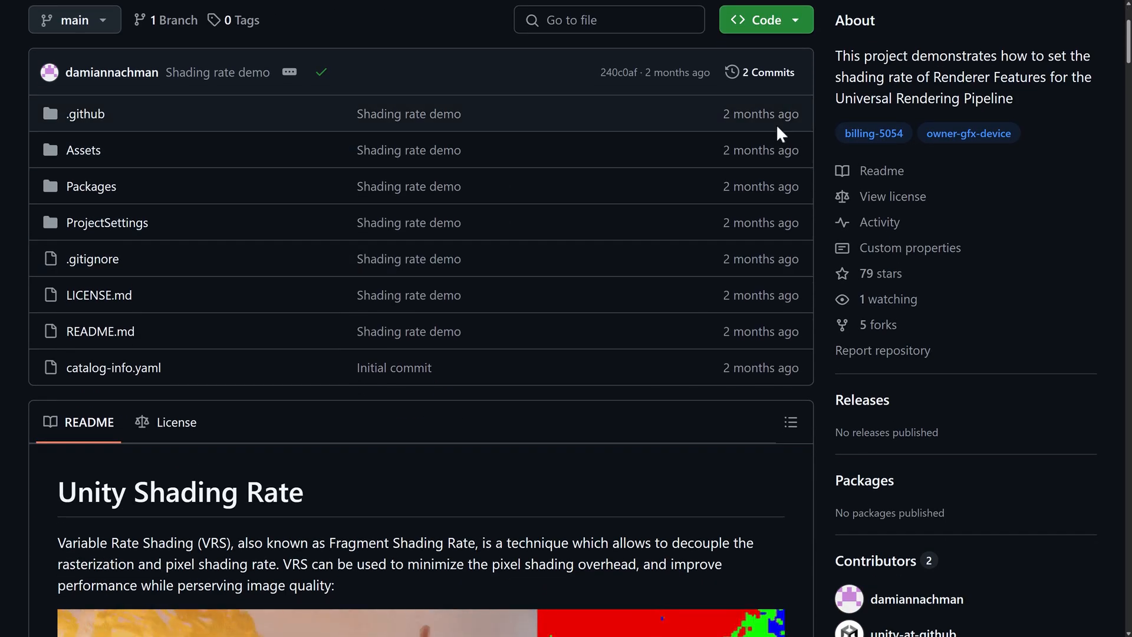
scroll("down", 3)
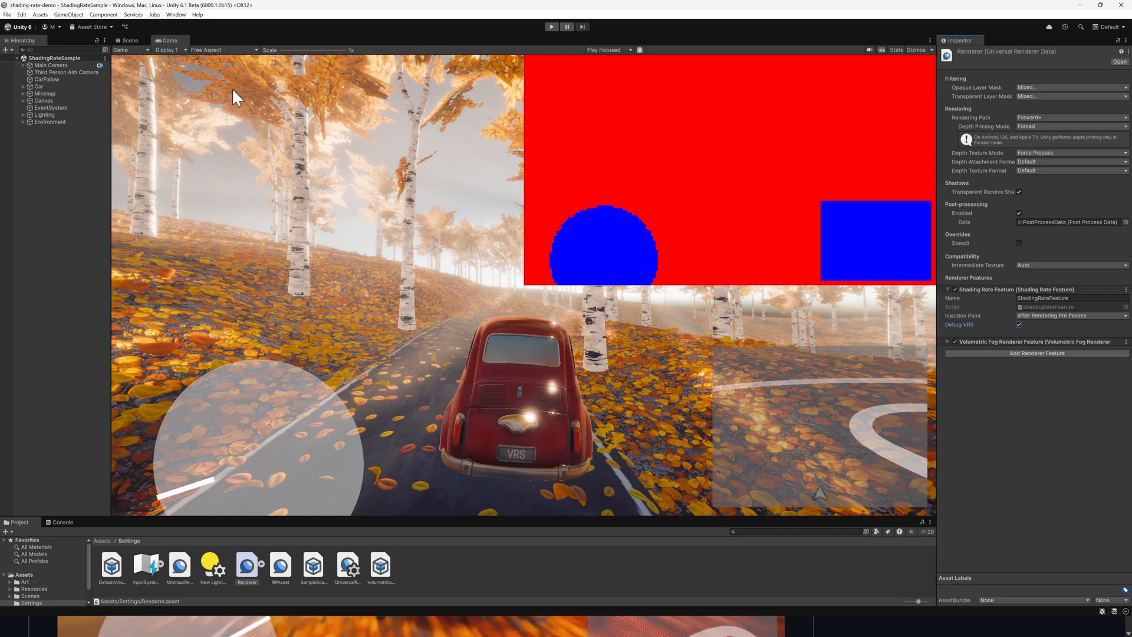
Drive the red car along the autumn road with the Debug VRS shading-rate overlay active
left_click(223, 50)
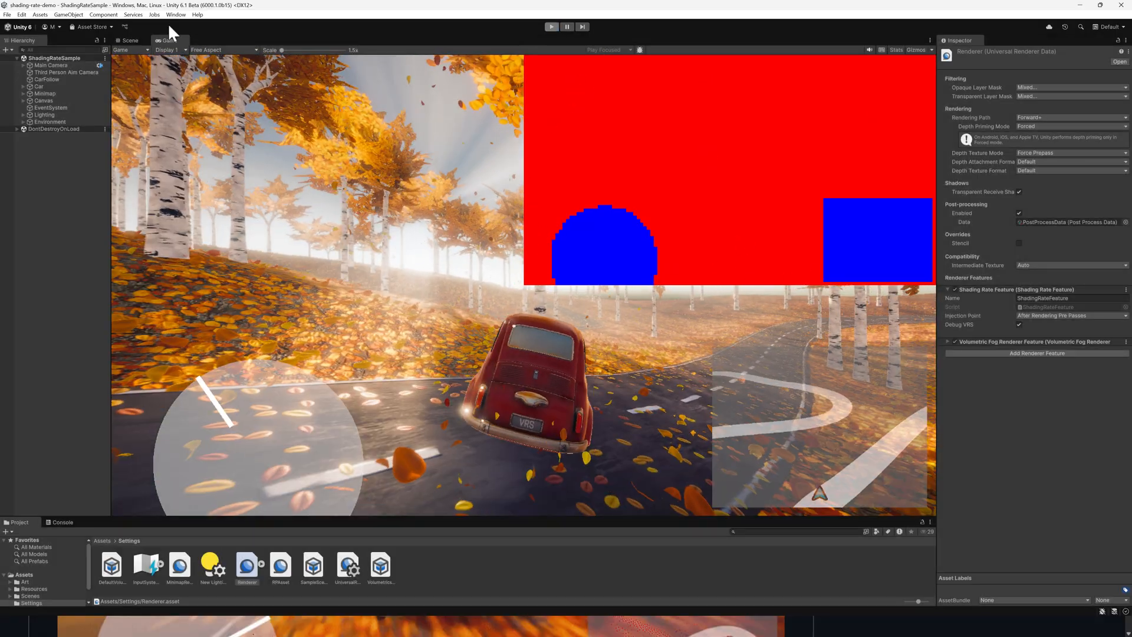
left_click(224, 50)
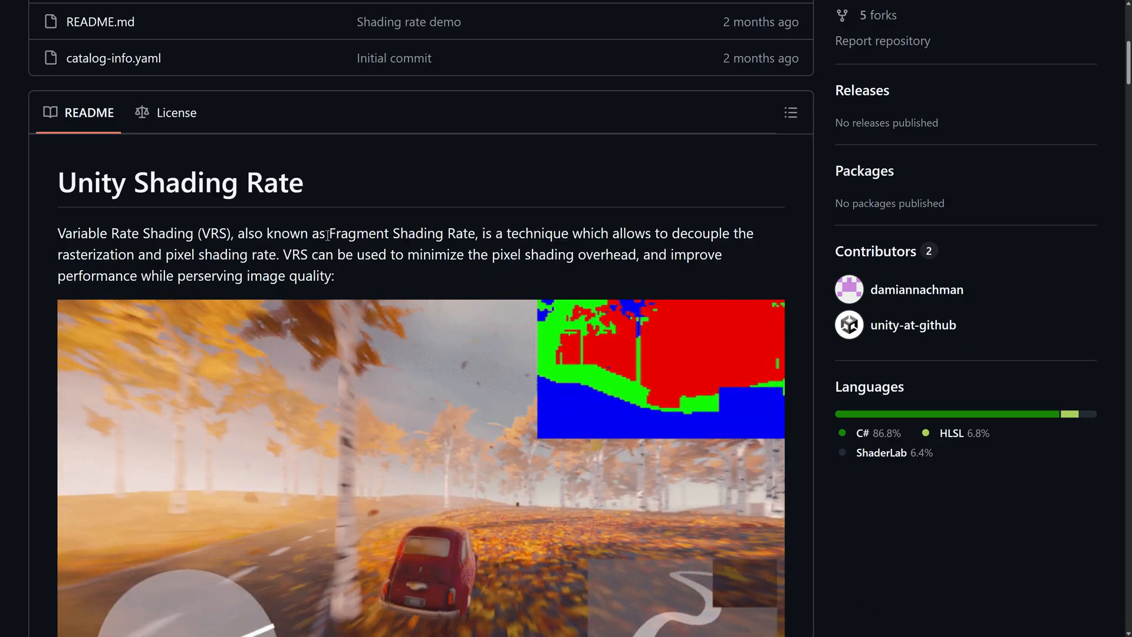
Scroll the shading-rate-demo README to the VRSGenerationPass code and VRS LUT explanation
scroll("down", 3)
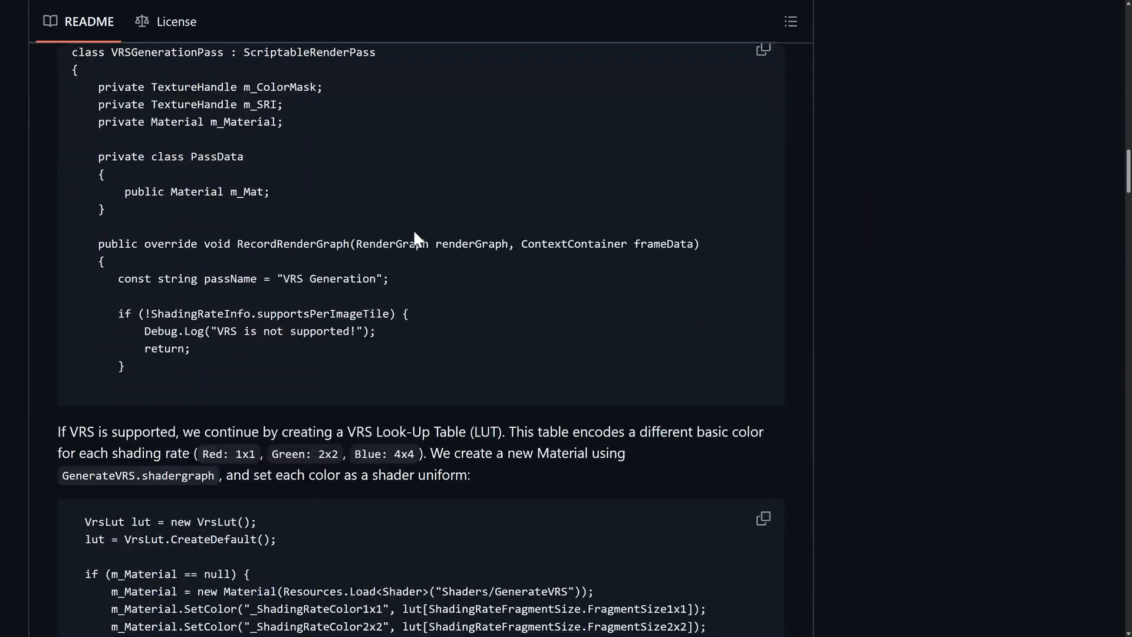
scroll("down", 3)
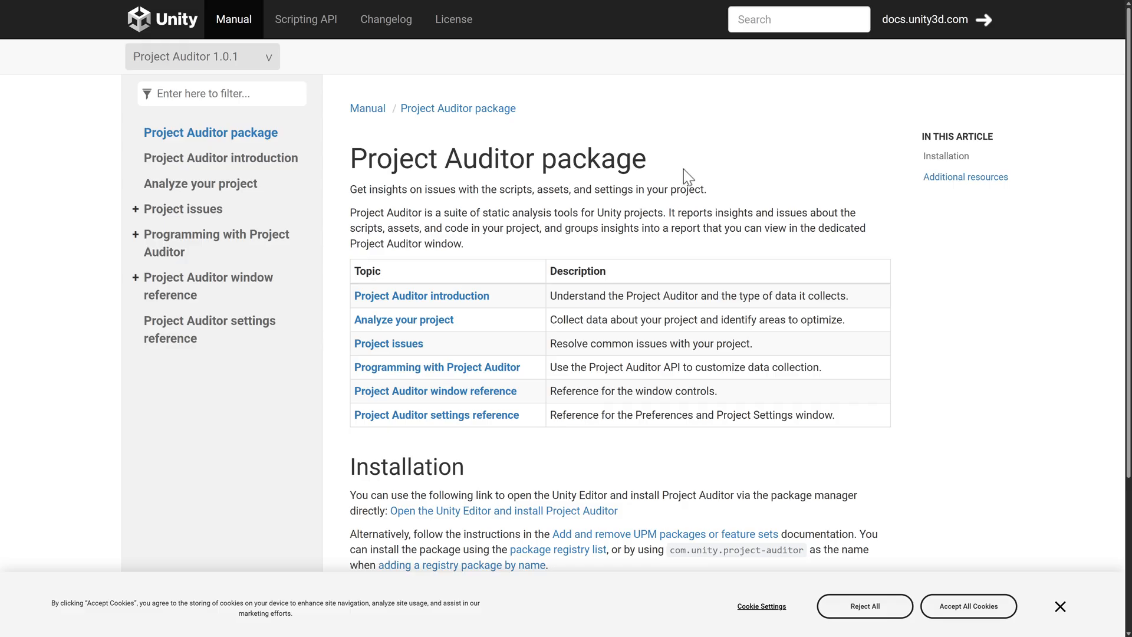
Reach the Installation section and select the com.unity.project-auditor package name
left_click_drag(349, 158, 524, 158)
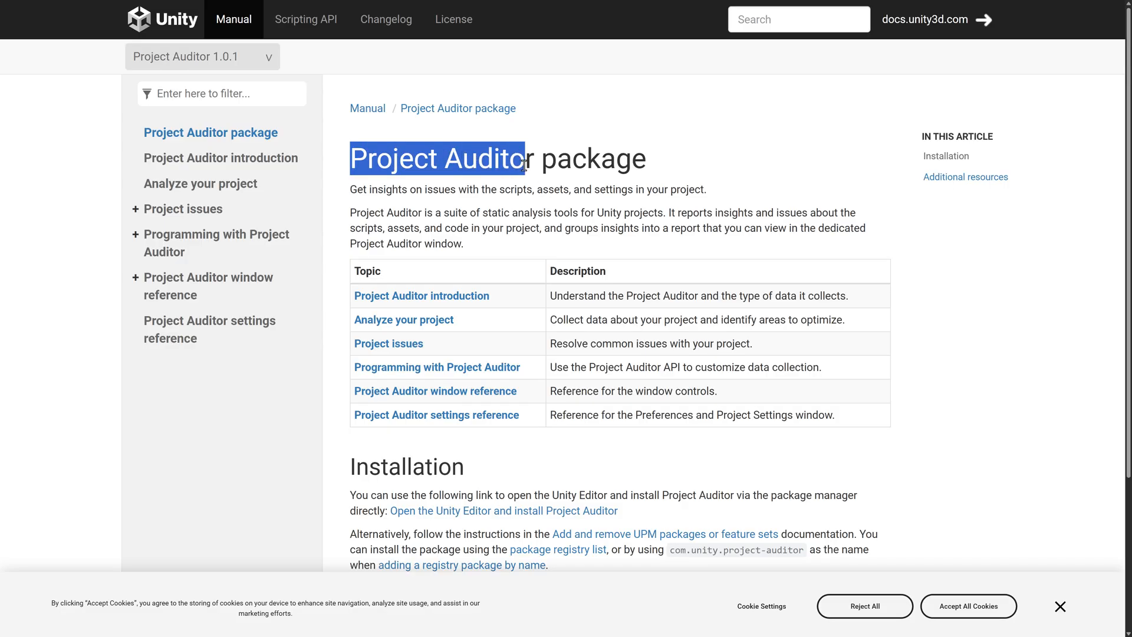
left_click(693, 190)
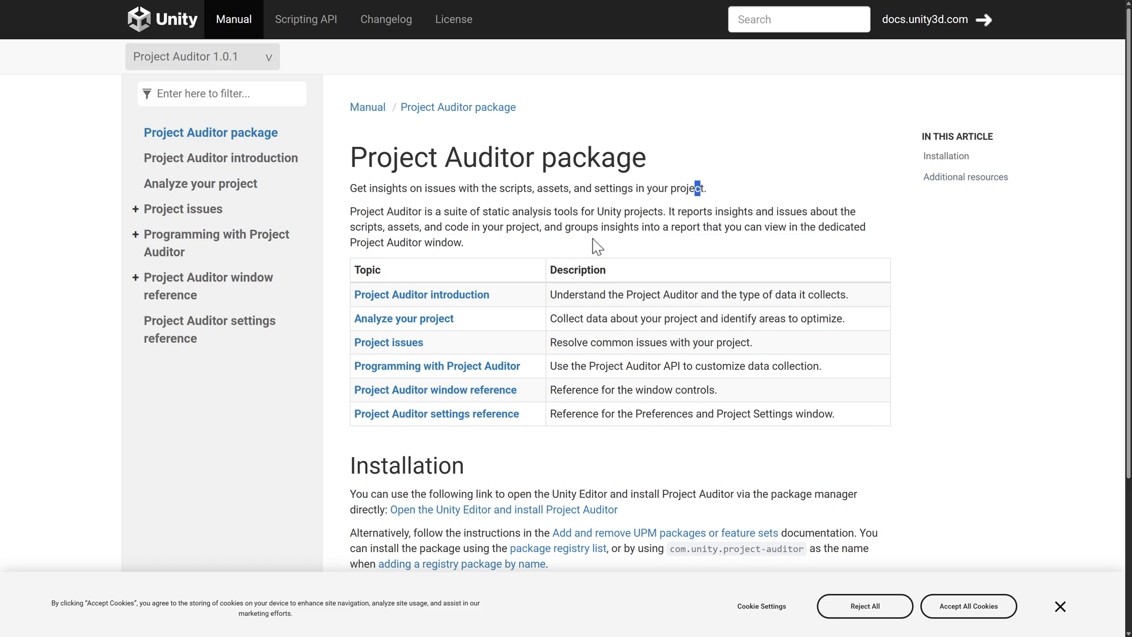
scroll("down", 3)
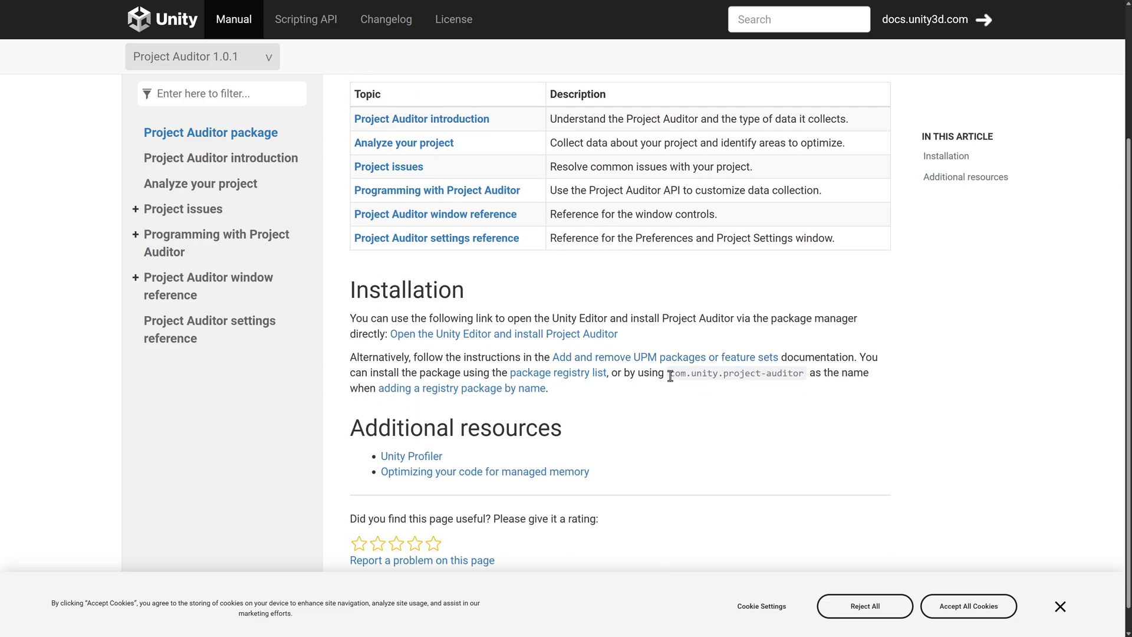
double_click(736, 373)
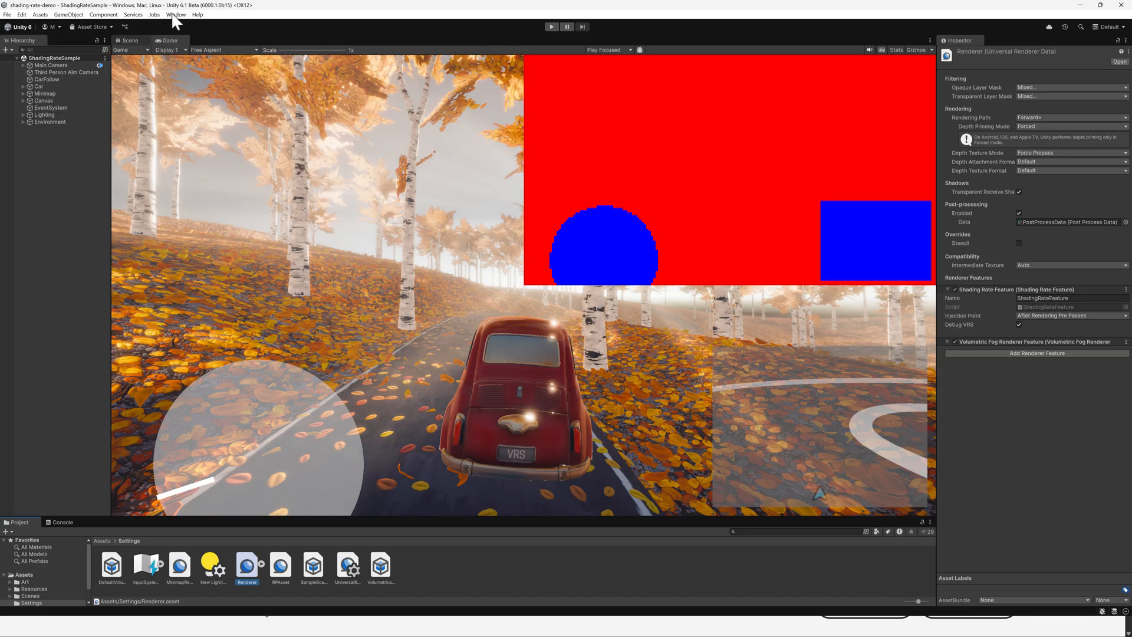
Install com.unity.project-auditor 1.0.1 by name via Package Manager and launch Project Auditor analysis
left_click(175, 15)
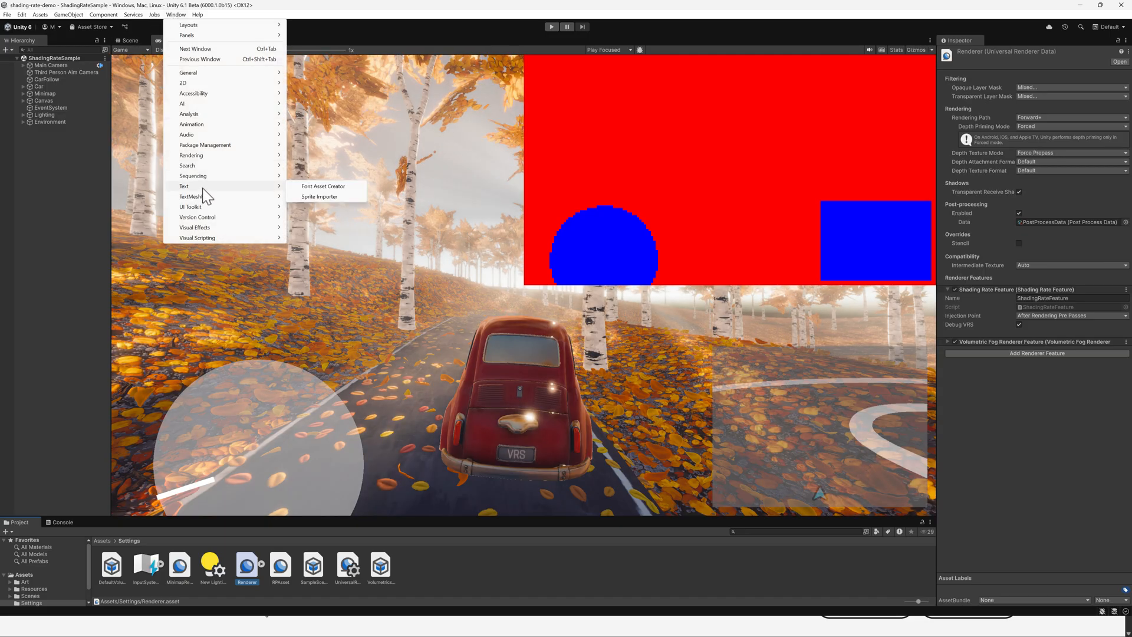
mouse_move(206, 145)
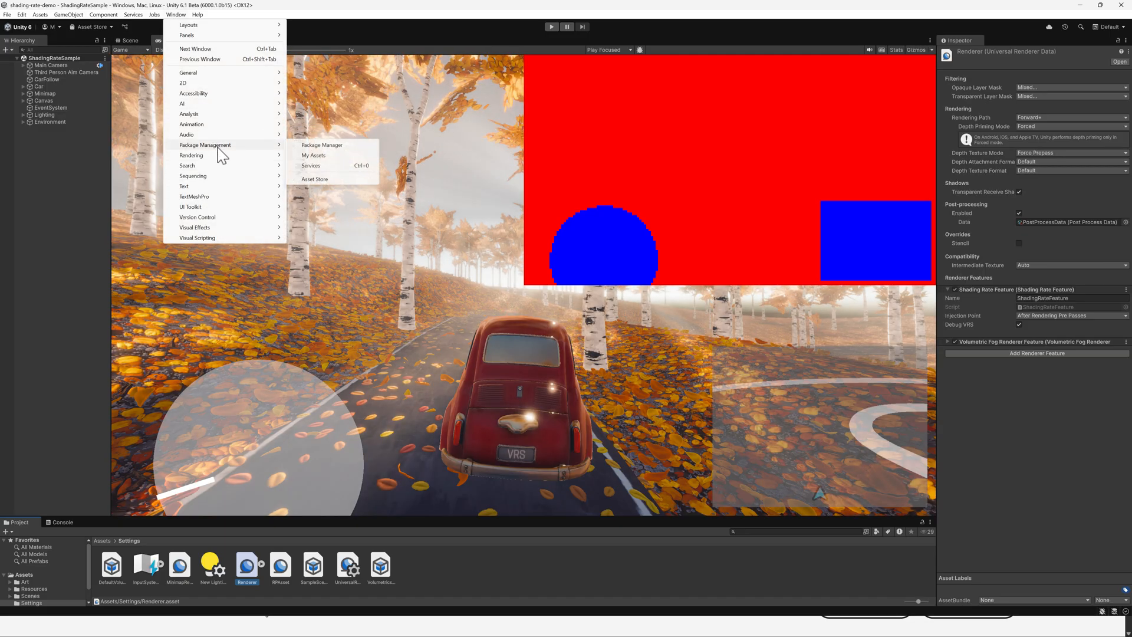
left_click(321, 145)
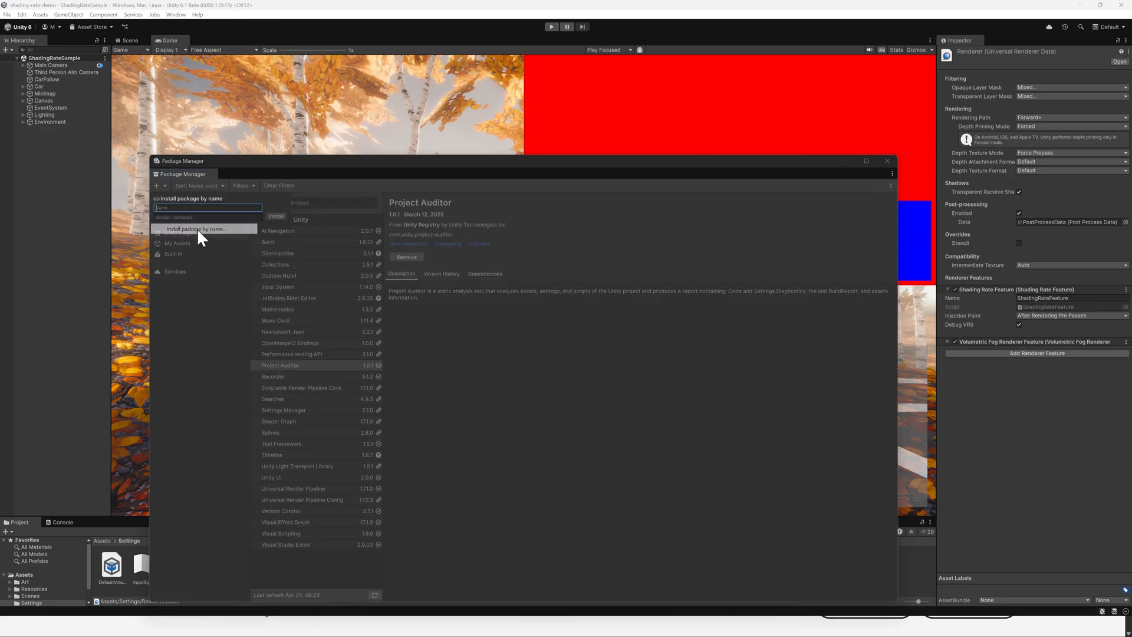
type("com.unity.project-auditor")
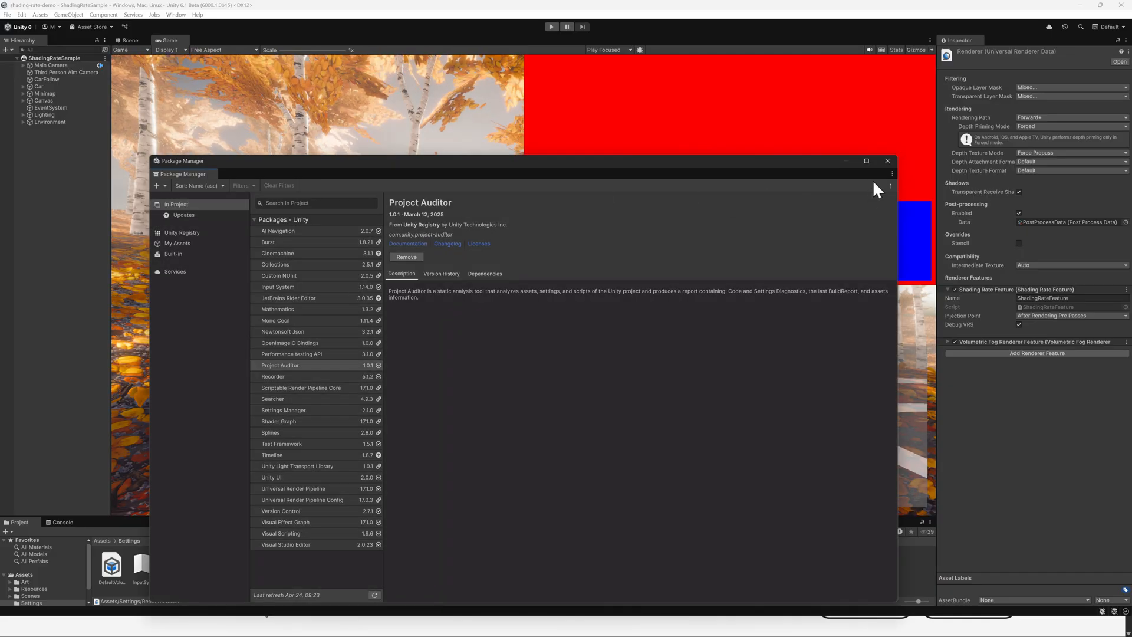
left_click(176, 14)
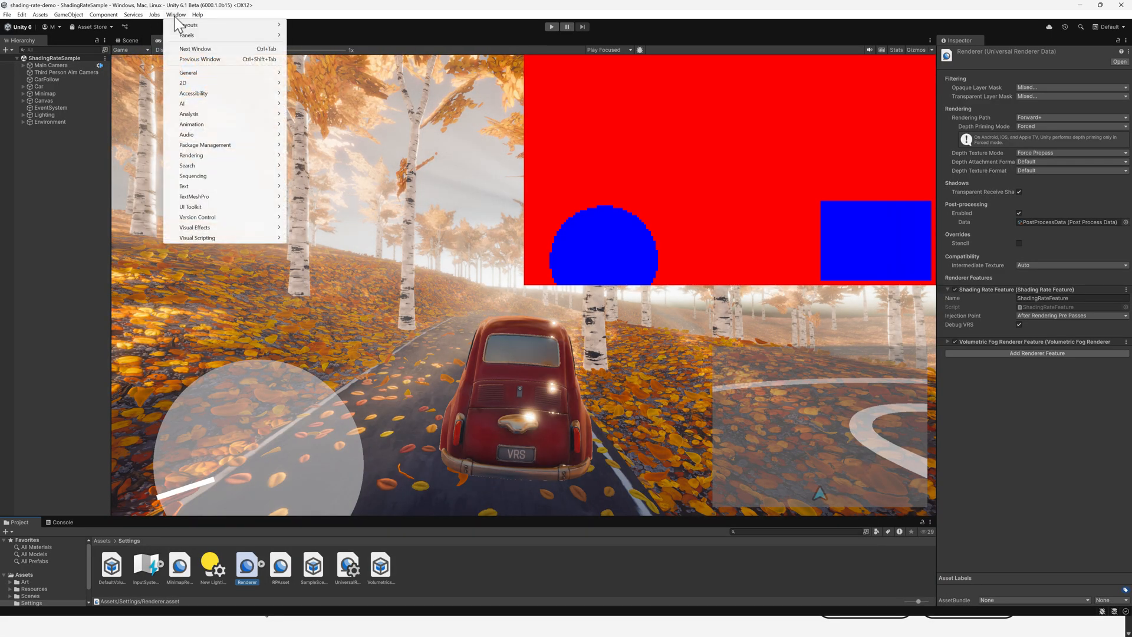
mouse_move(188, 113)
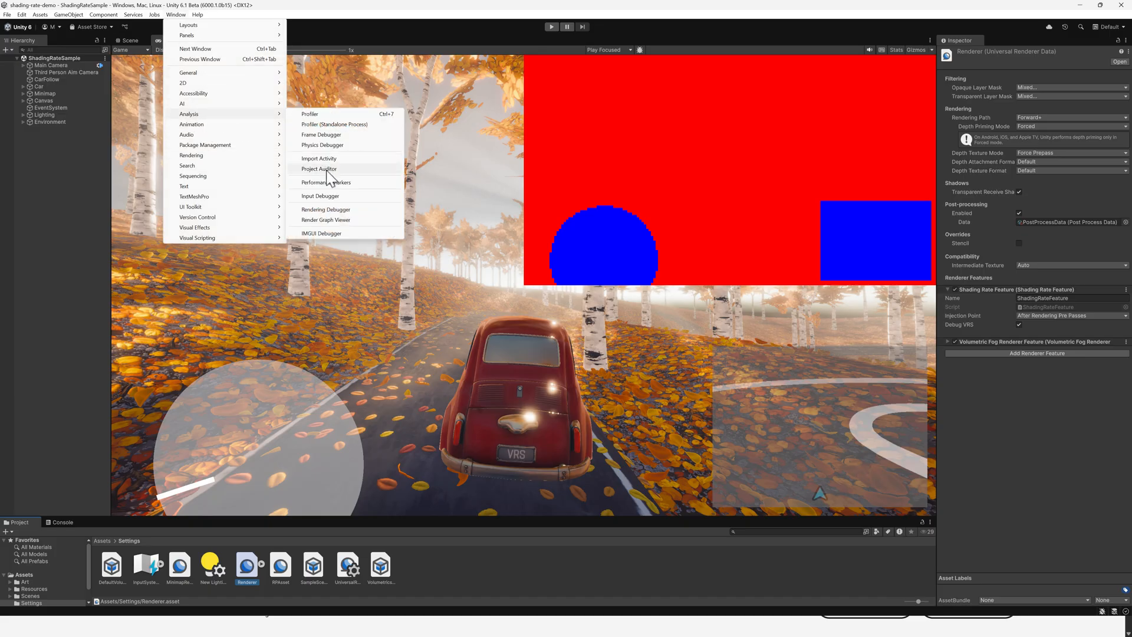
left_click(683, 605)
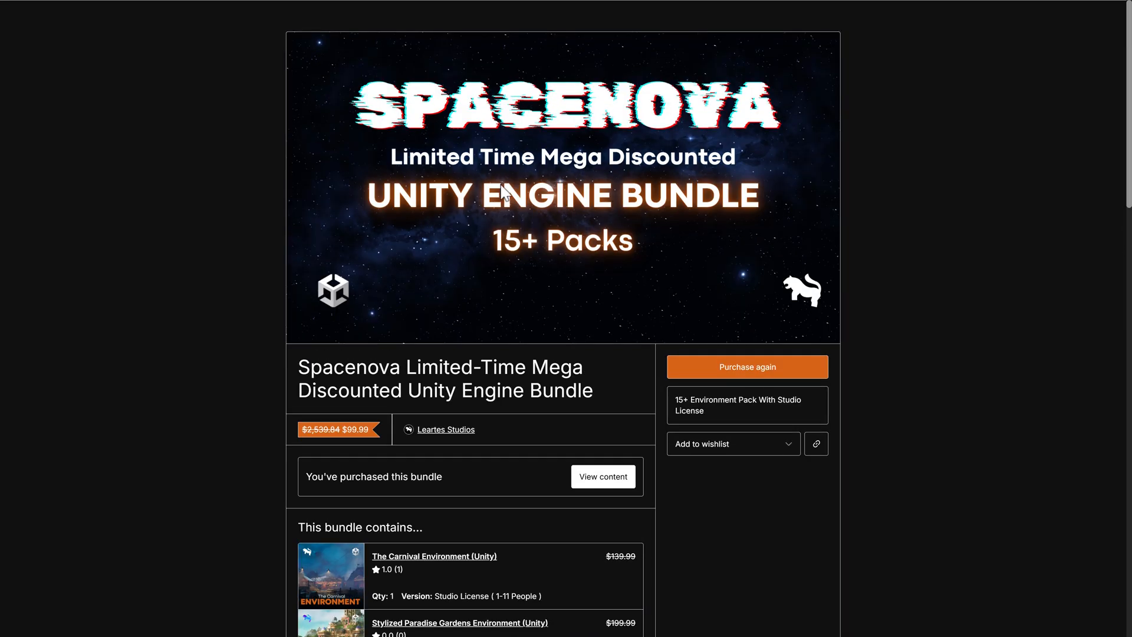
mouse_move(468, 129)
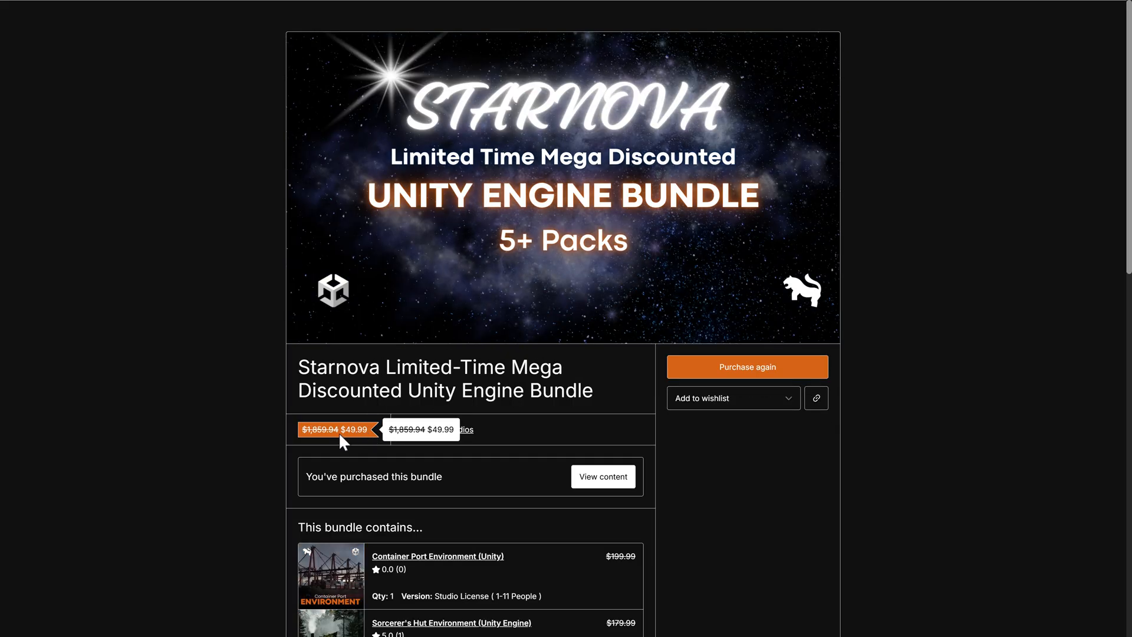
Scroll the Starnova Unity Engine bundle page to its 'This bundle contains' environments list
scroll("down", 3)
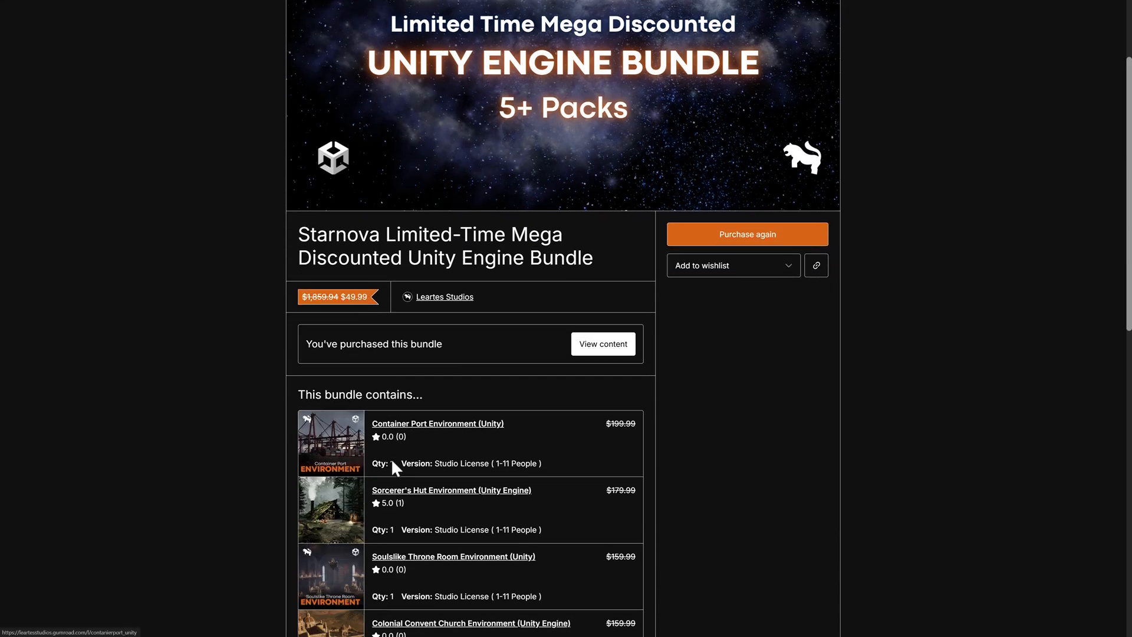